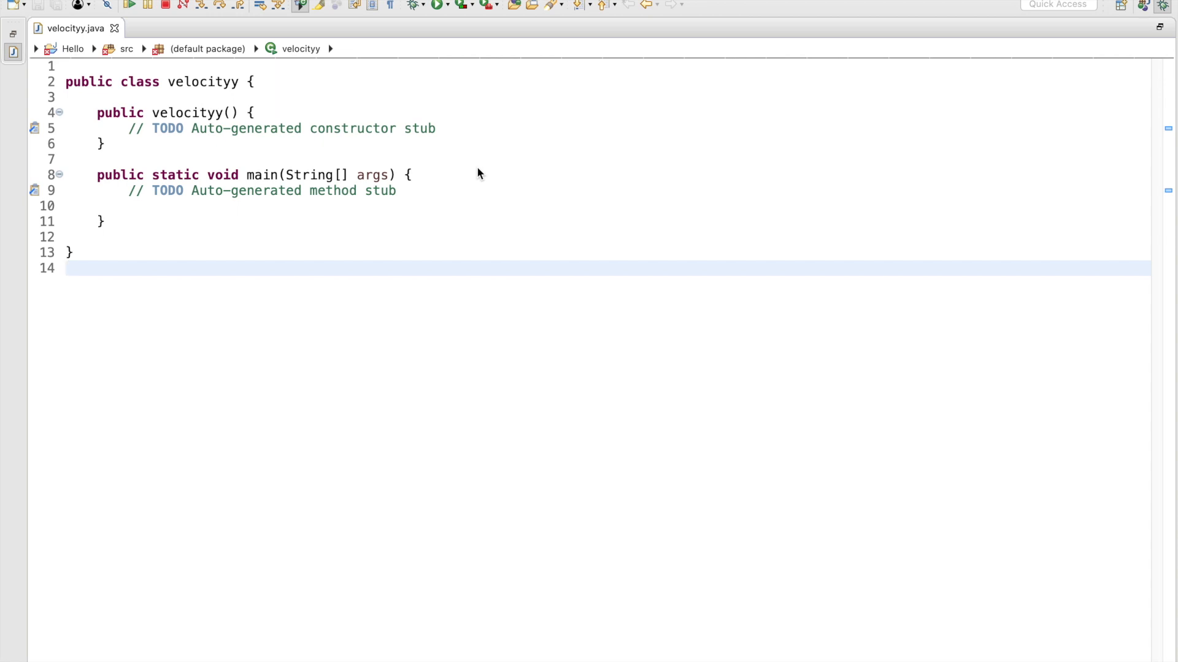
- Add import java.util.Scanner; above the velocityy class, dismissing the Failed to Download Index warning
{"action": "left_click", "coordinate": [66, 269]}
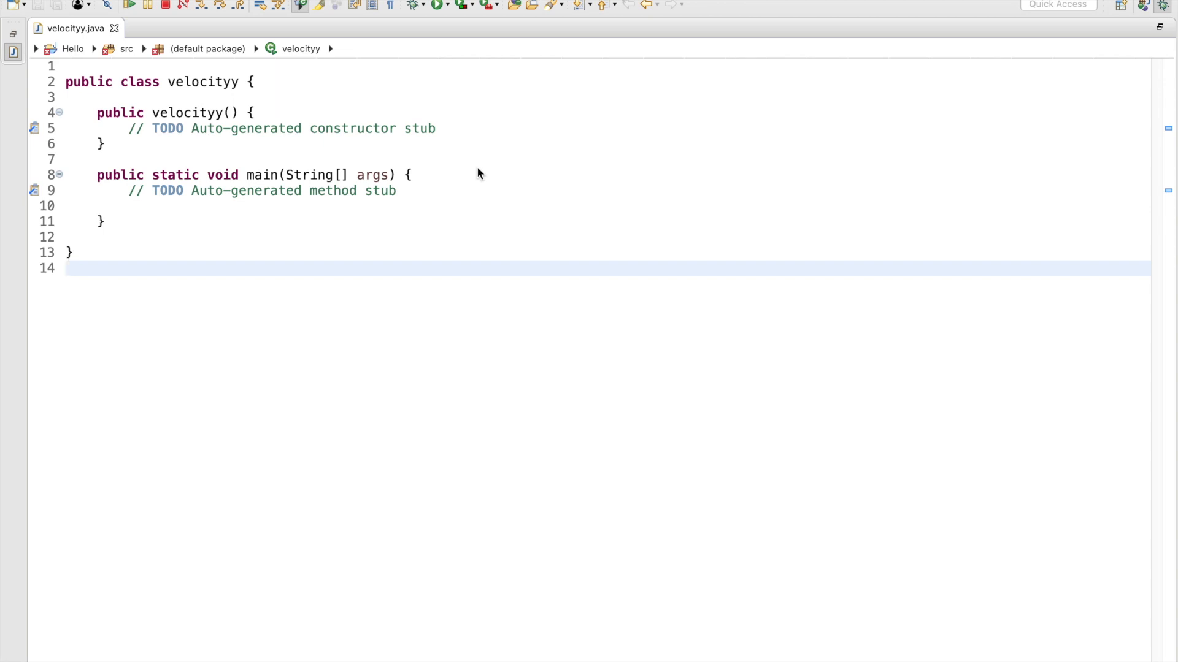
{"action": "left_click", "coordinate": [67, 269]}
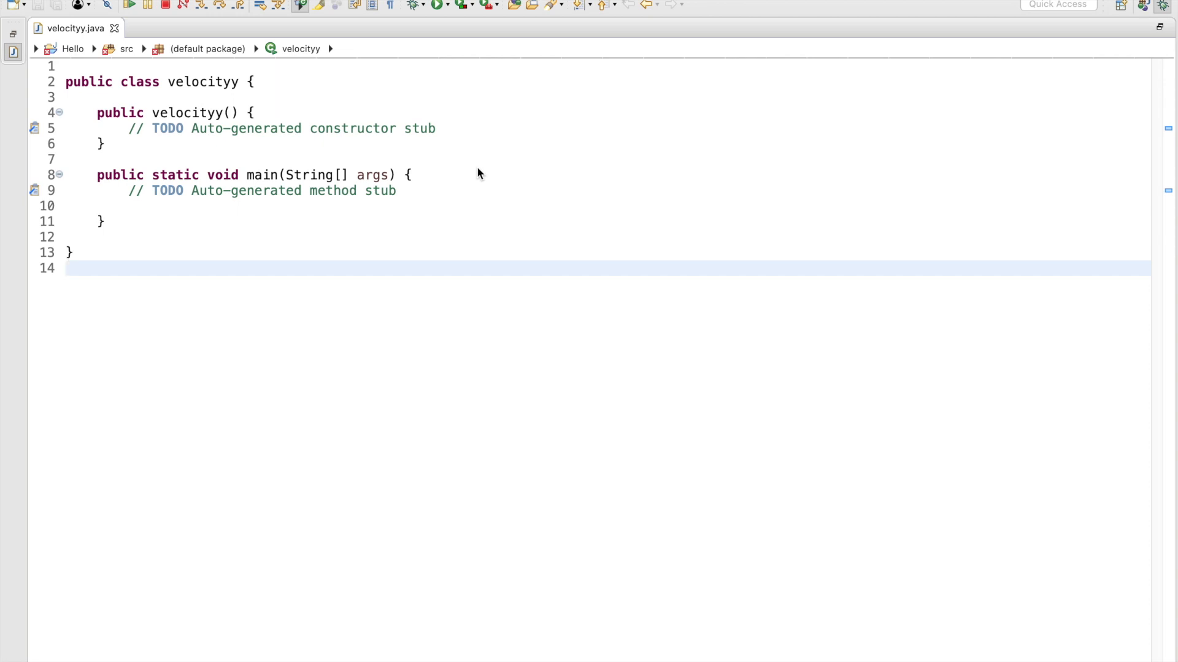
{"action": "left_click", "coordinate": [66, 269]}
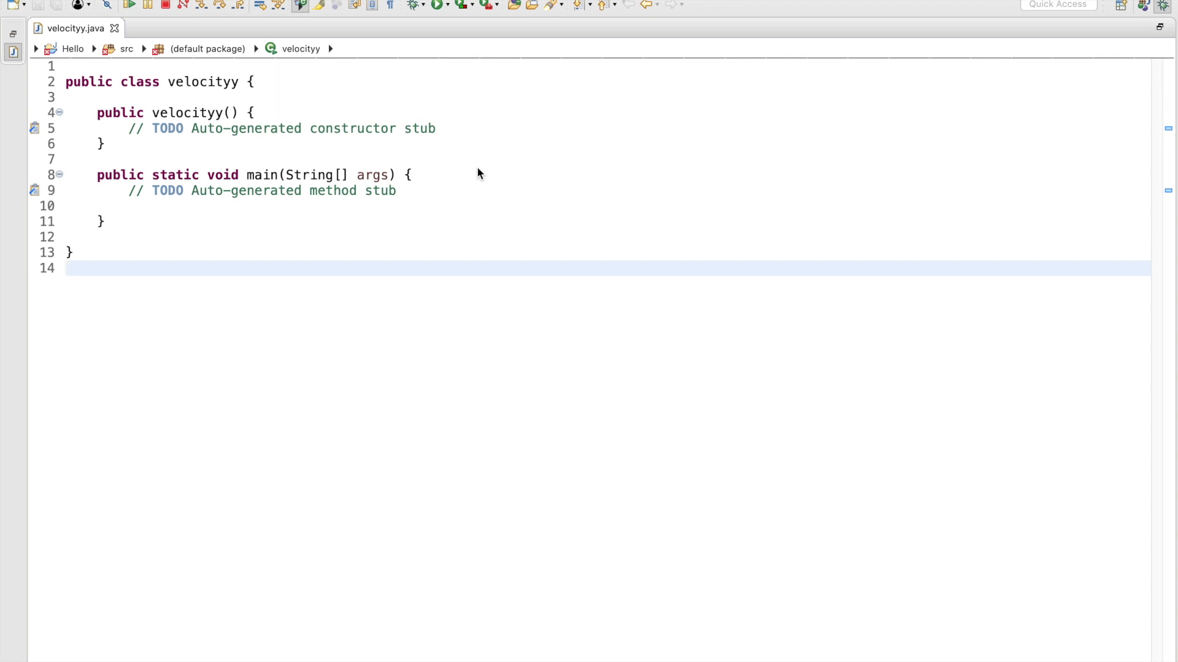
{"action": "left_click", "coordinate": [66, 269]}
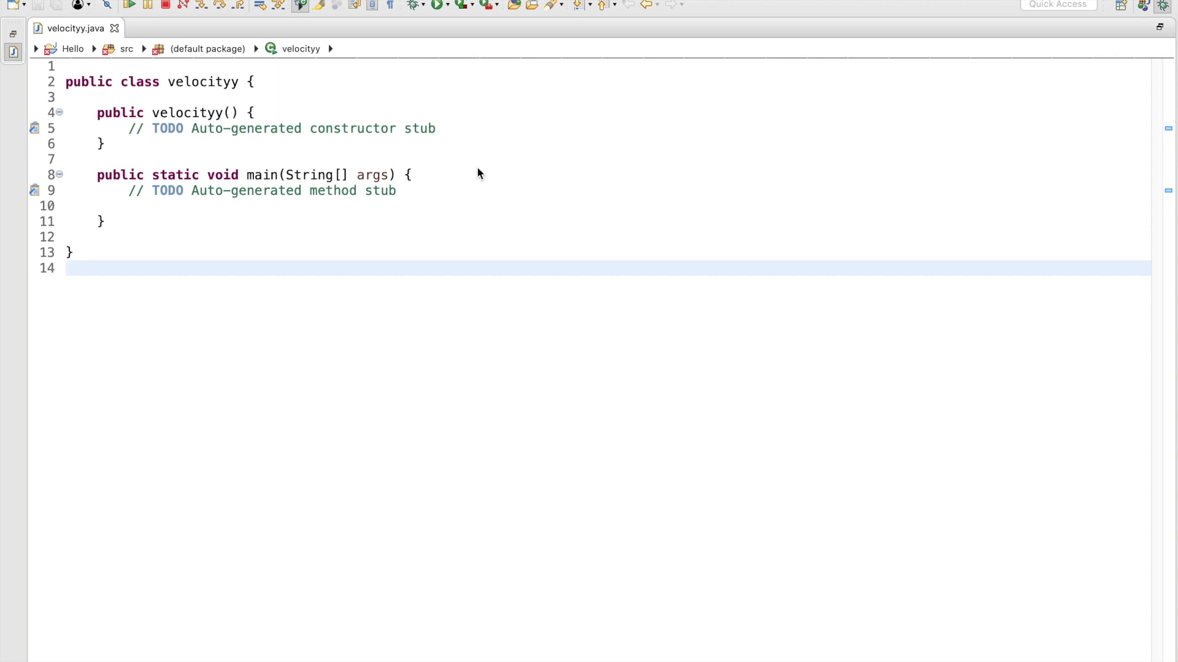
{"action": "left_click", "coordinate": [68, 269]}
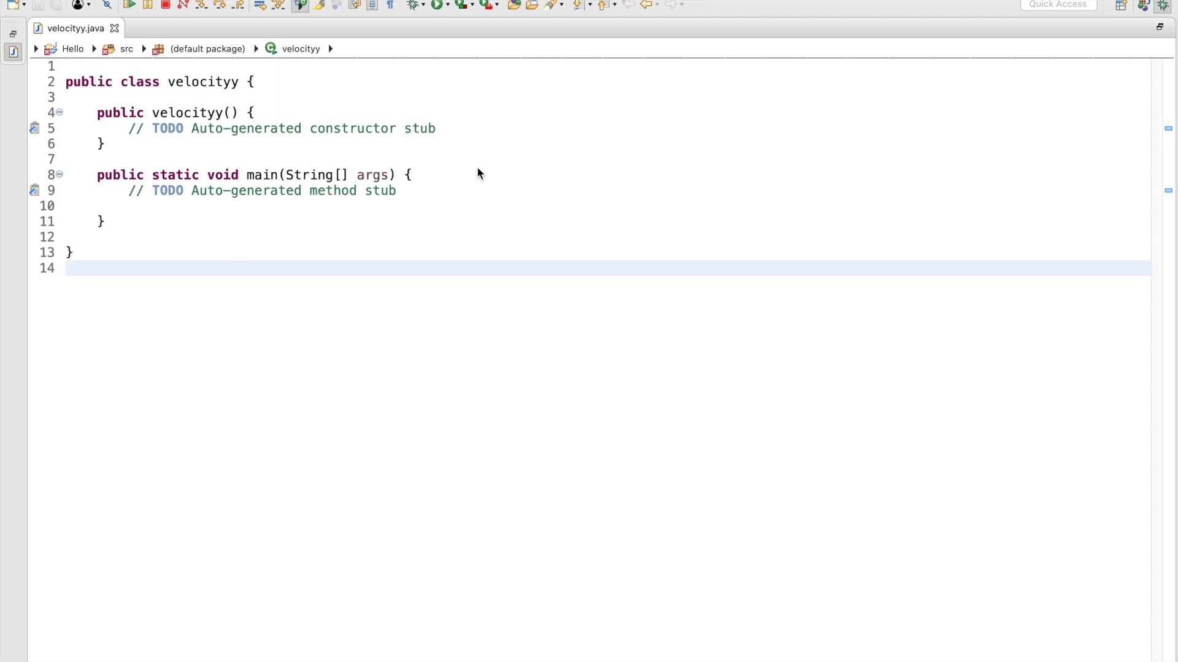
{"action": "mouse_move", "coordinate": [106, 69]}
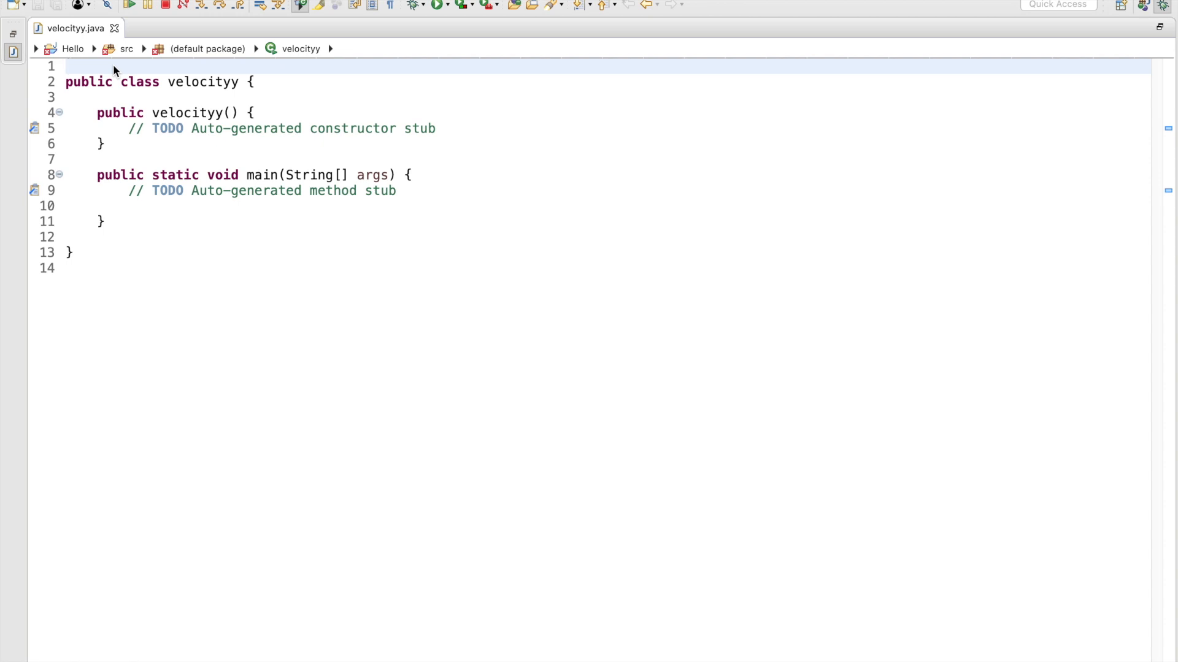
{"action": "type", "text": "impo"}
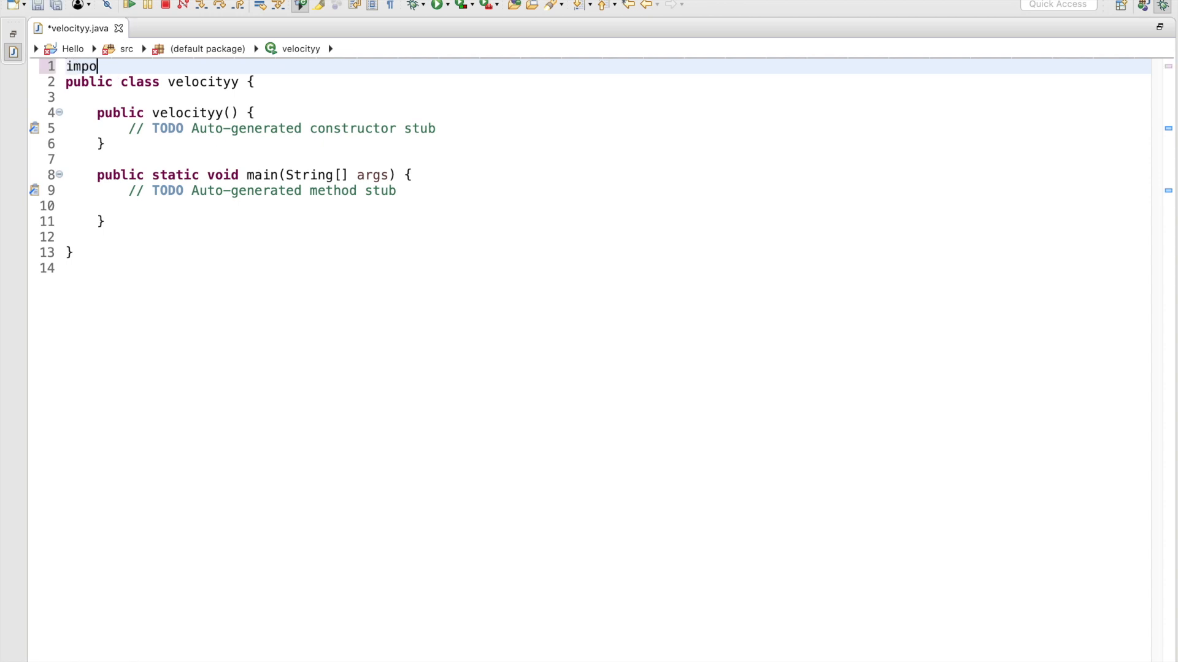
{"action": "type", "text": "rt java.util"}
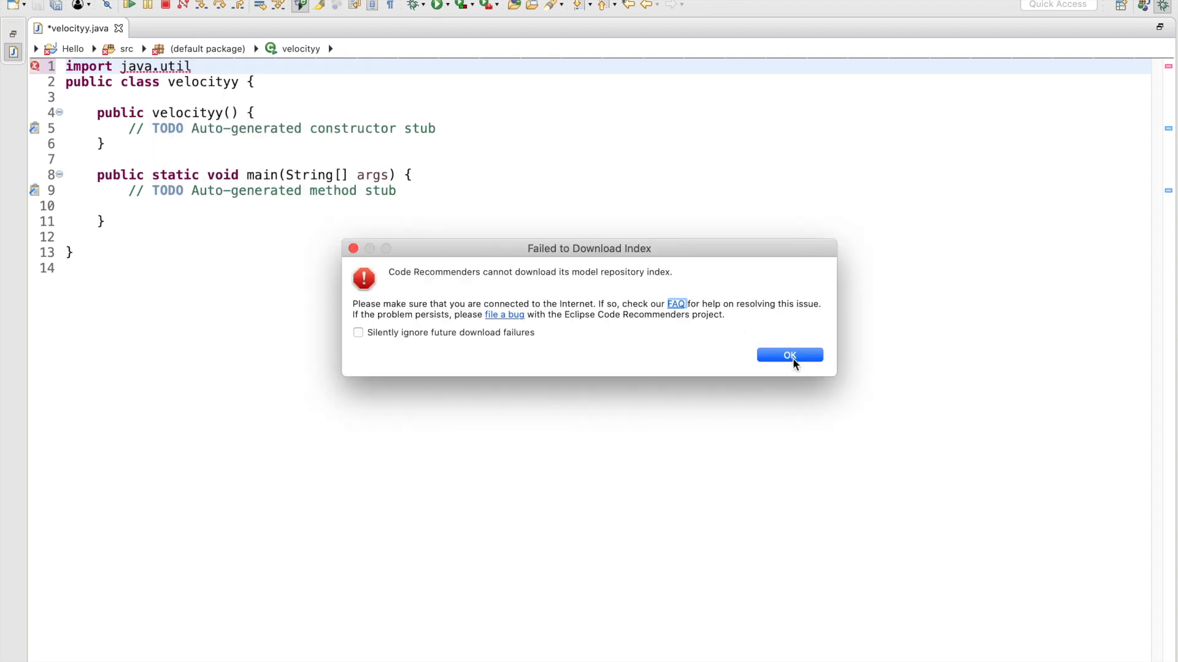
{"action": "left_click", "coordinate": [788, 356]}
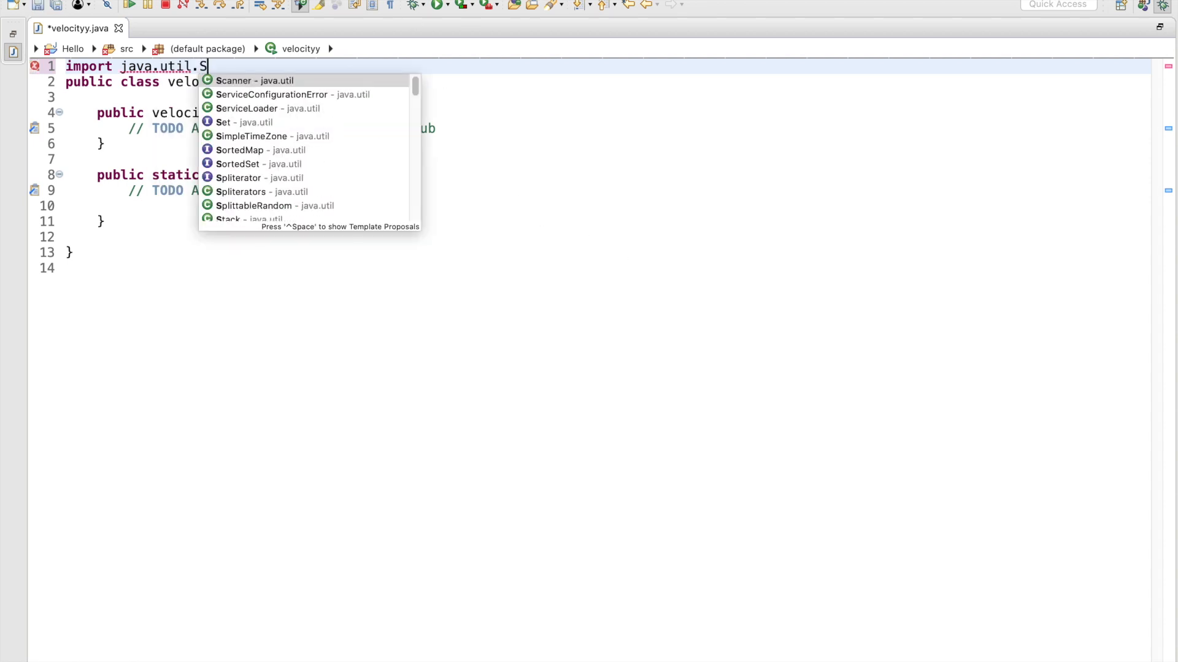
{"action": "type", "text": "cabb"}
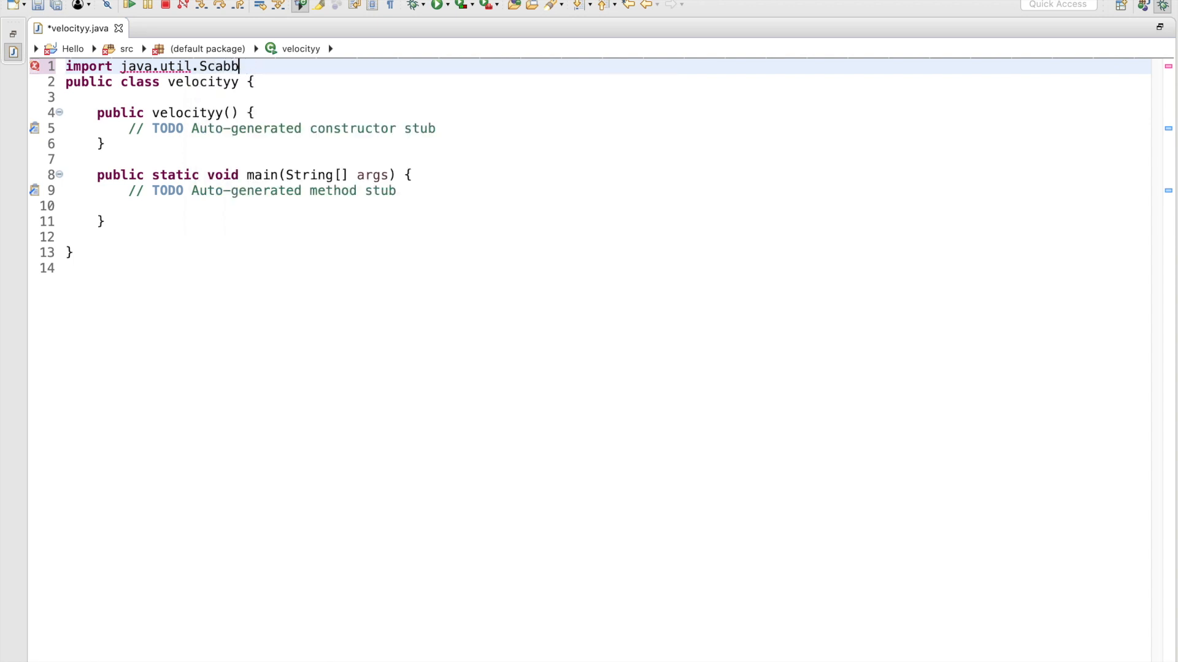
{"action": "type", "text": "Scanner"}
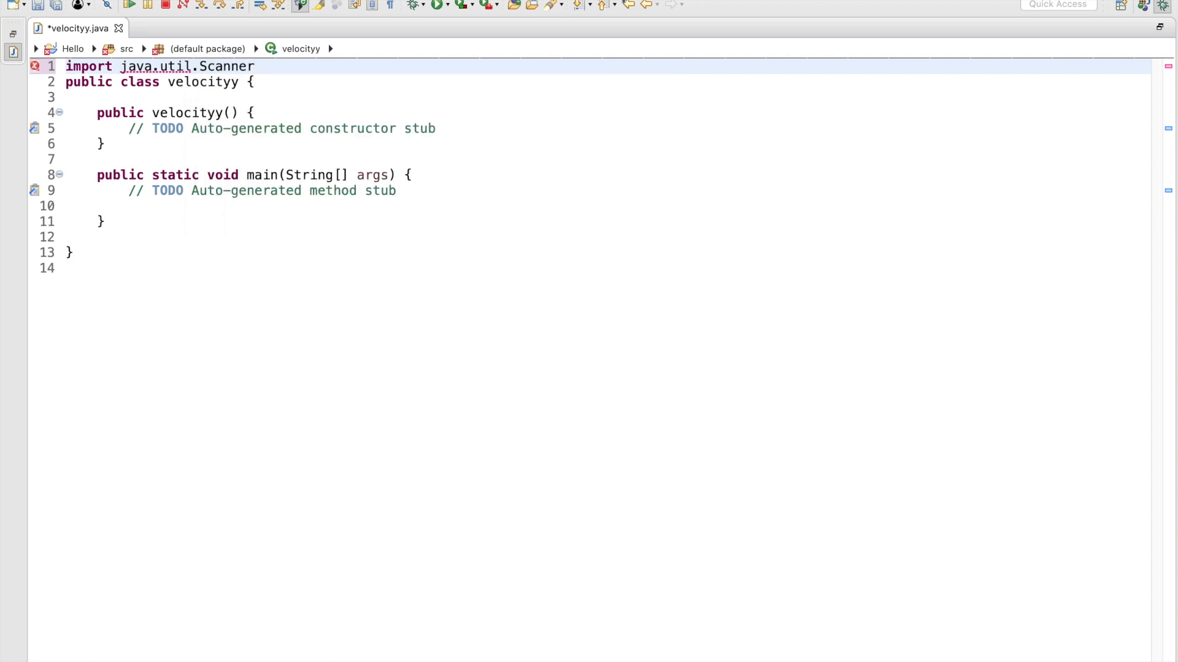
{"action": "type", "text": ";"}
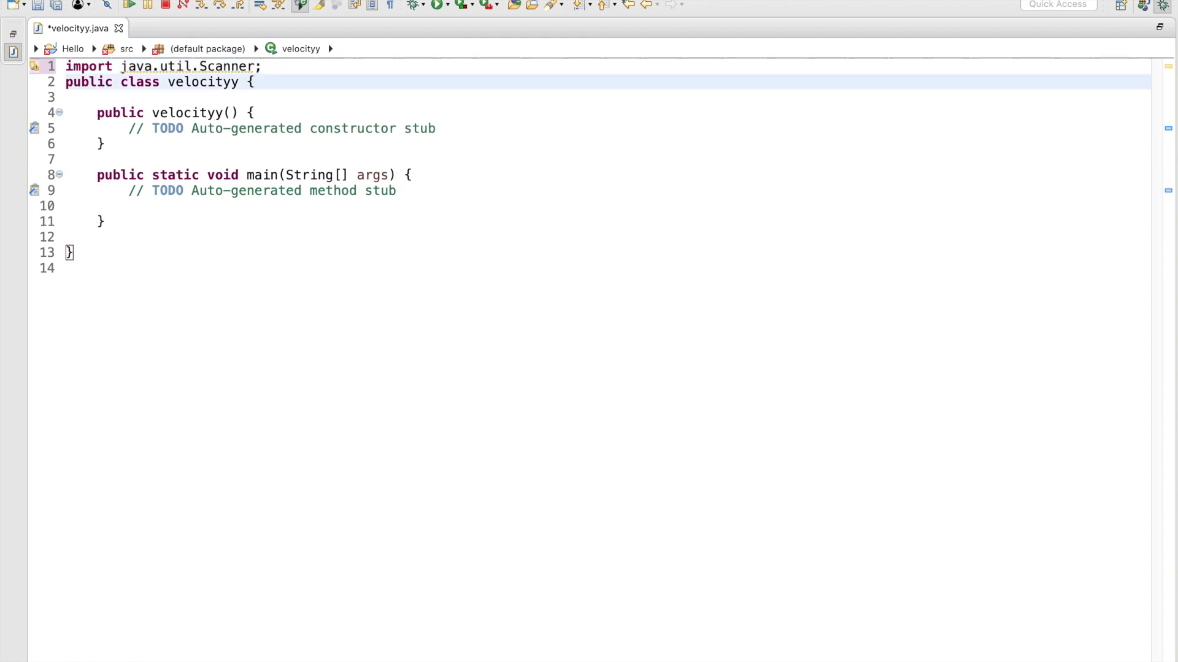
{"action": "left_click", "coordinate": [226, 129]}
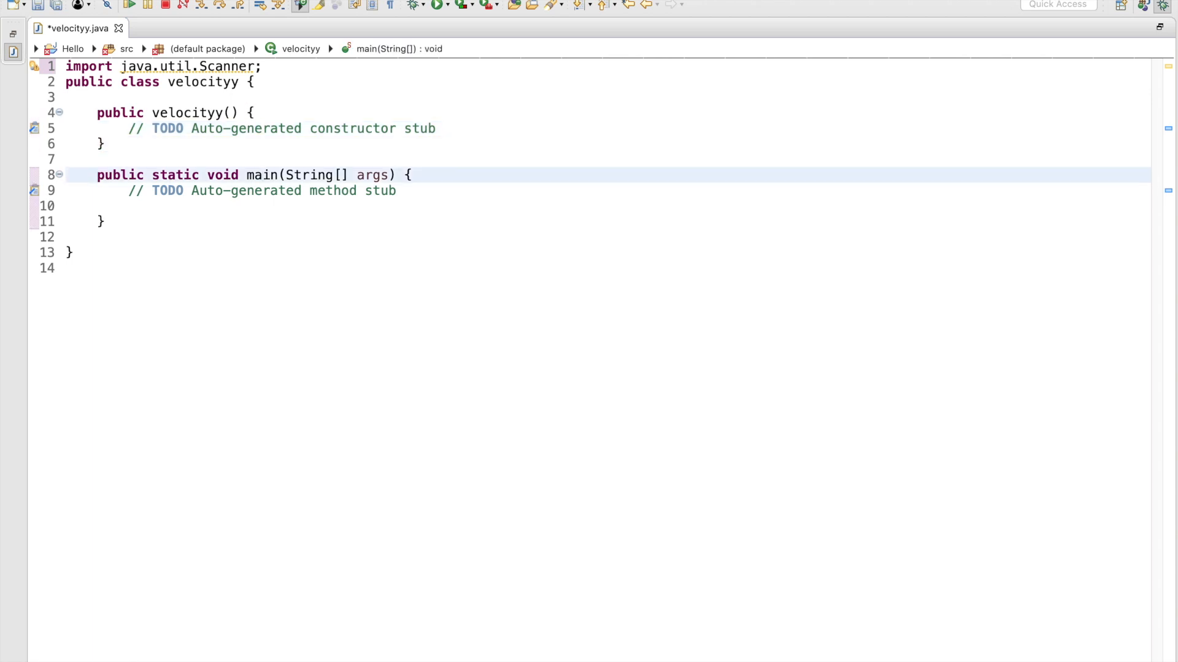
- Write Scanner in = new Scanner(System.in); inside main, with blank lines around it
{"action": "left_click", "coordinate": [260, 175]}
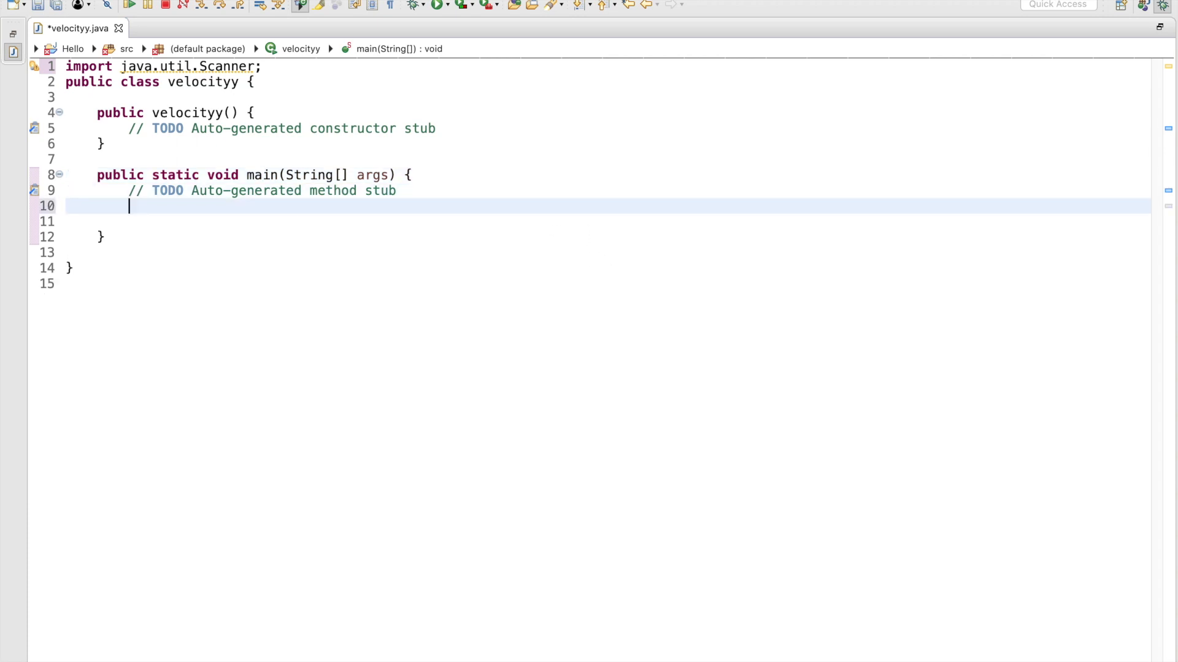
{"action": "type", "text": "Sc"}
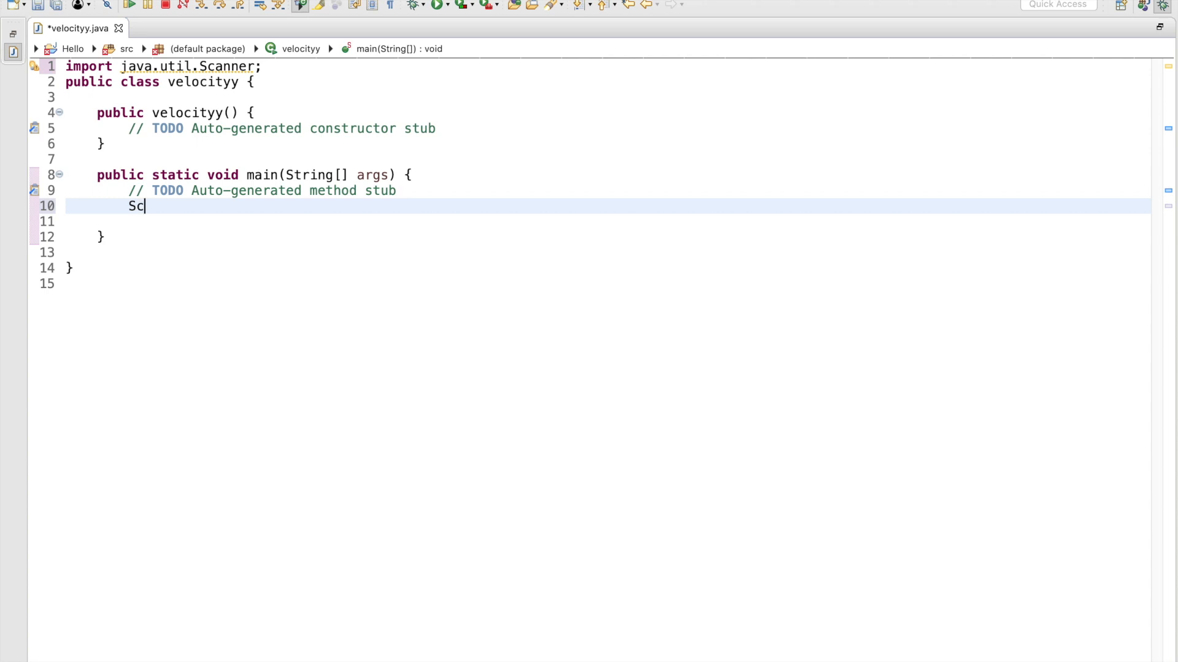
{"action": "type", "text": "anner in"}
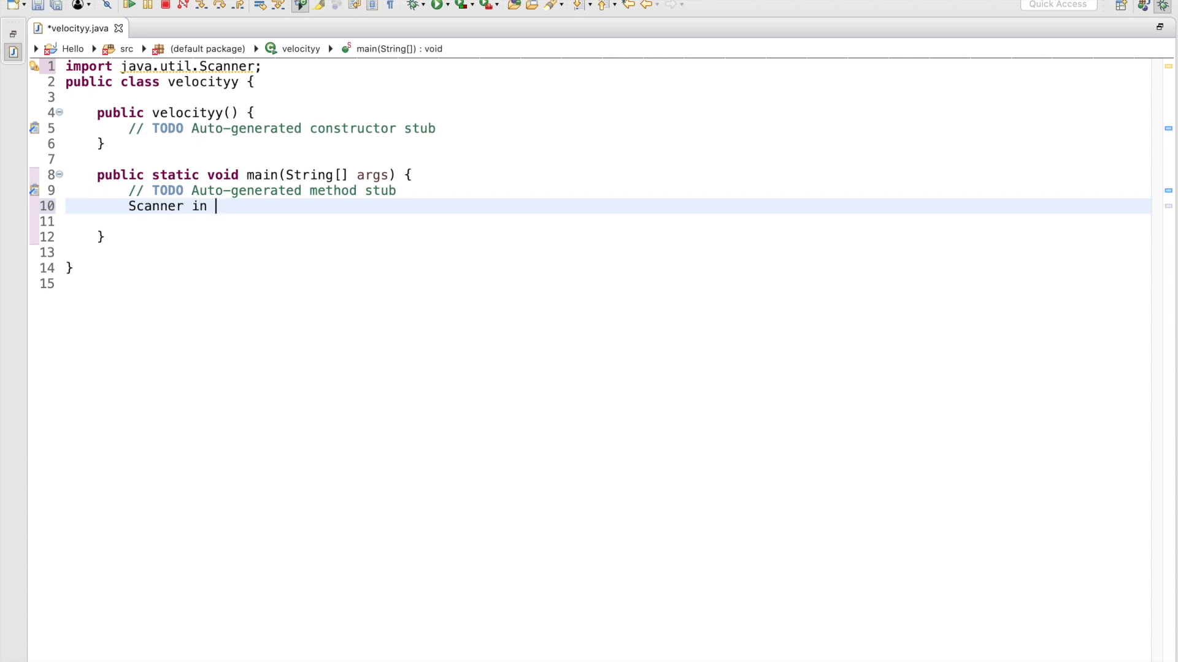
{"action": "type", "text": "= n"}
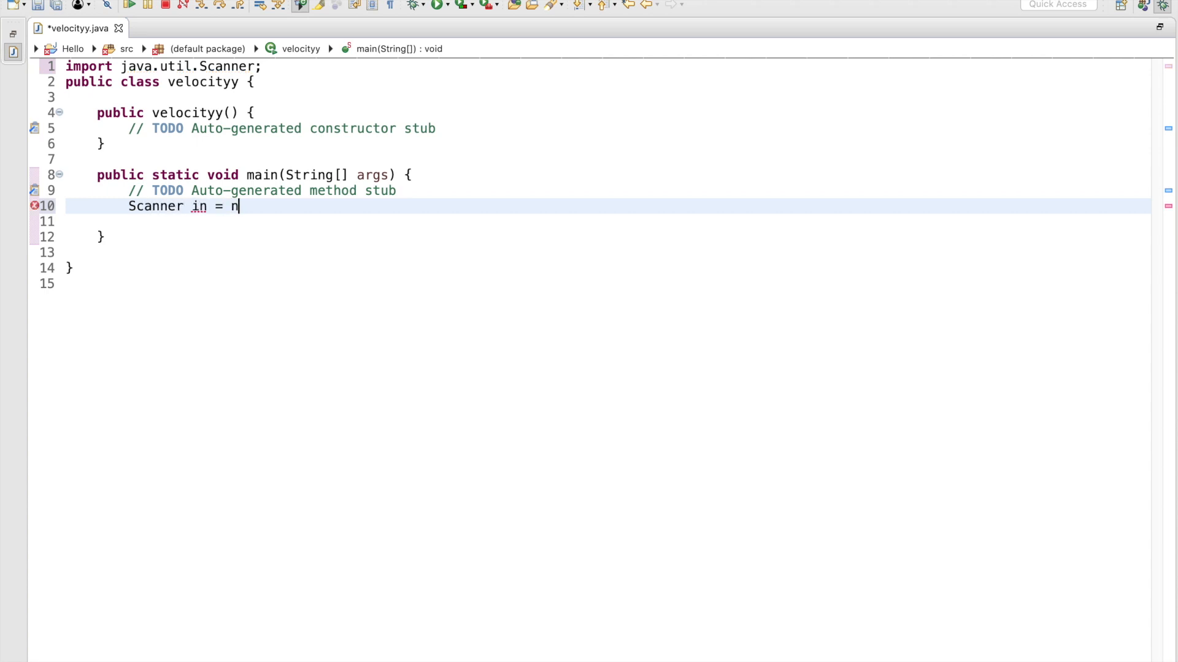
{"action": "type", "text": "ew Scan"}
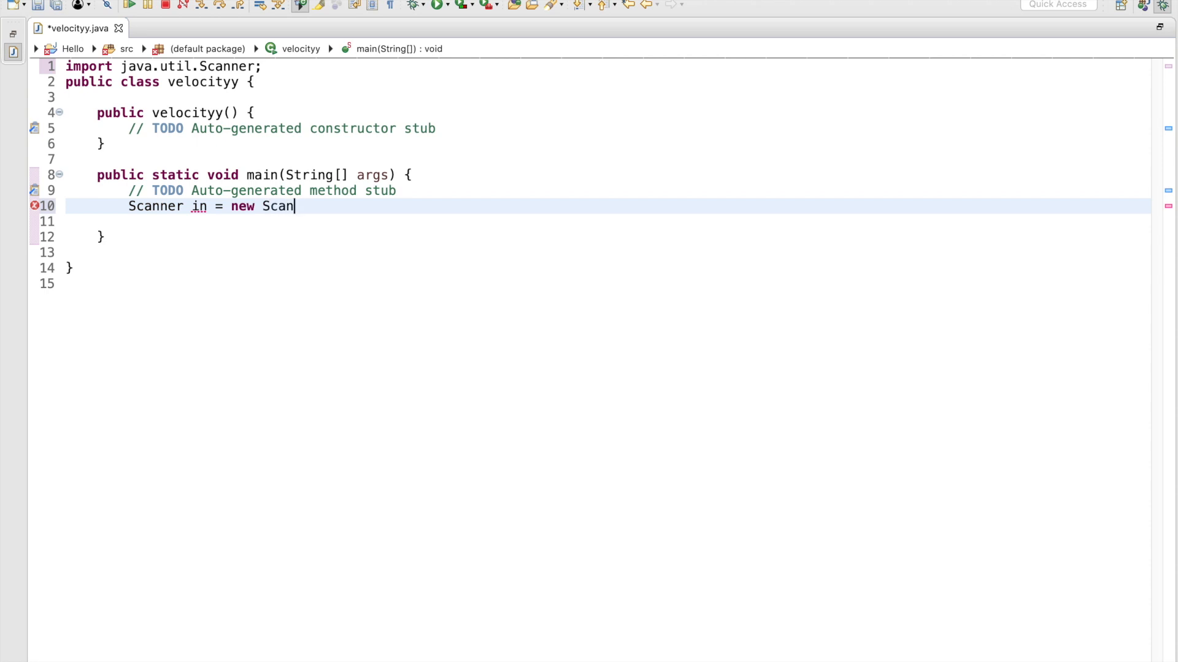
{"action": "type", "text": "ner"}
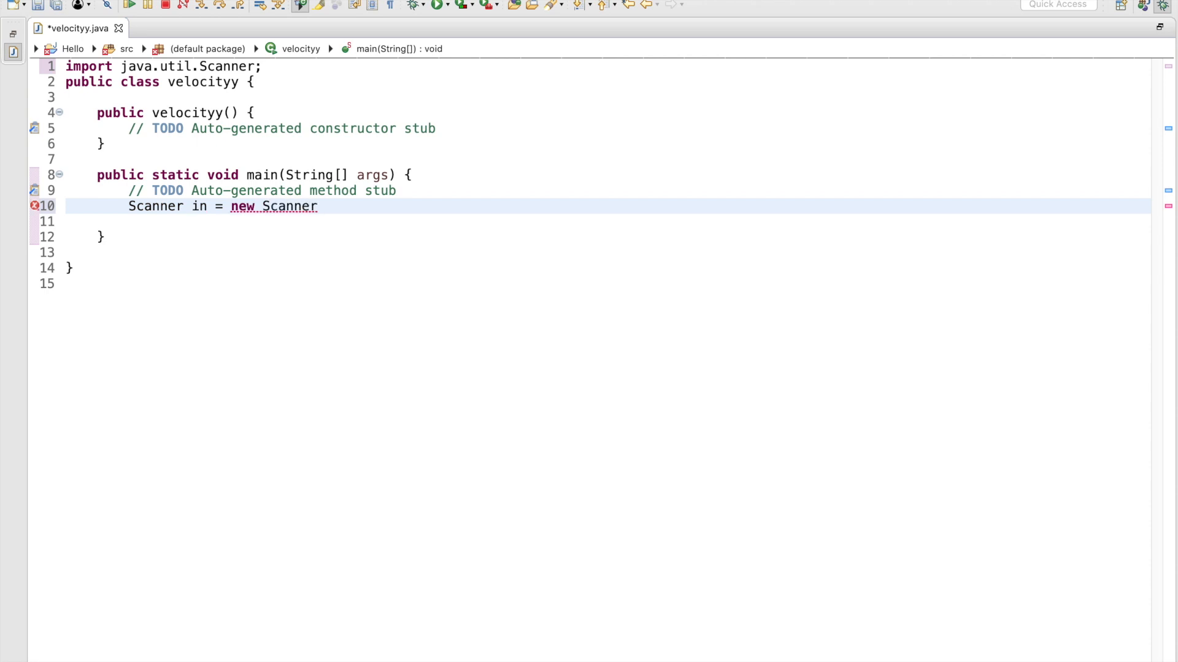
{"action": "type", "text": "(Syste)"}
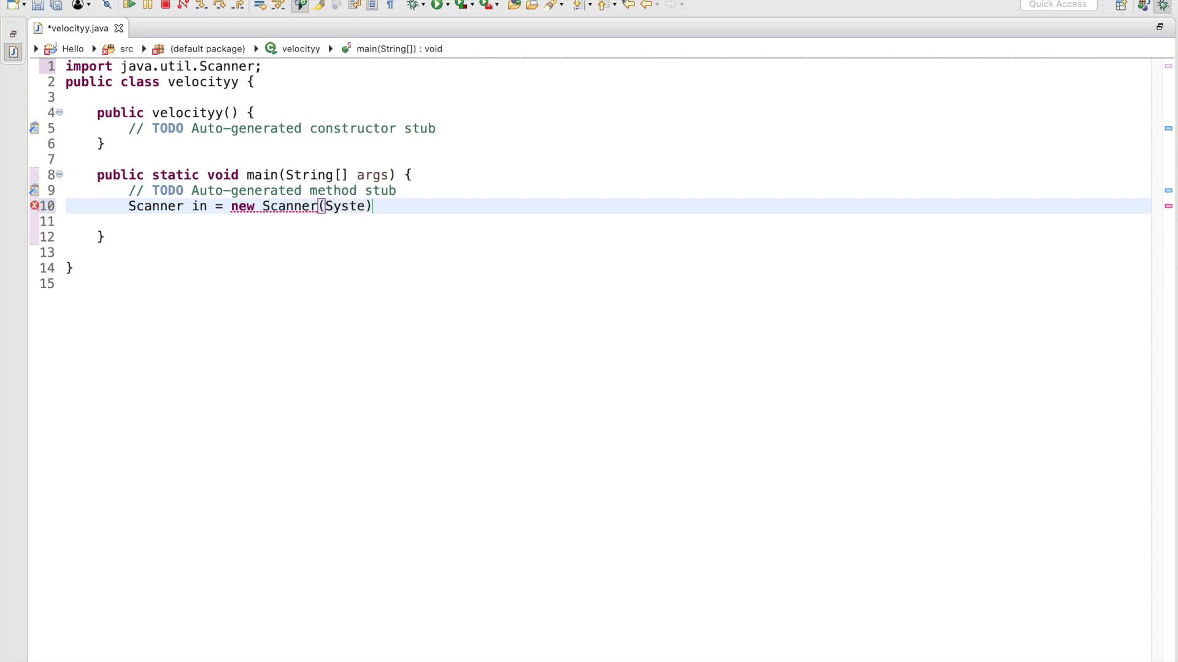
{"action": "type", "text": ".in"}
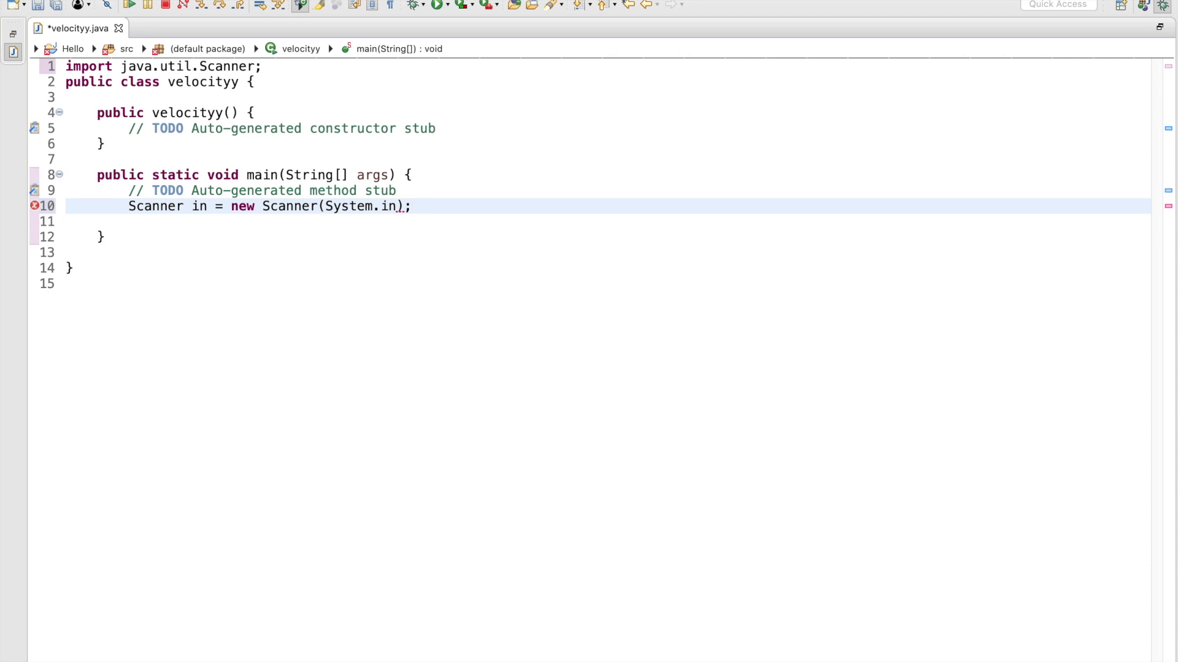
{"action": "key", "text": "enter"}
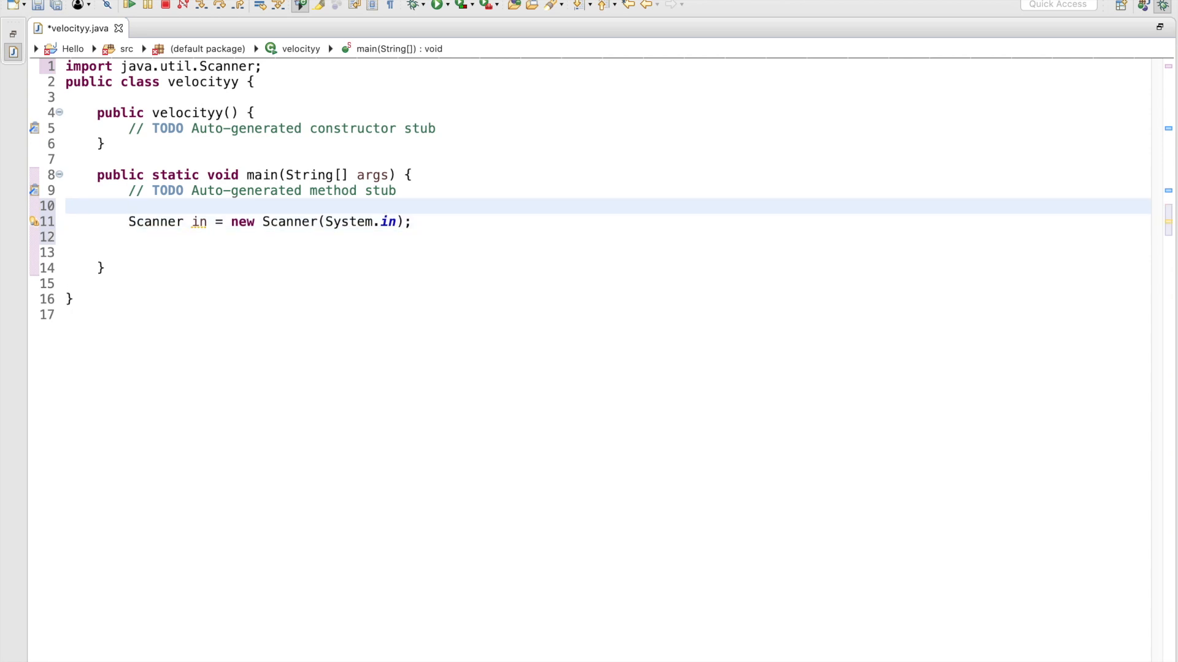
- Write the comment // How to calculate Speed above the Scanner line, fixing stray characters
{"action": "type", "text": "//"}
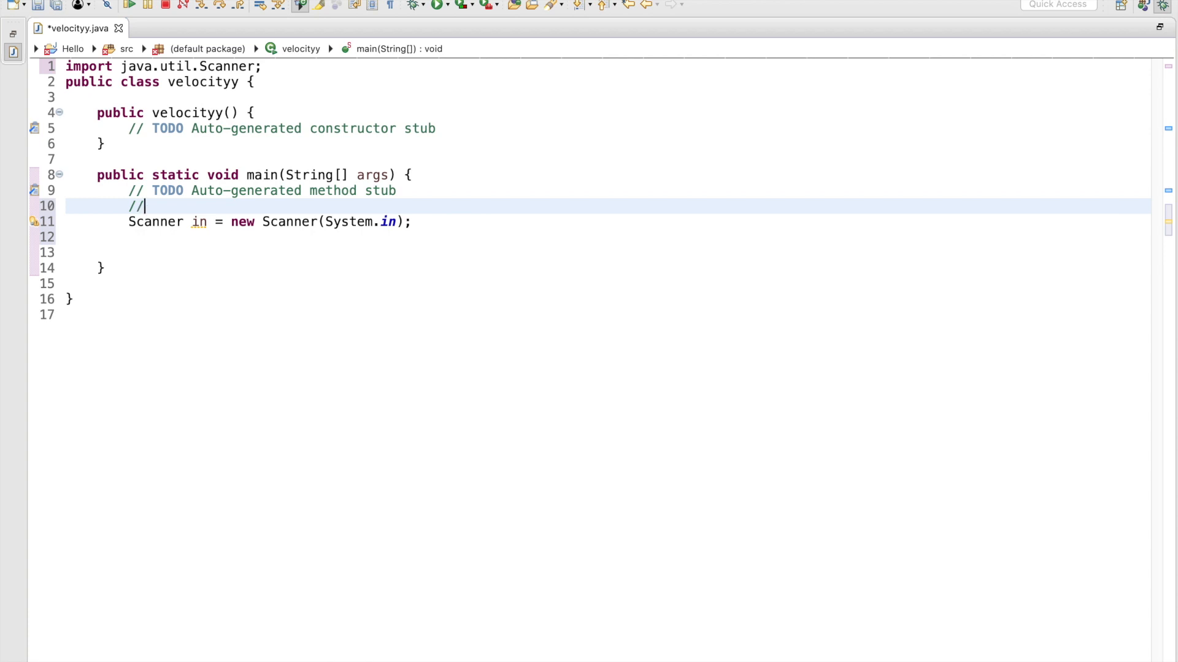
{"action": "type", "text": "\" \""}
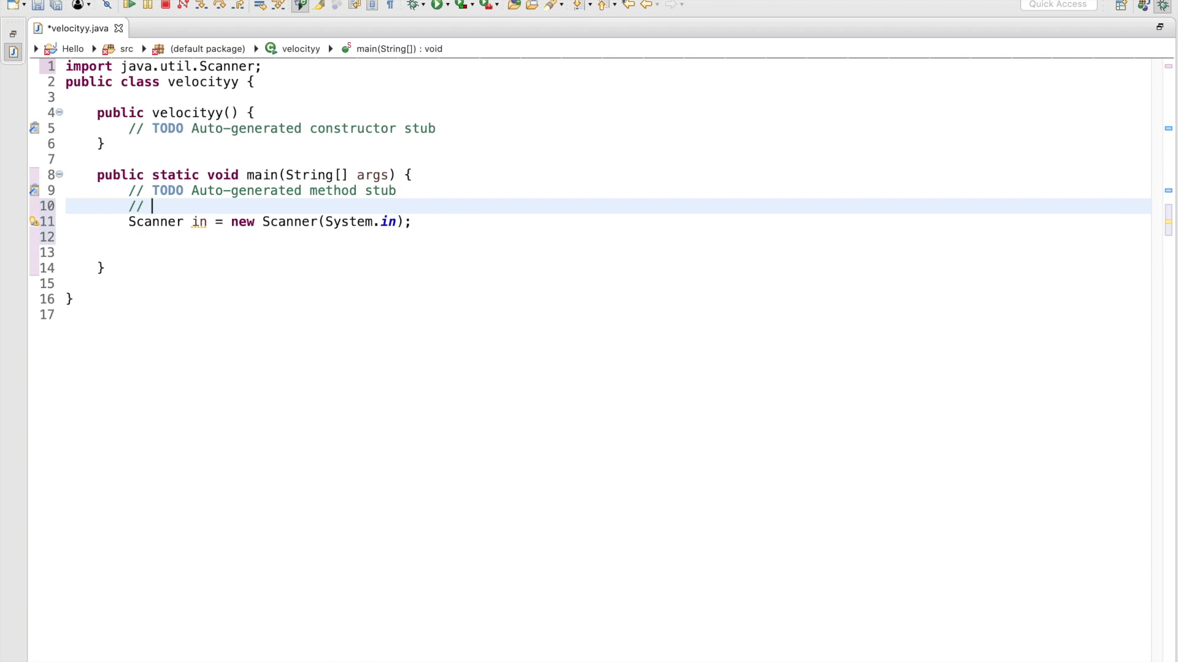
{"action": "type", "text": "<!"}
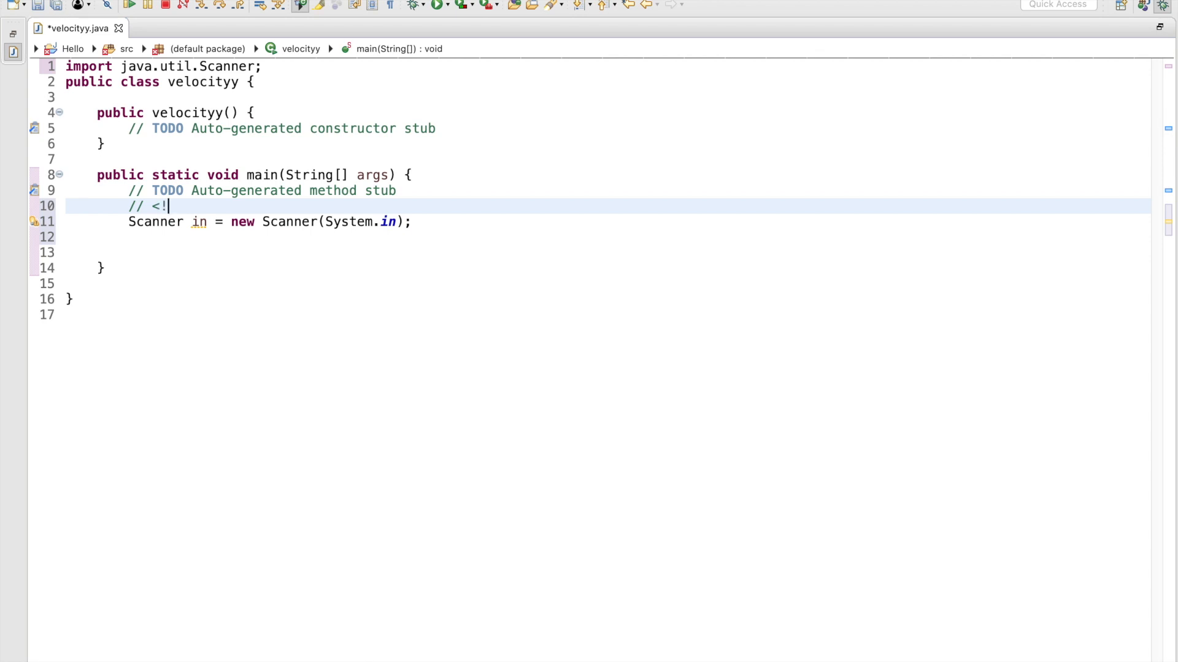
{"action": "type", "text": "-- --"}
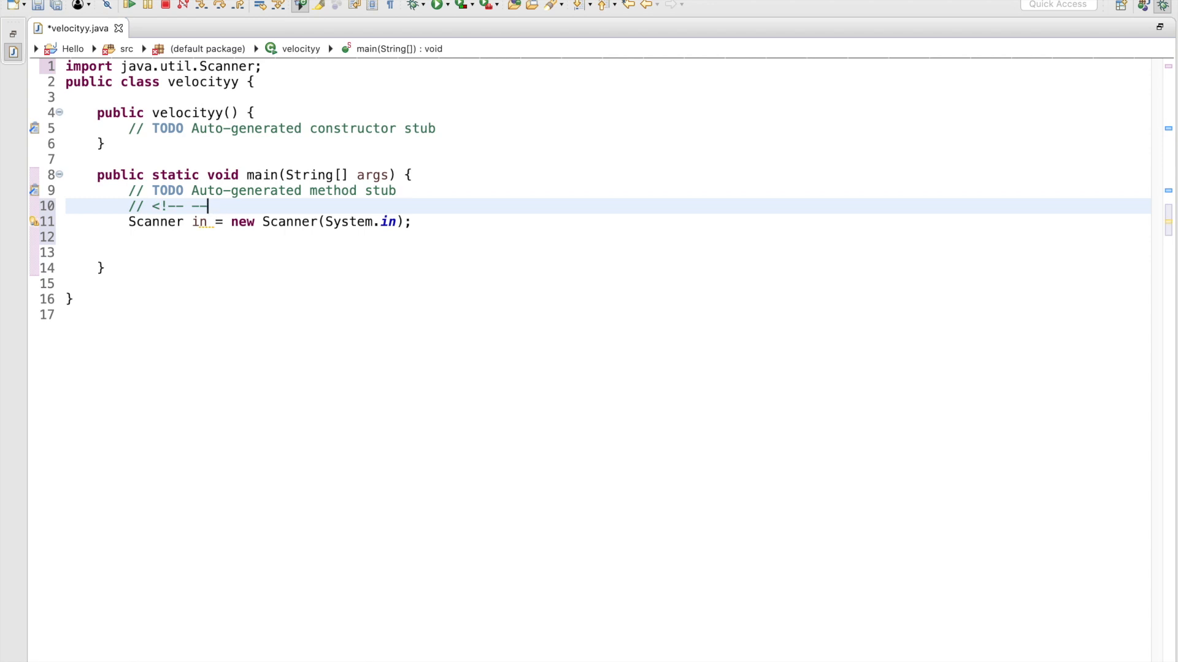
{"action": "key", "text": "Backspace"}
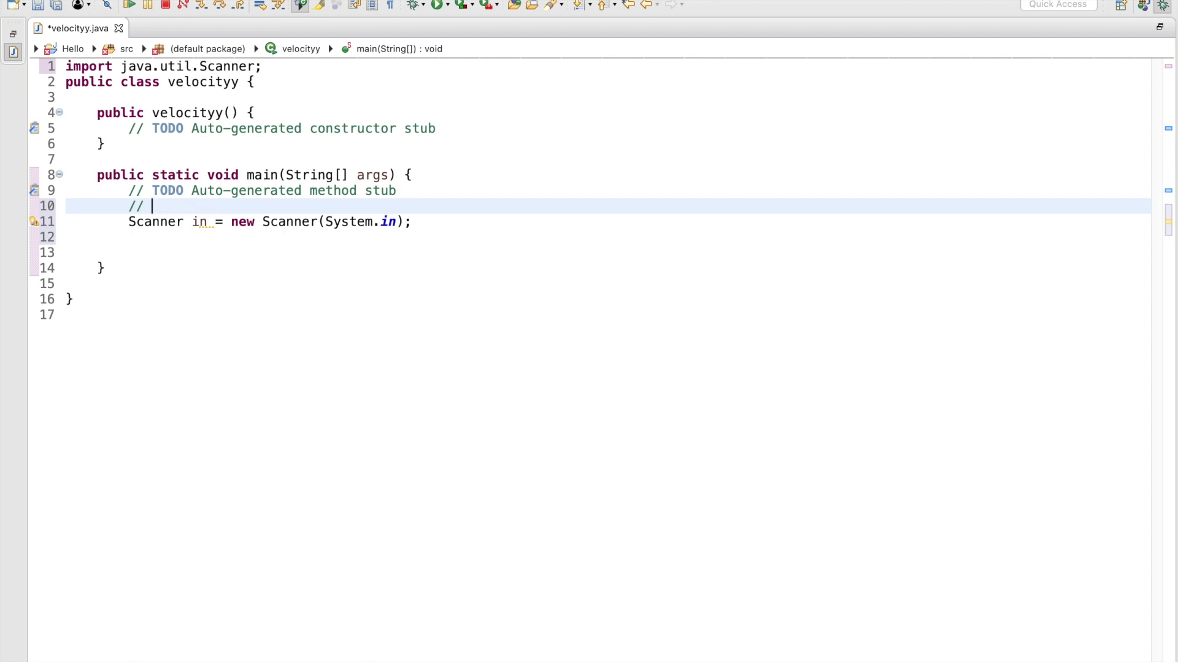
{"action": "type", "text": "/"}
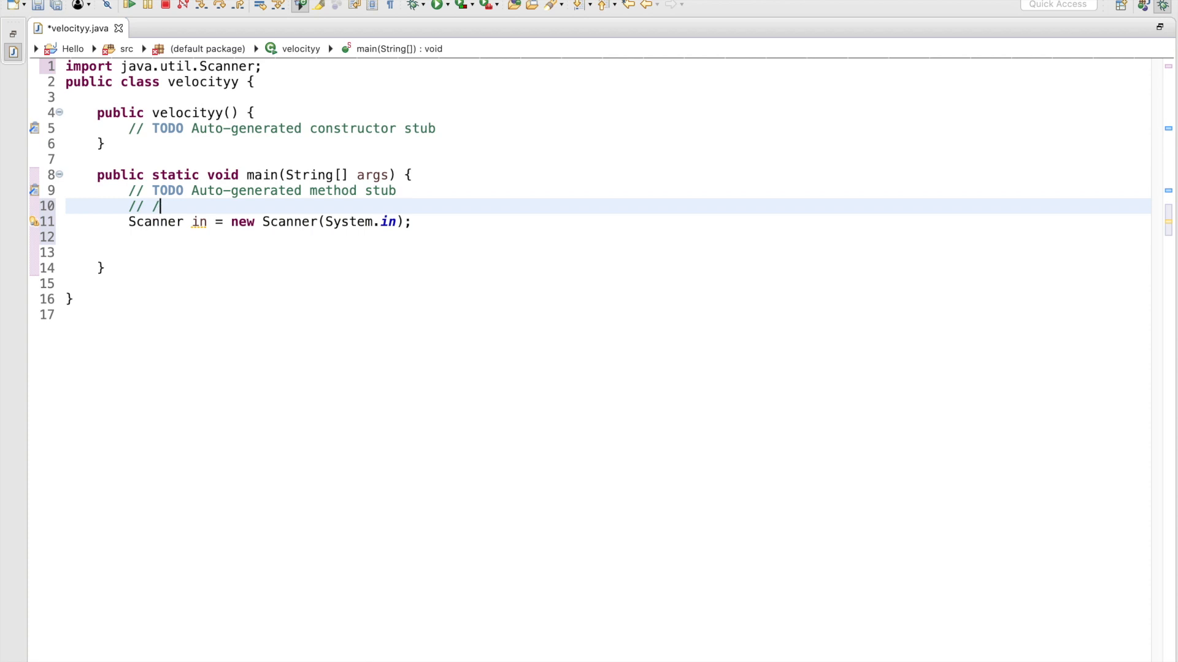
{"action": "key", "text": "Backspace"}
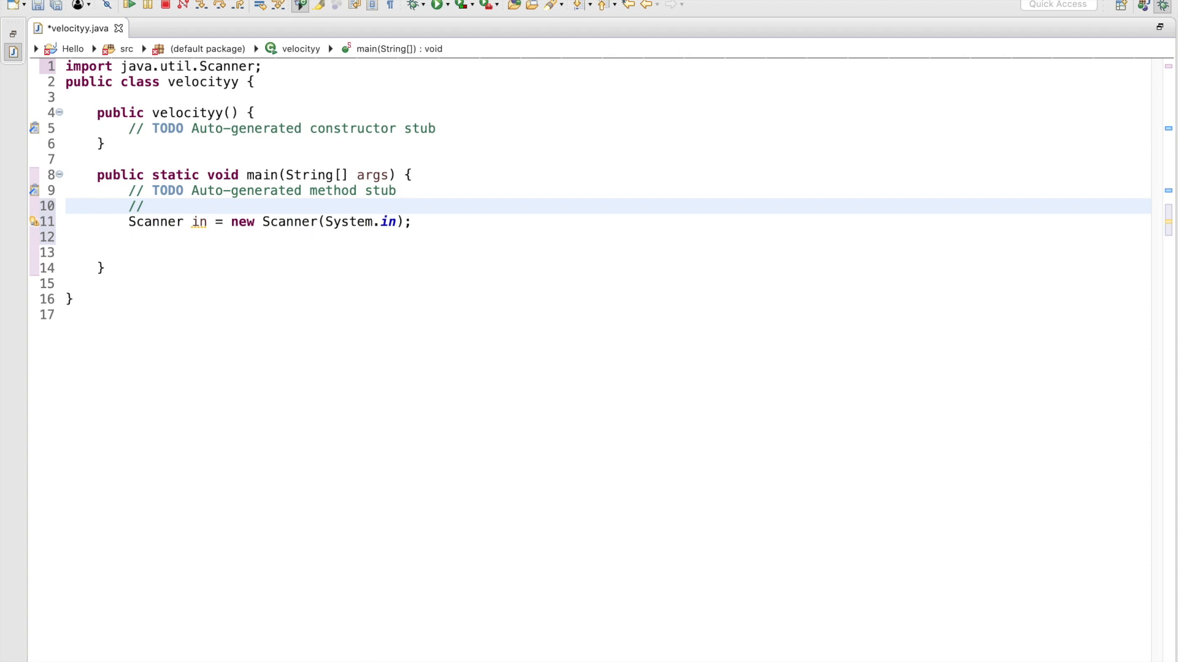
{"action": "type", "text": "How to ca"}
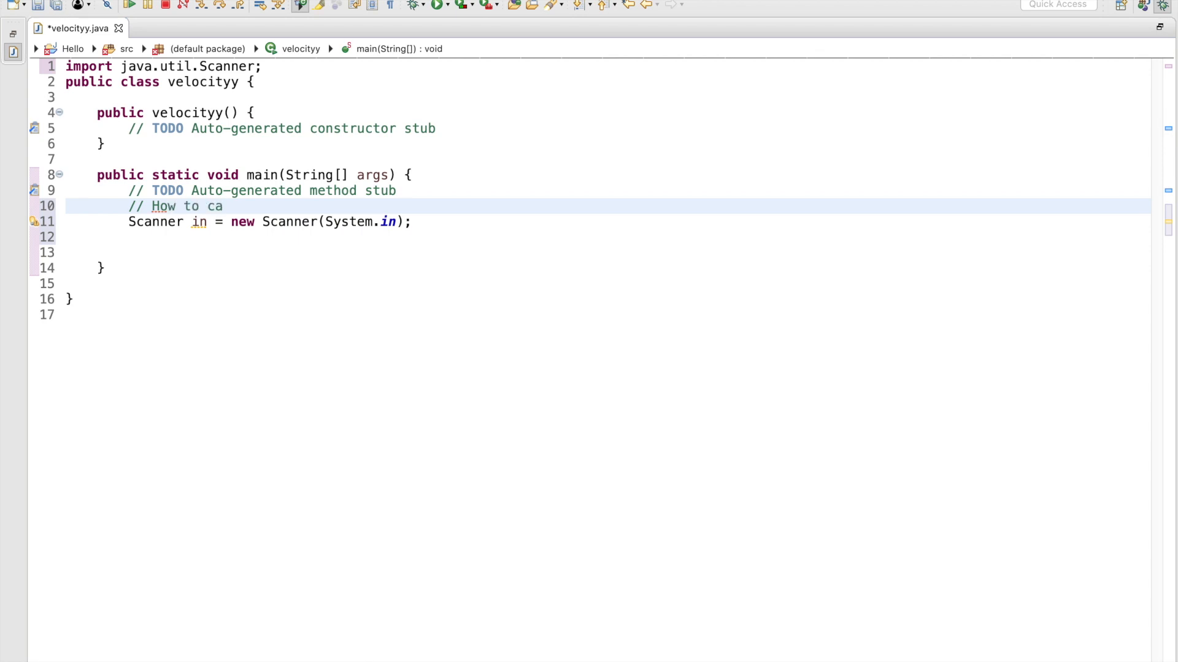
{"action": "type", "text": "lculate S"}
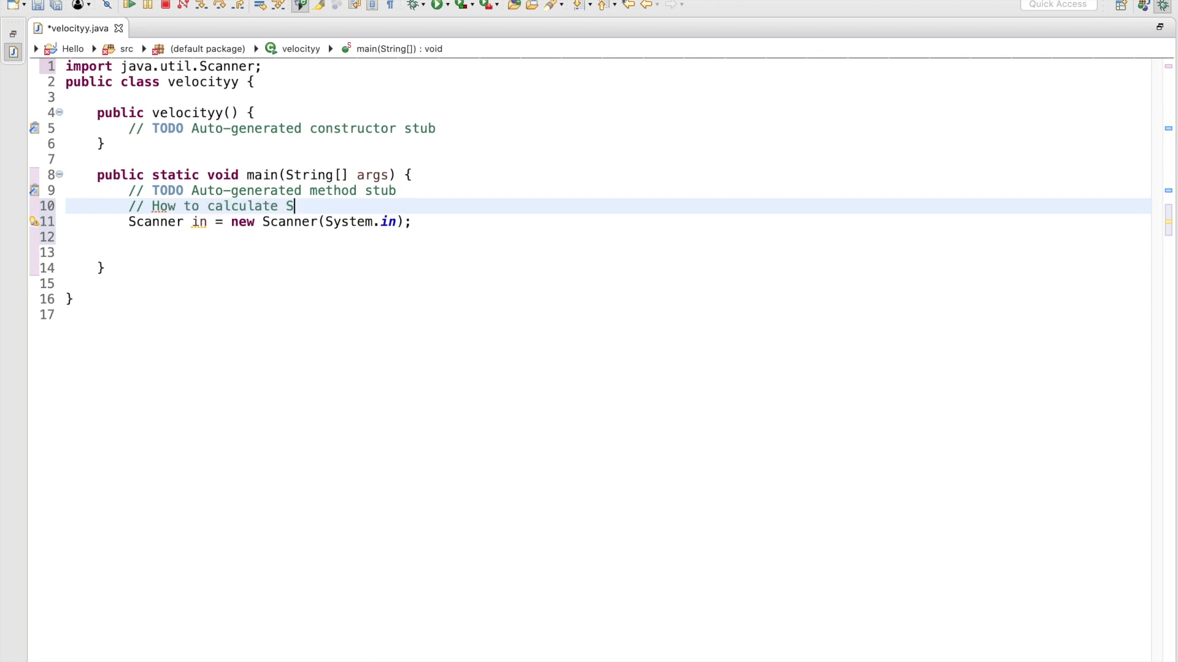
{"action": "type", "text": "peed"}
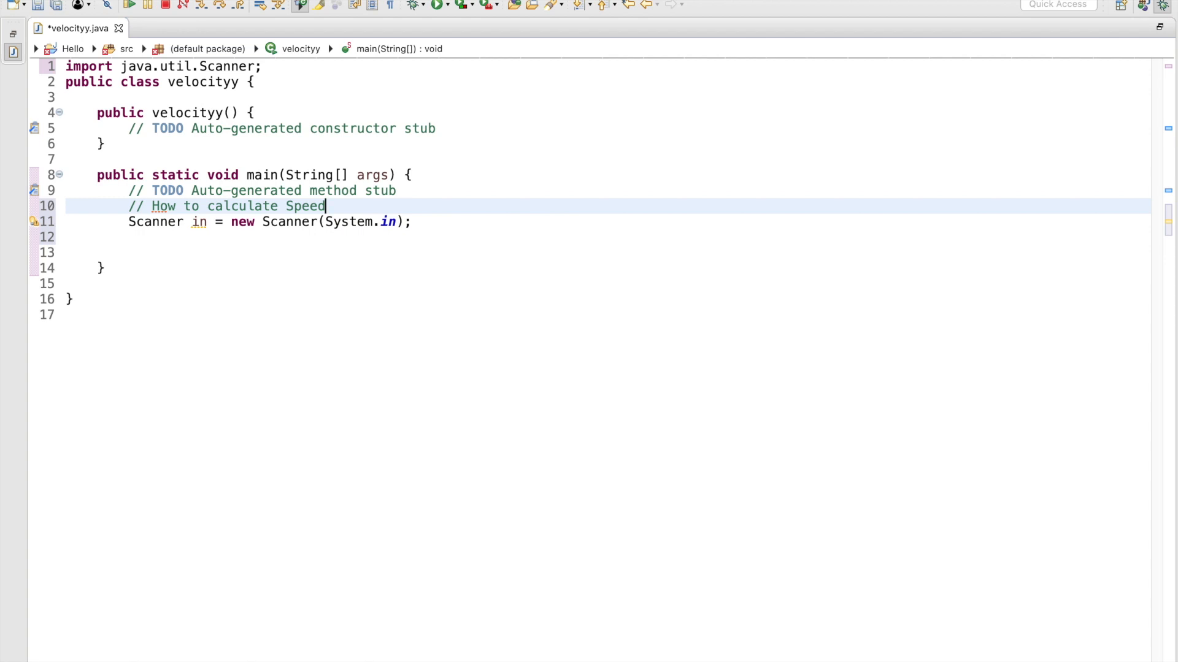
{"action": "key", "text": "enter"}
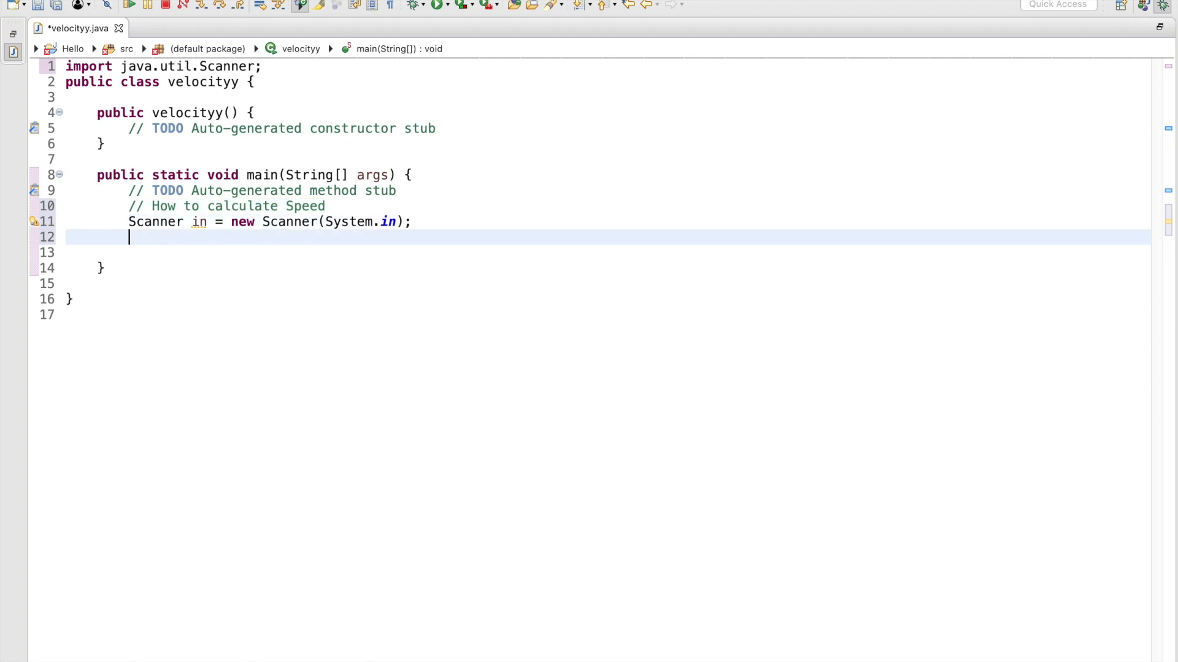
- Add System.out.print("What Is The Speed You Are Calculating: "); after the Scanner line, rephrasing the prompt
{"action": "type", "text": "s"}
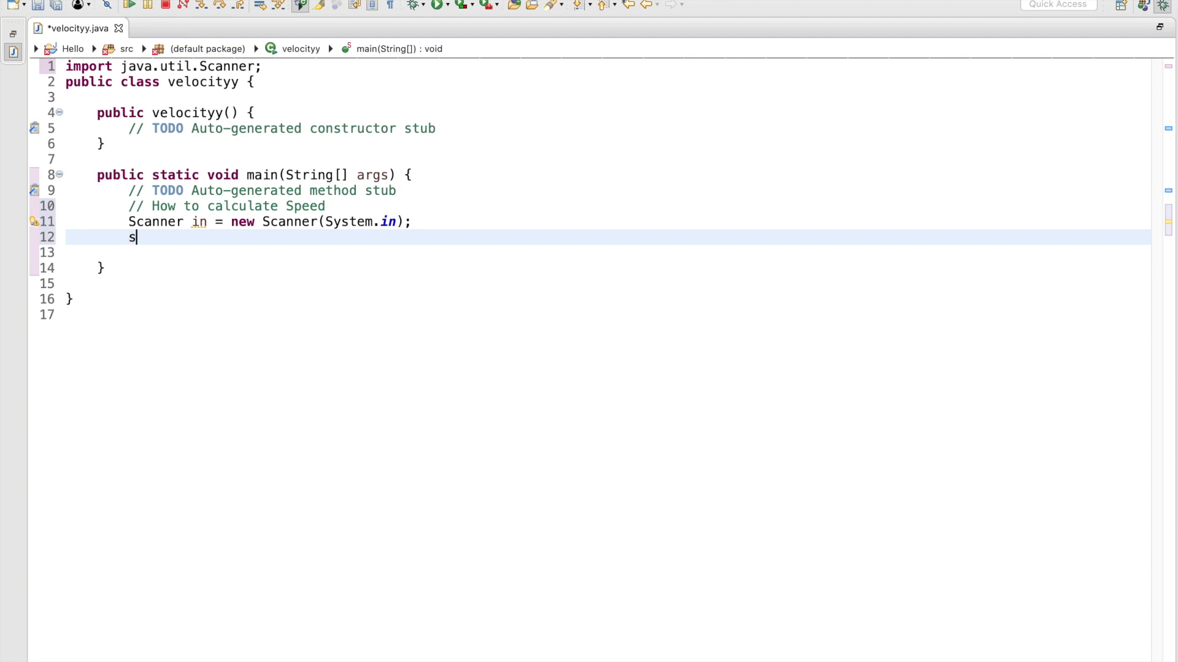
{"action": "type", "text": "ystem.out"}
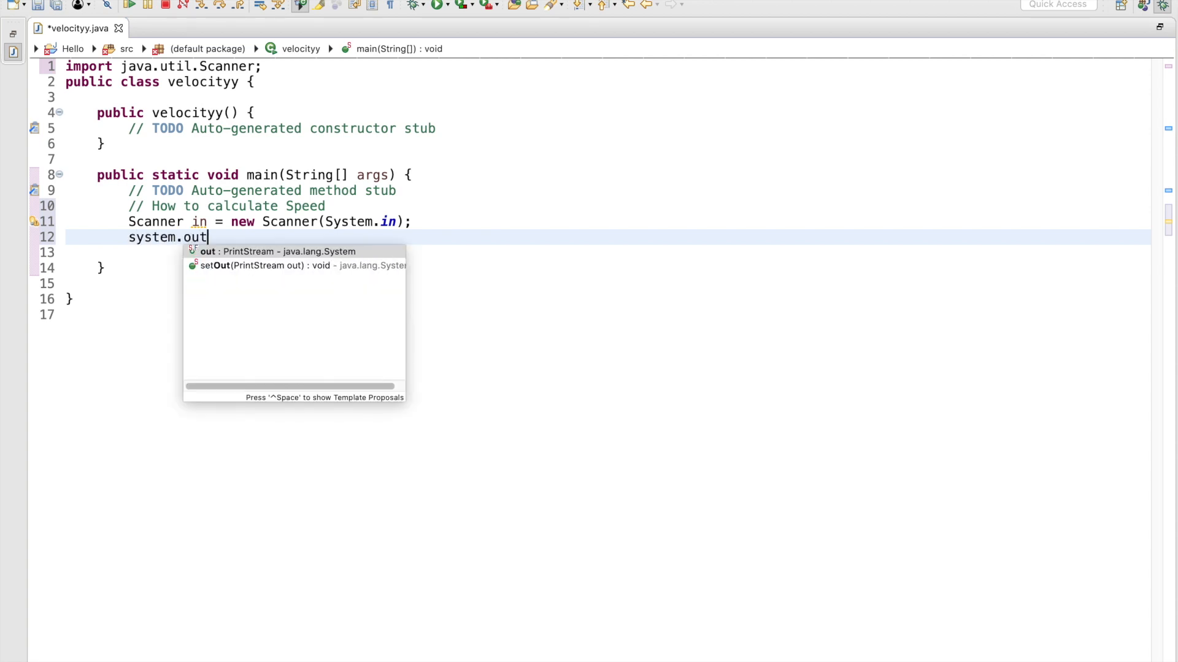
{"action": "type", "text": ".print(\");"}
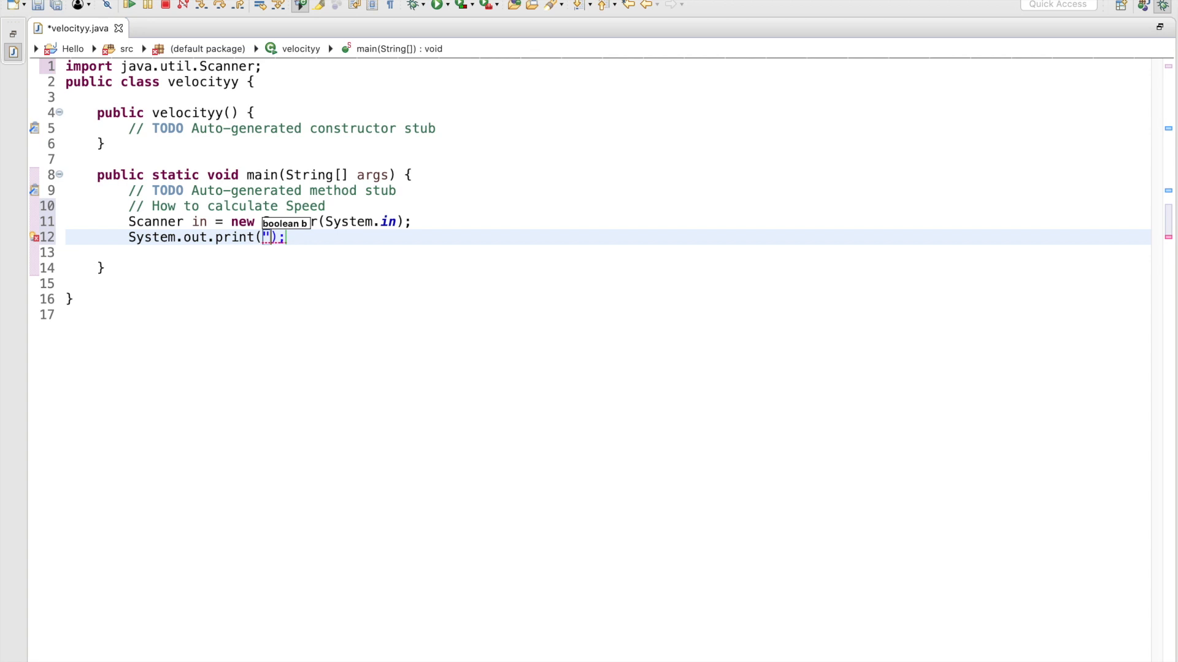
{"action": "type", "text": "h"}
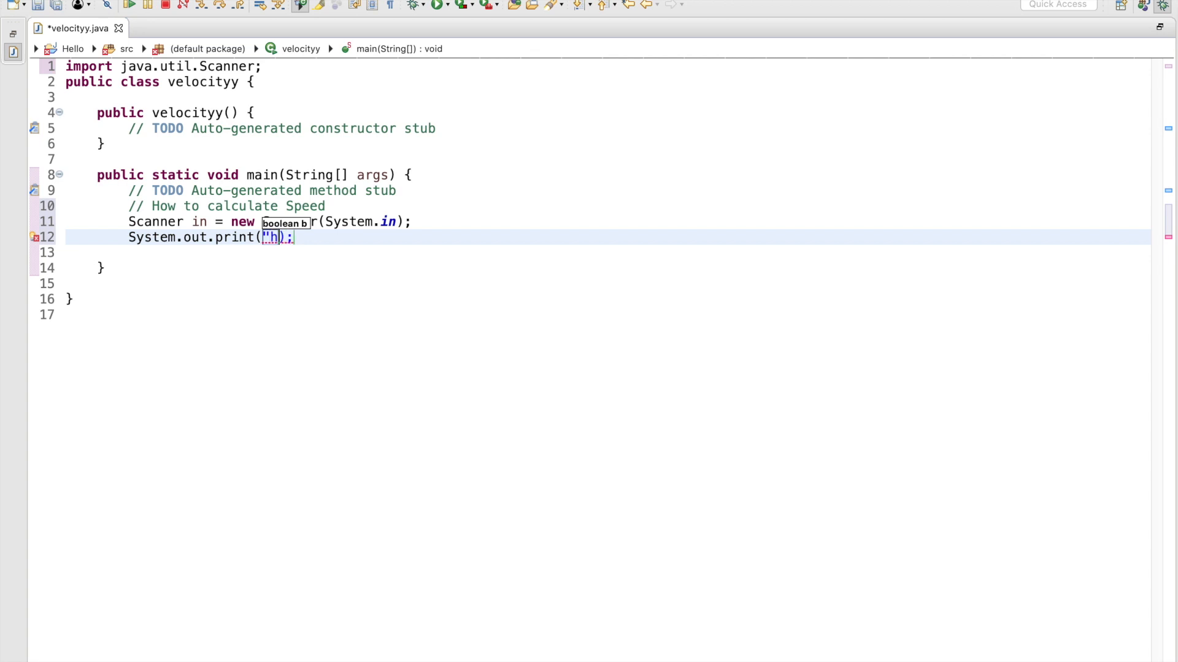
{"action": "type", "text": "What Do You Want"}
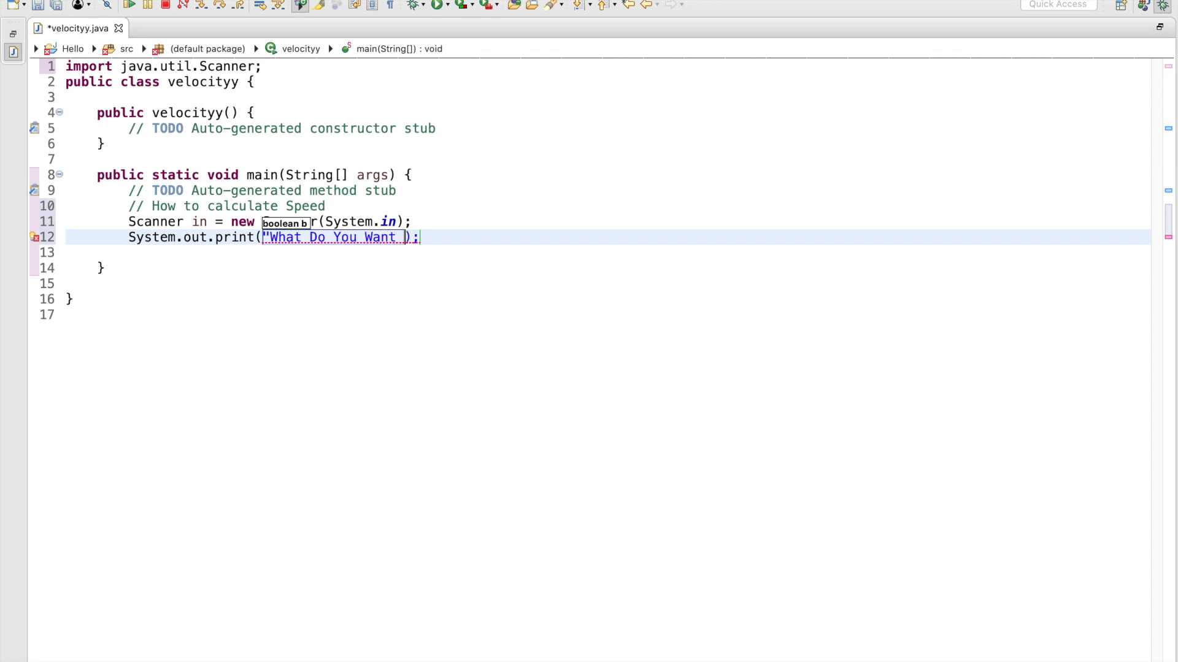
{"action": "type", "text": "Your Spee"}
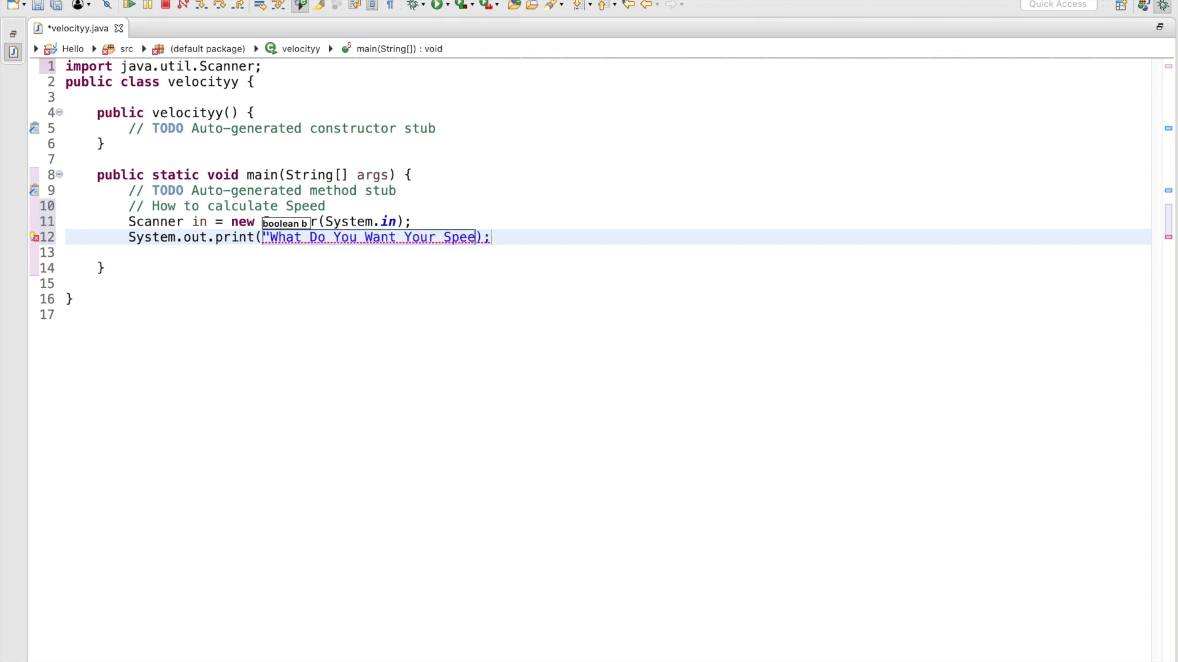
{"action": "type", "text": "to be"}
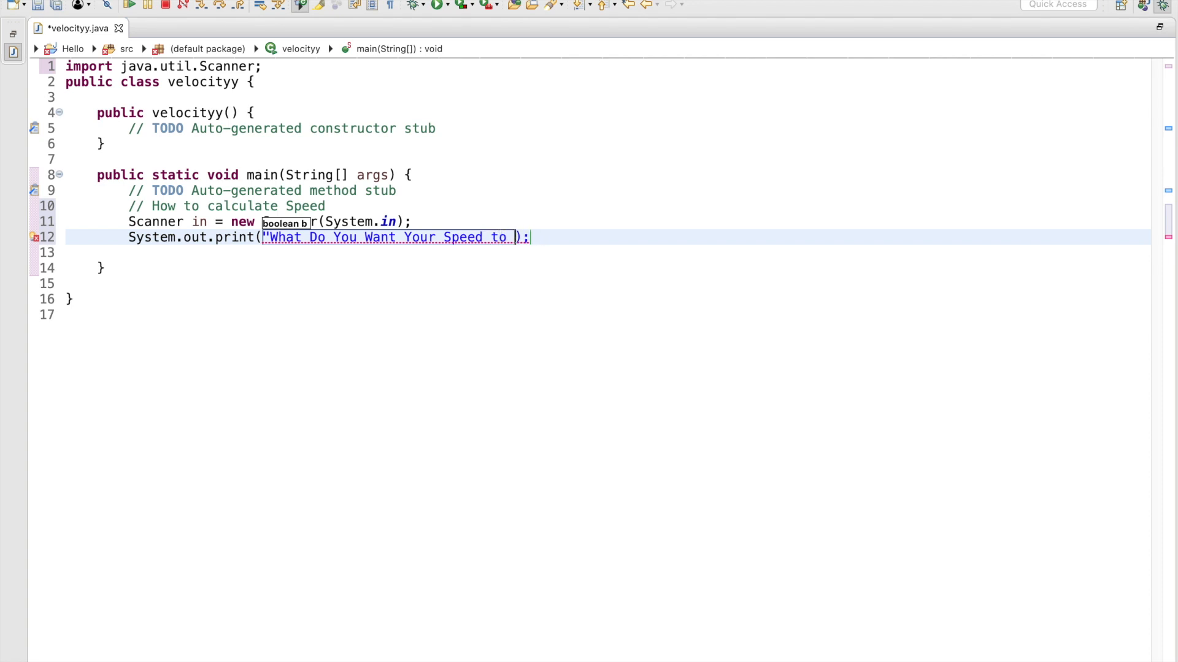
{"action": "key", "text": "BackSpace"}
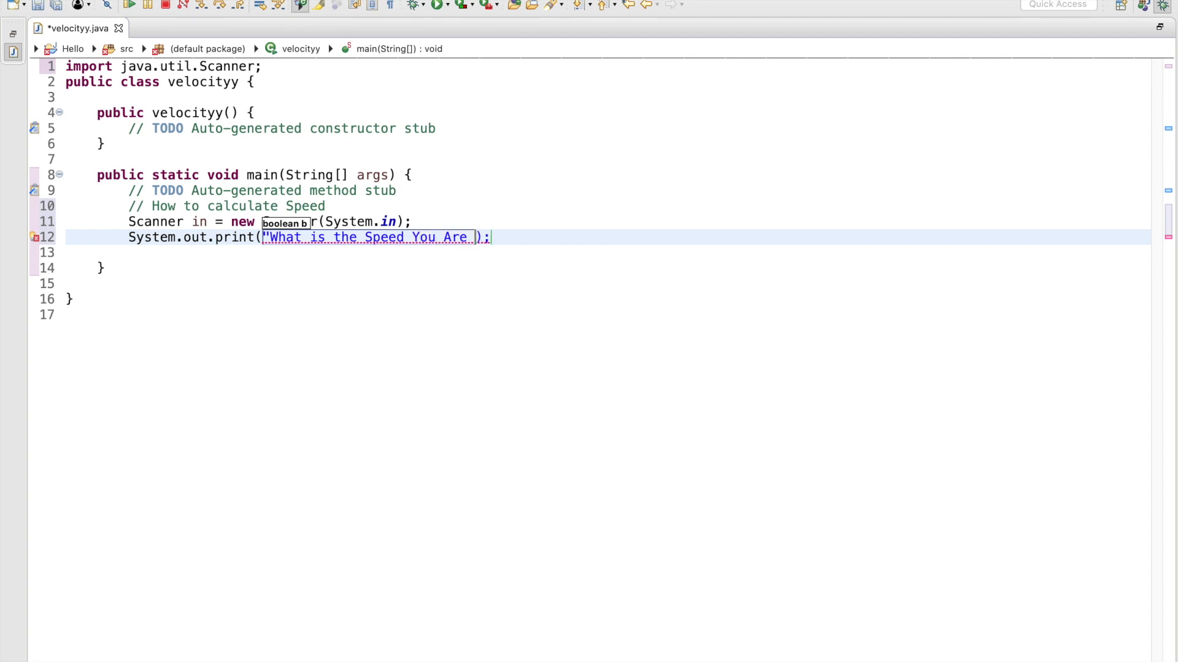
{"action": "type", "text": "Calculat"}
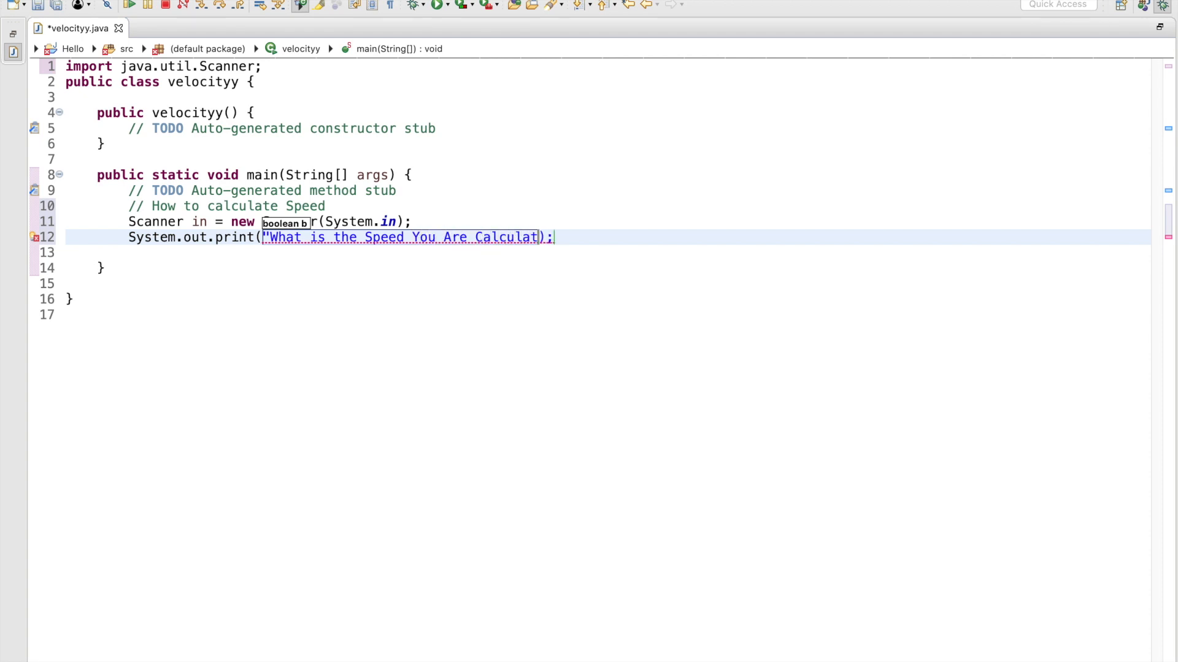
{"action": "type", "text": "ing:"}
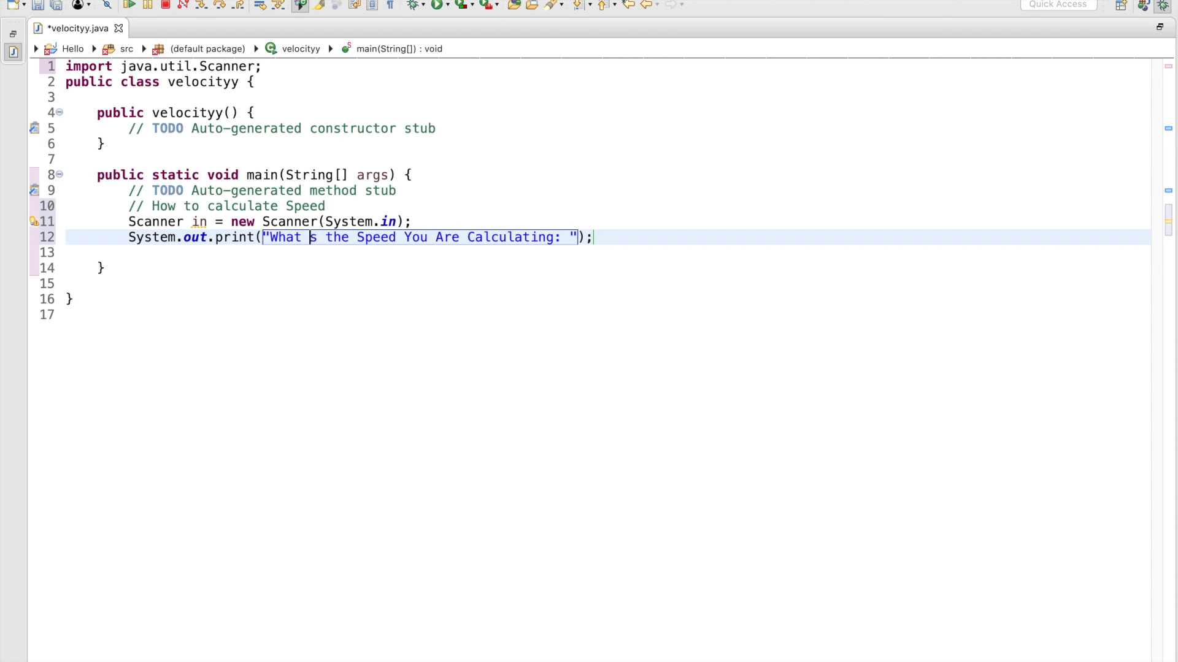
{"action": "type", "text": "I"}
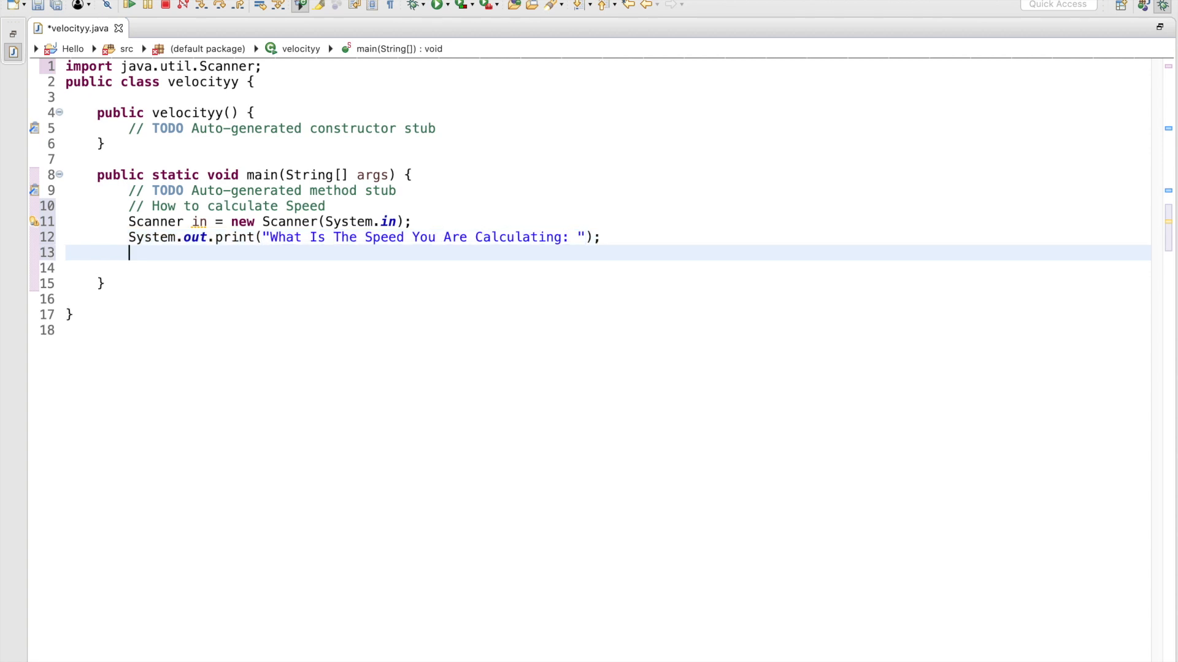
- Add int speed = in.nextInt(); right after the speed prompt
{"action": "type", "text": "int spe"}
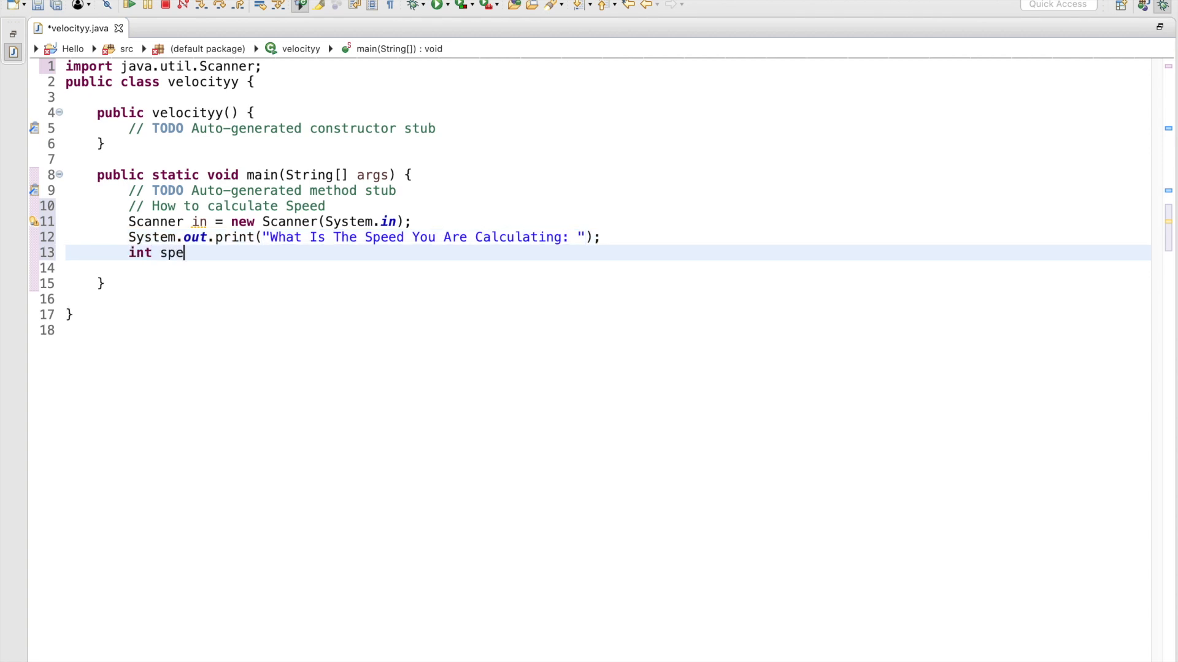
{"action": "type", "text": "ed = i"}
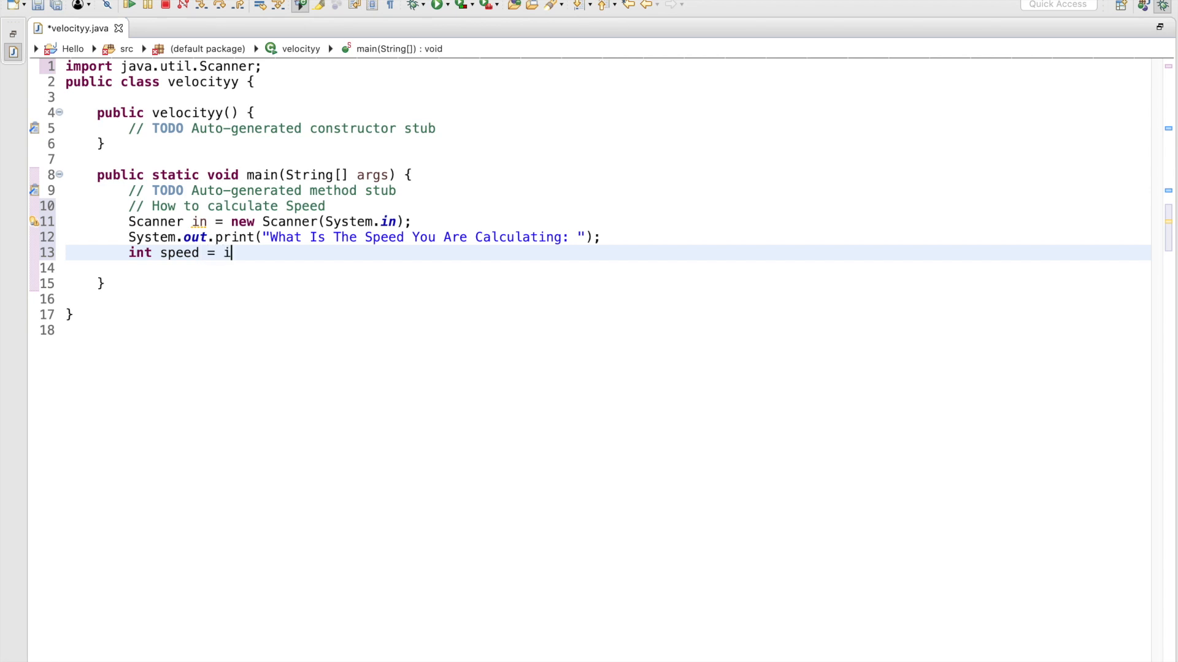
{"action": "type", "text": "n.next"}
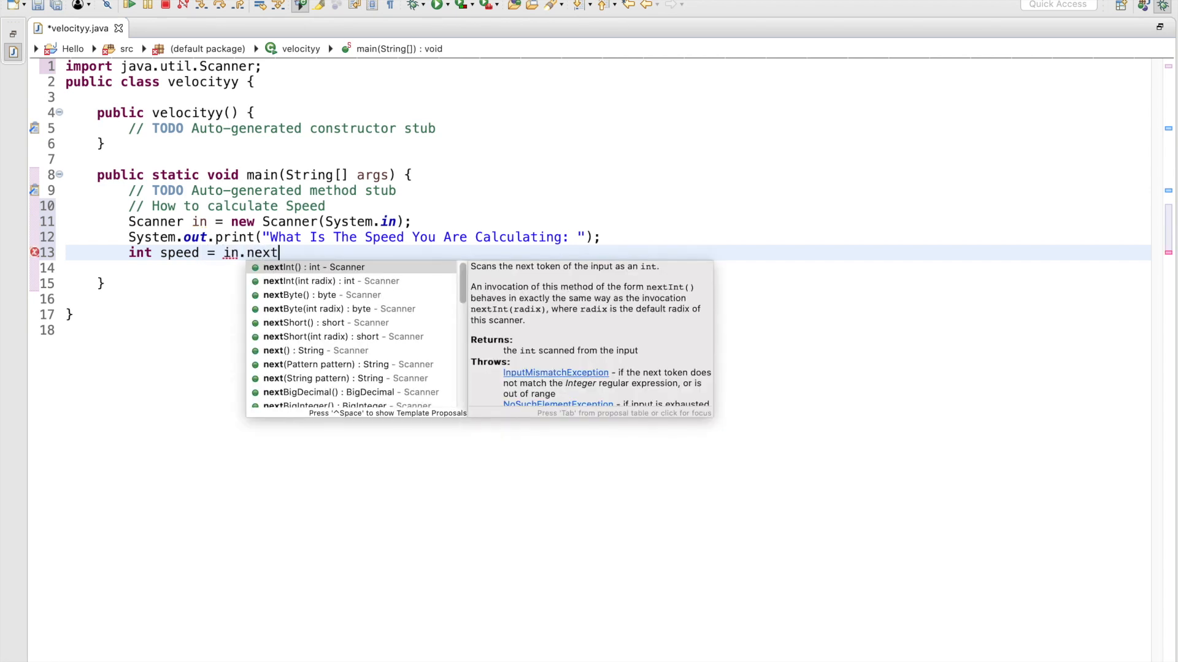
{"action": "type", "text": "Int"}
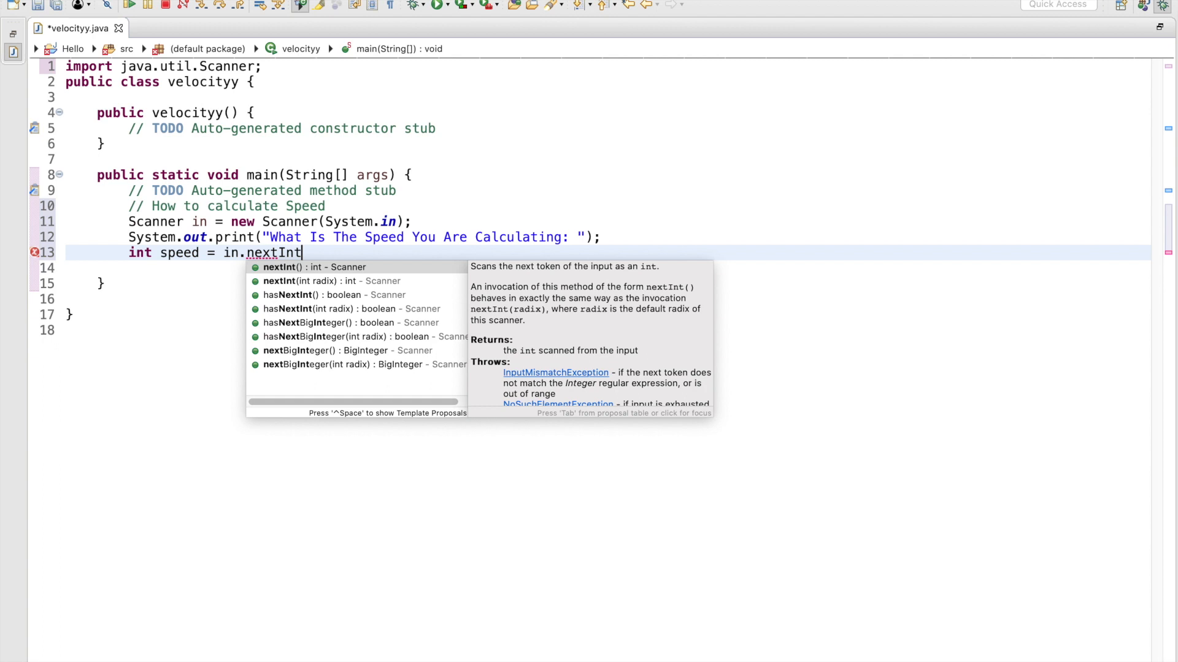
{"action": "type", "text": "()"}
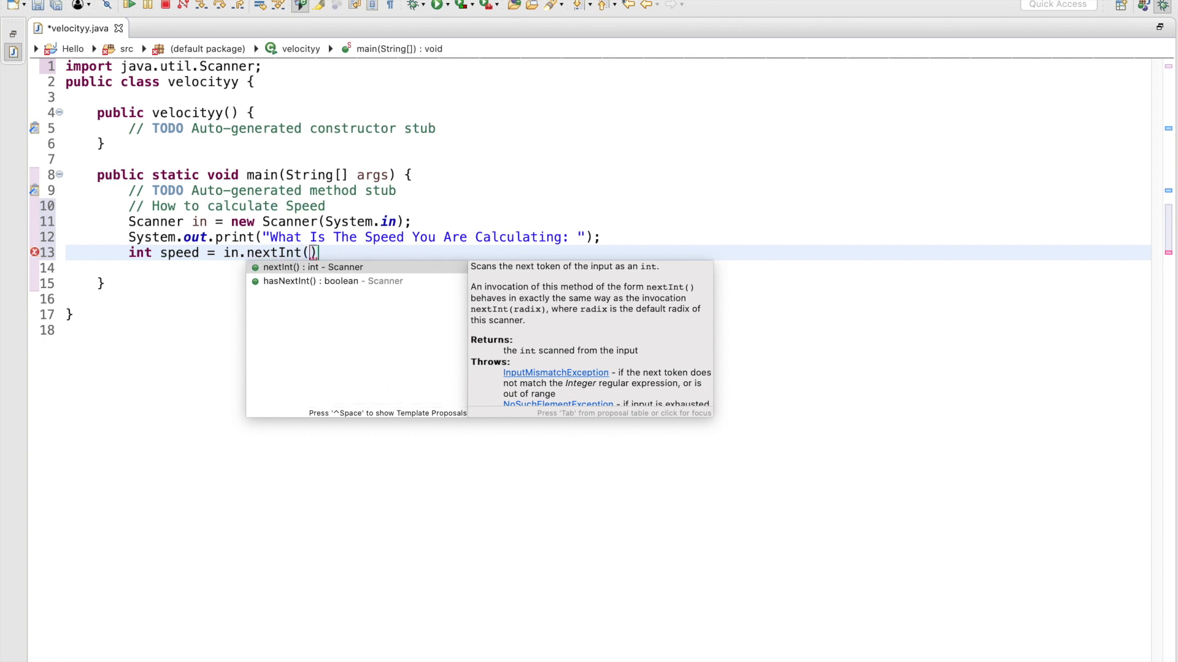
{"action": "key", "text": "Enter"}
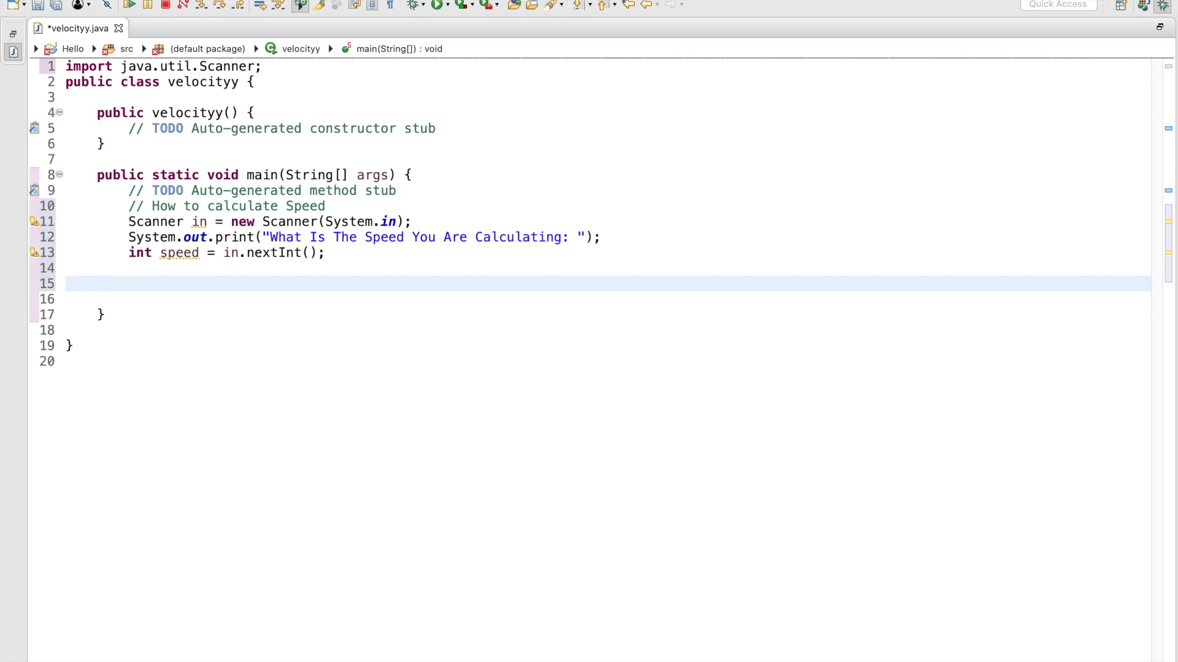
- Write the comment //How to calculate Distance below the speed input line
{"action": "type", "text": "//How to calcu"}
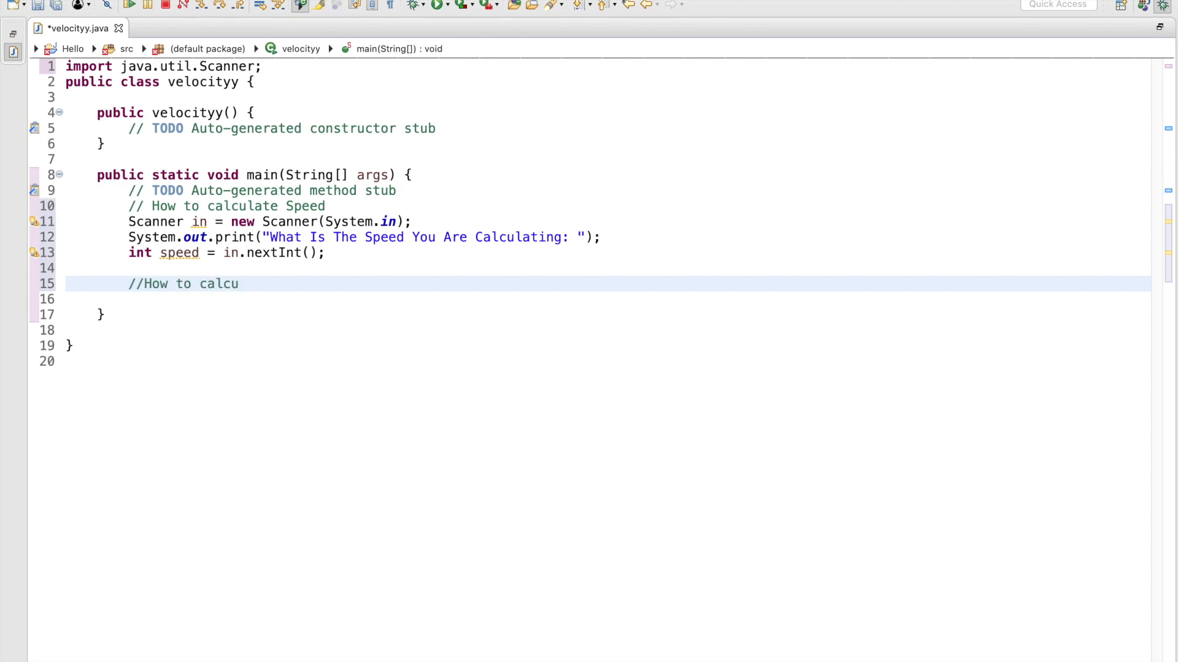
{"action": "type", "text": "late"}
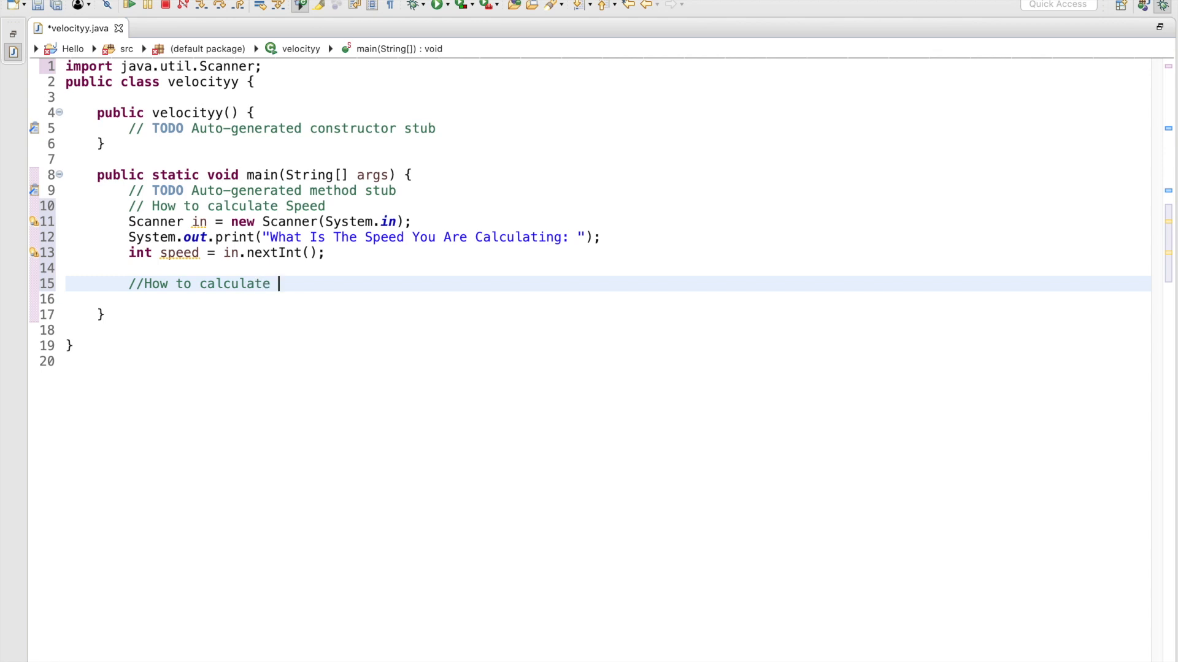
{"action": "type", "text": "Distance"}
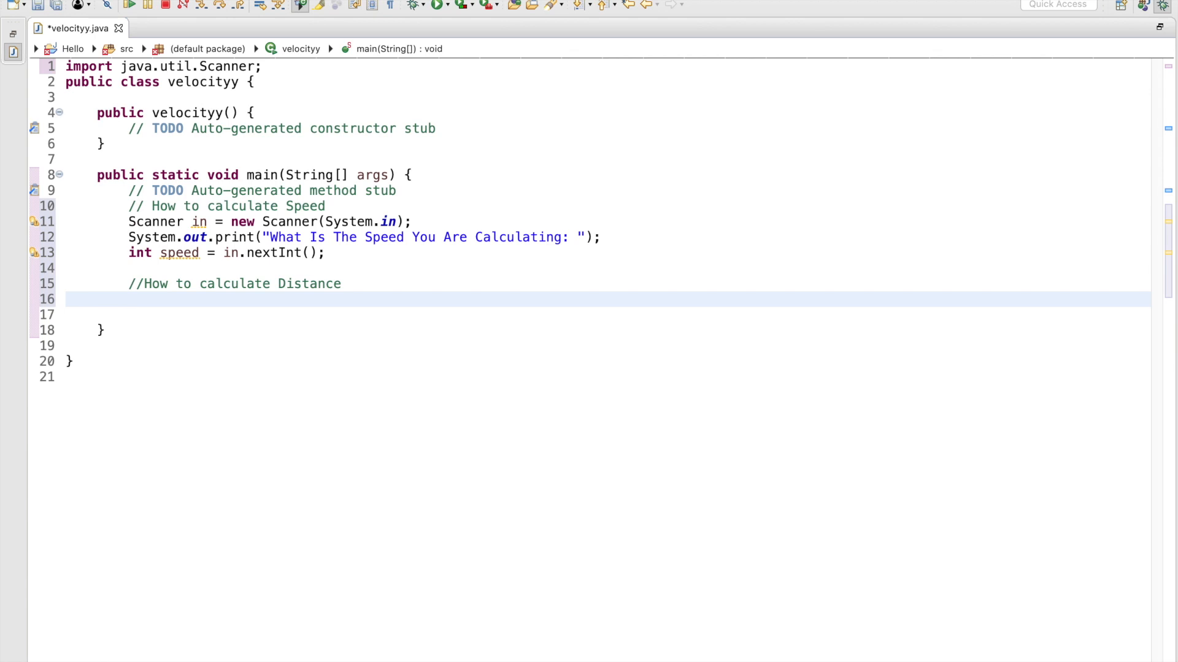
- Add System.out.print("What Is The Distance You Are Calculating: "); under the distance comment
{"action": "type", "text": "int"}
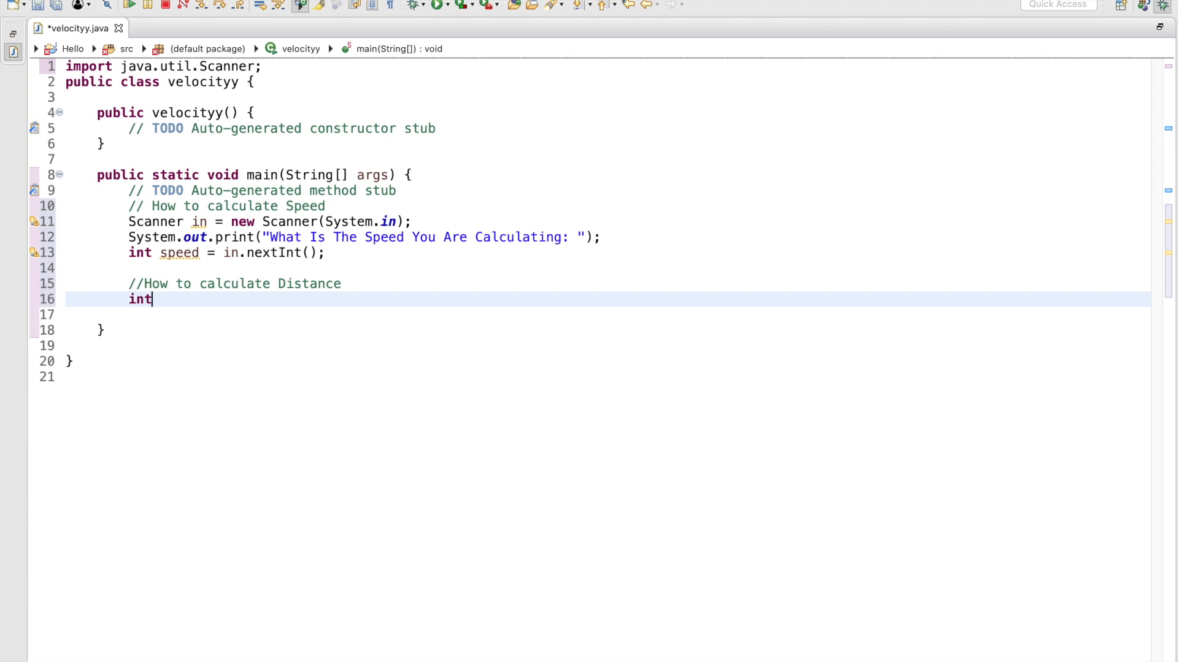
{"action": "key", "text": "Backspace"}
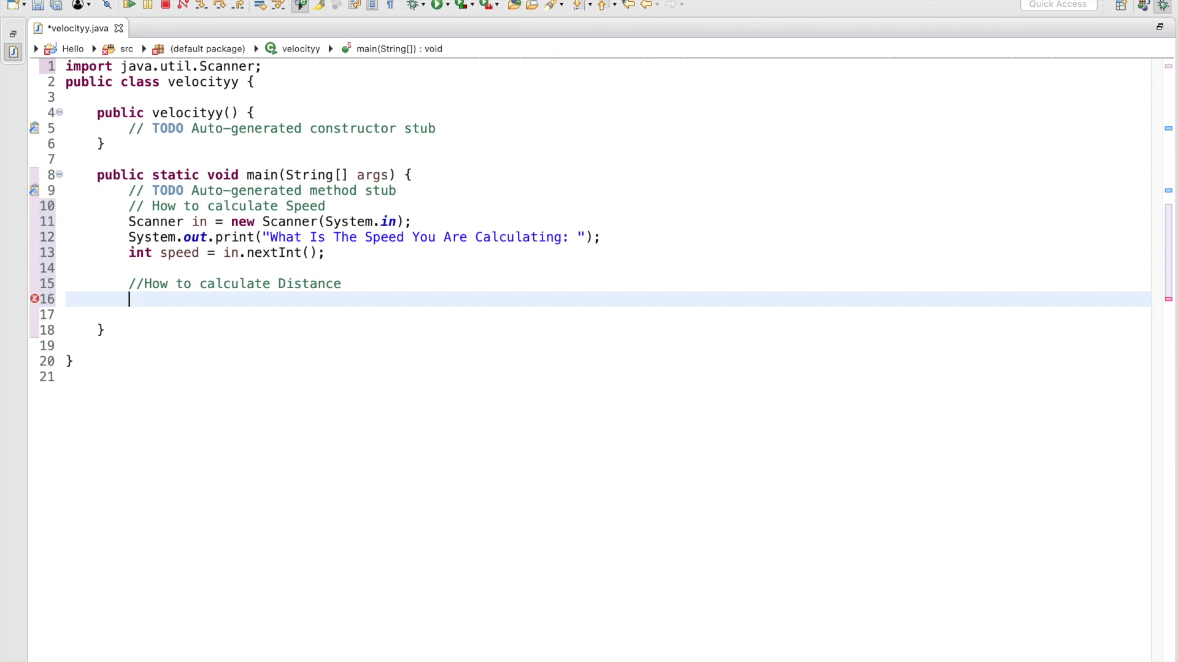
{"action": "type", "text": "Syste"}
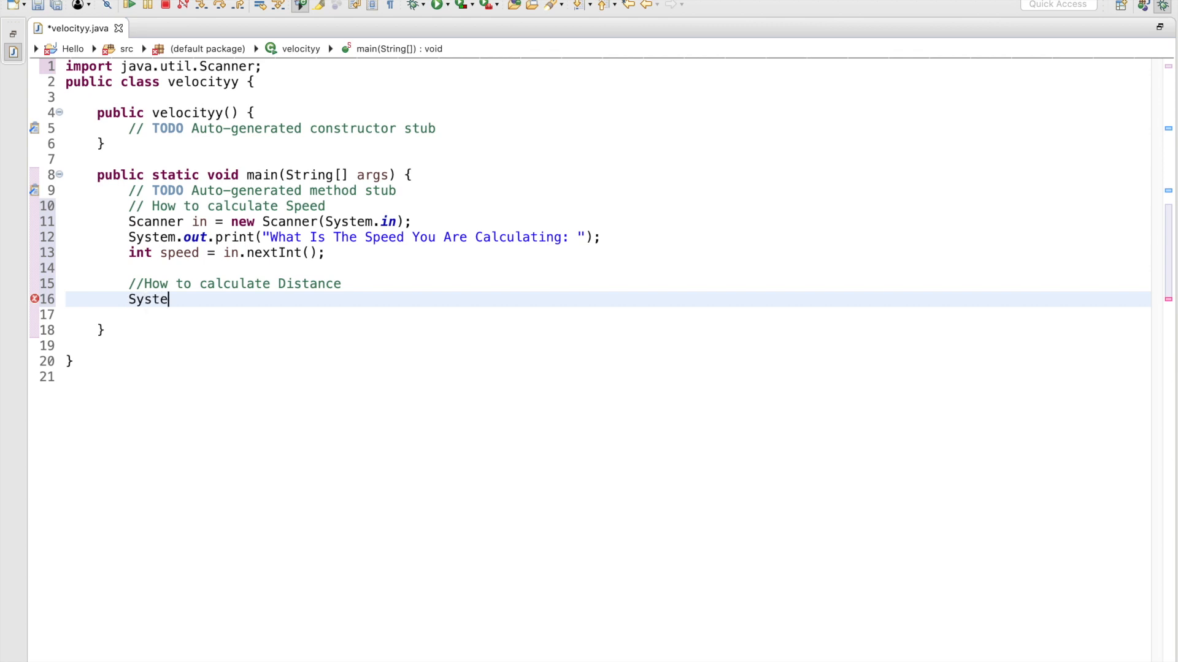
{"action": "type", "text": "m.out."}
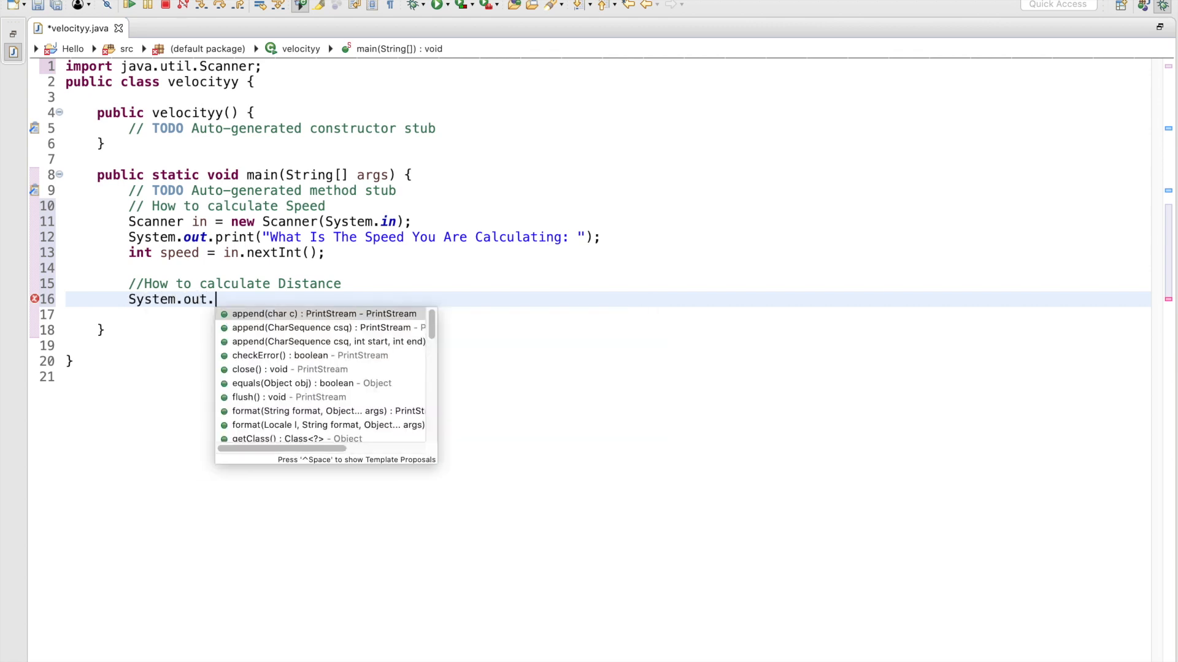
{"action": "type", "text": "print(\");"}
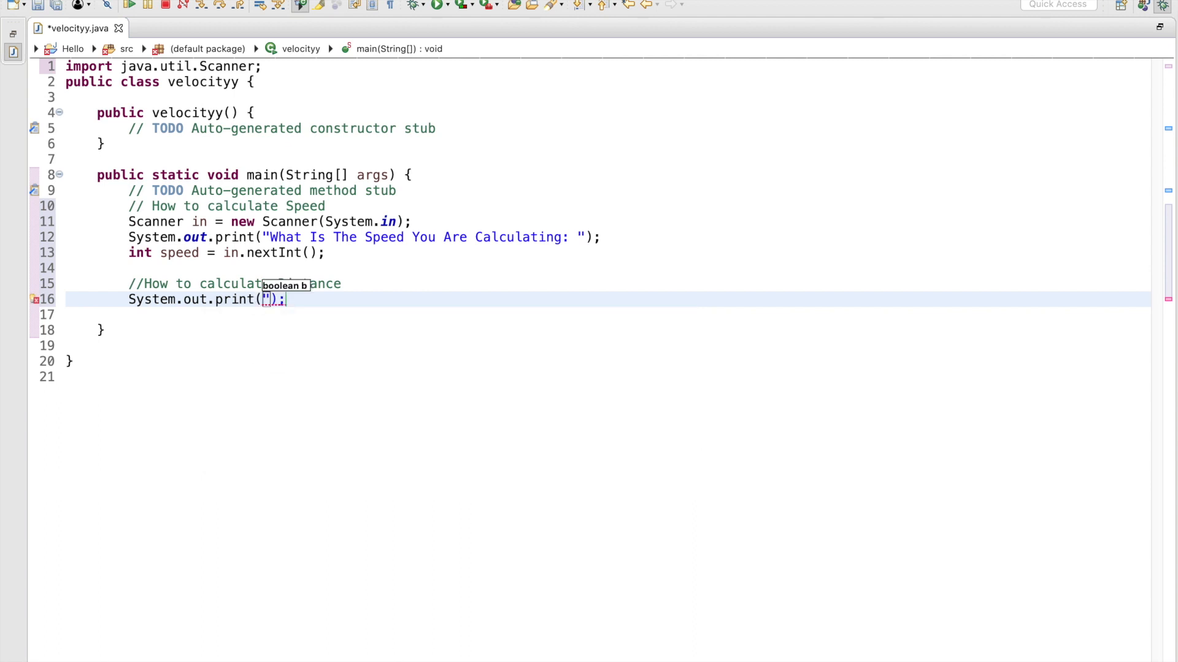
{"action": "type", "text": "Please"}
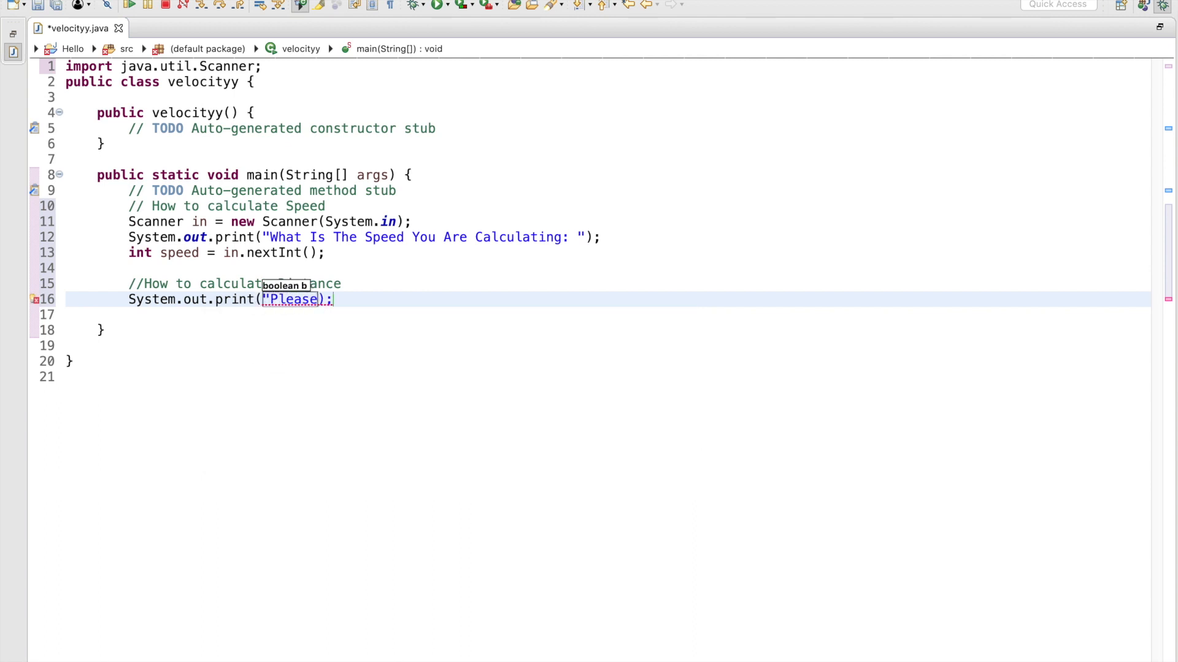
{"action": "type", "text": "What"}
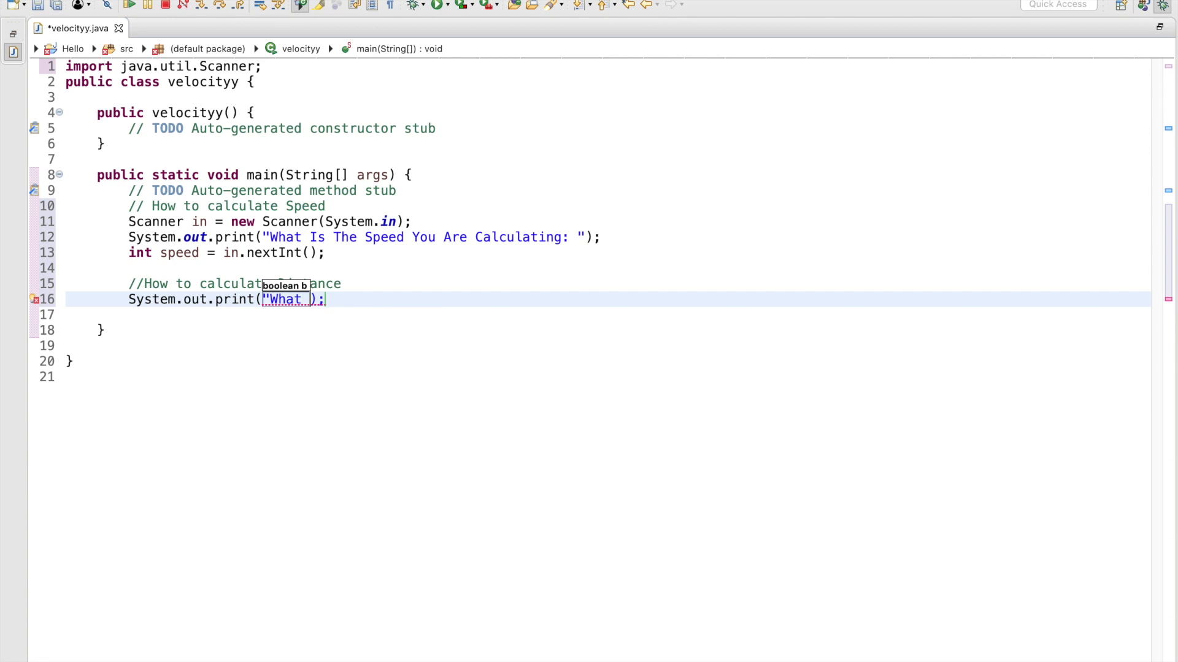
{"action": "type", "text": "Is The Distance You"}
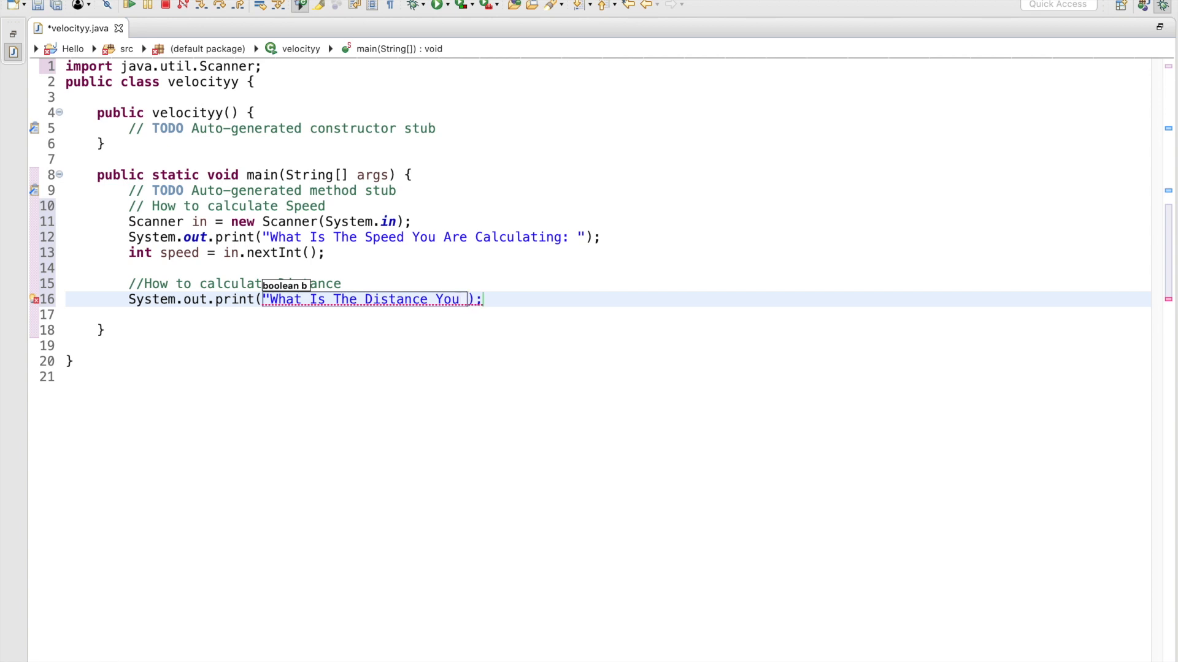
{"action": "type", "text": "Are"}
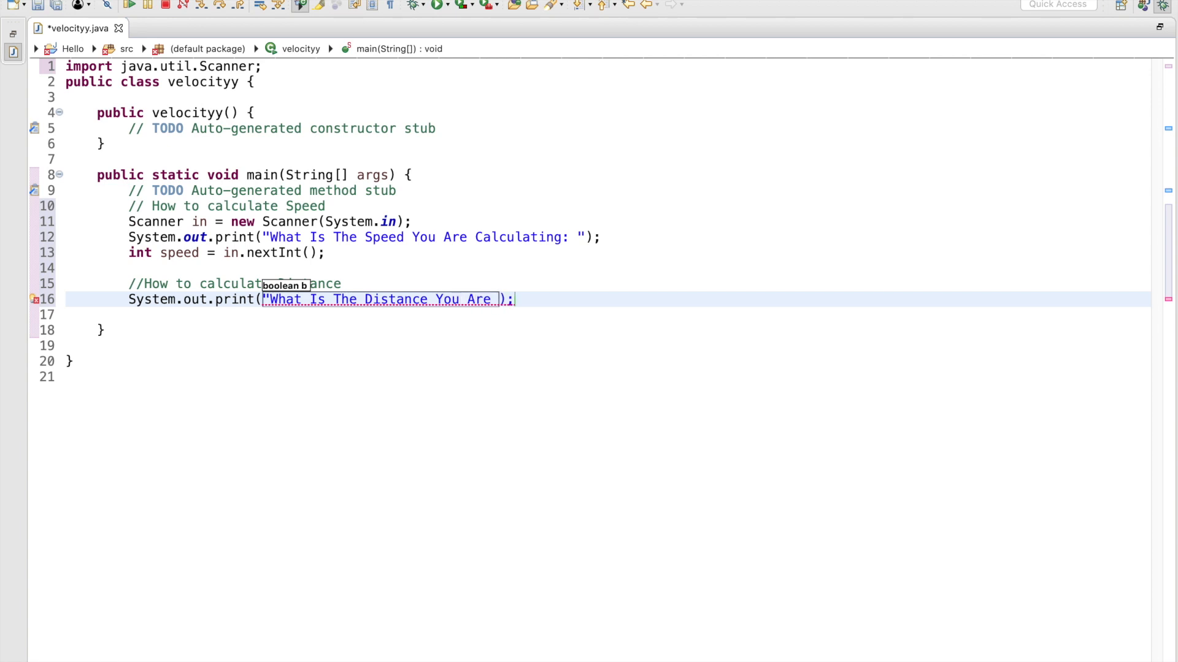
{"action": "type", "text": "Calcu"}
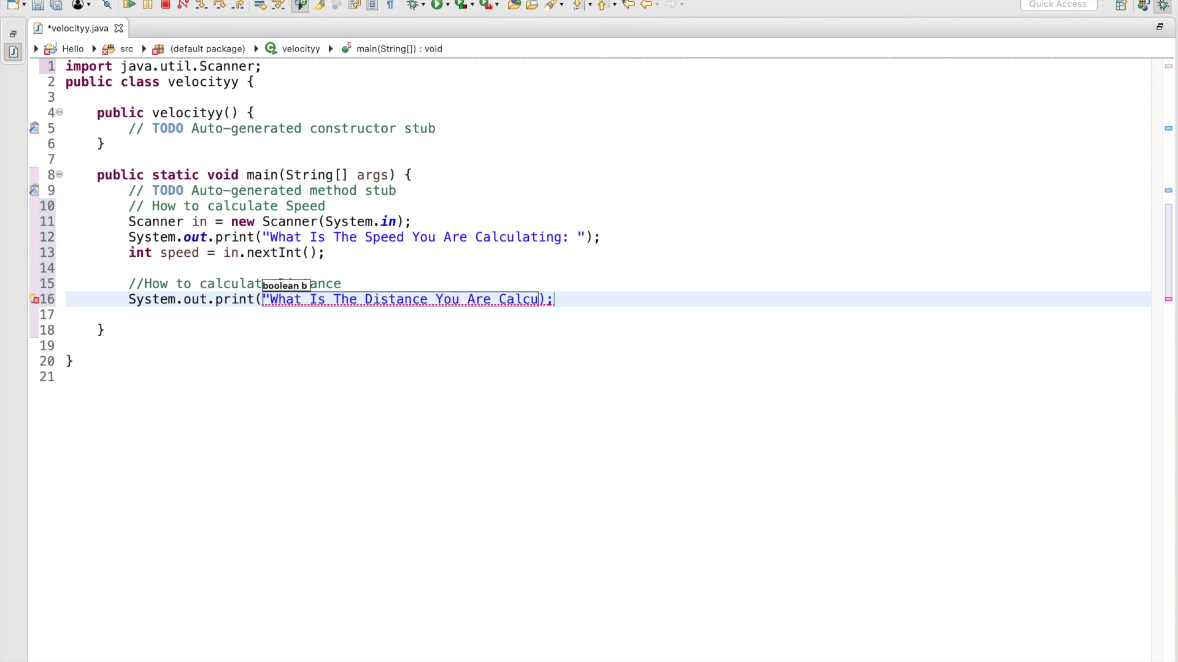
{"action": "type", "text": "ating: \""}
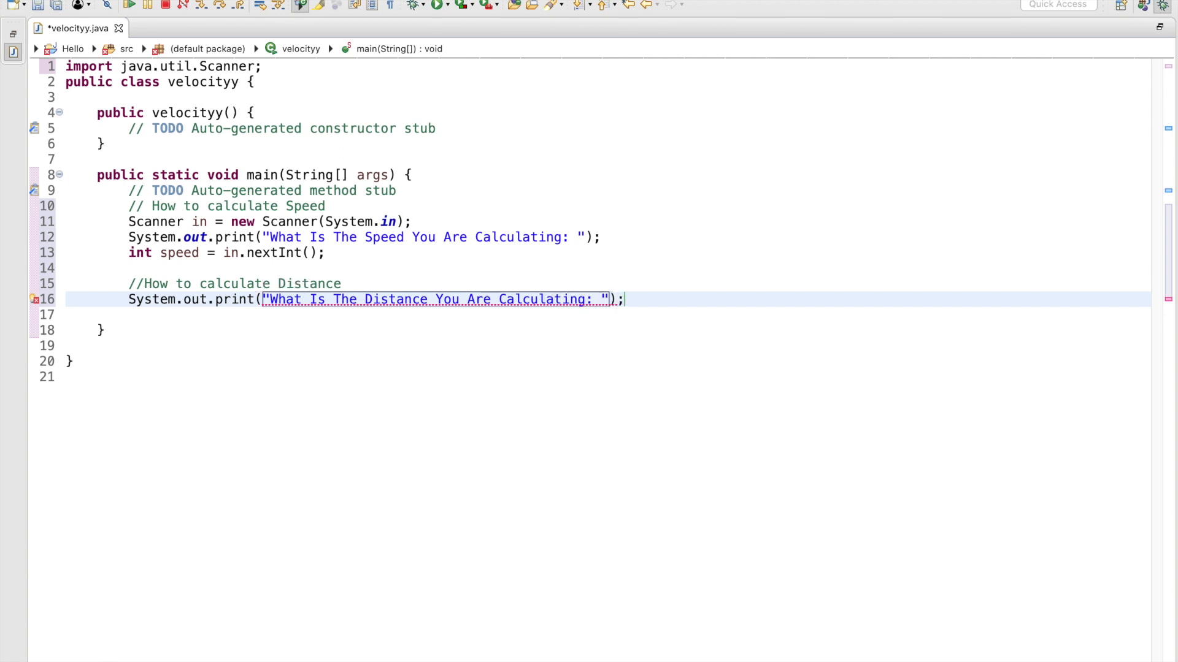
- Add int distance = in.nextInt(); after the distance prompt, completing nextInt via content assist
{"action": "type", "text": "in"}
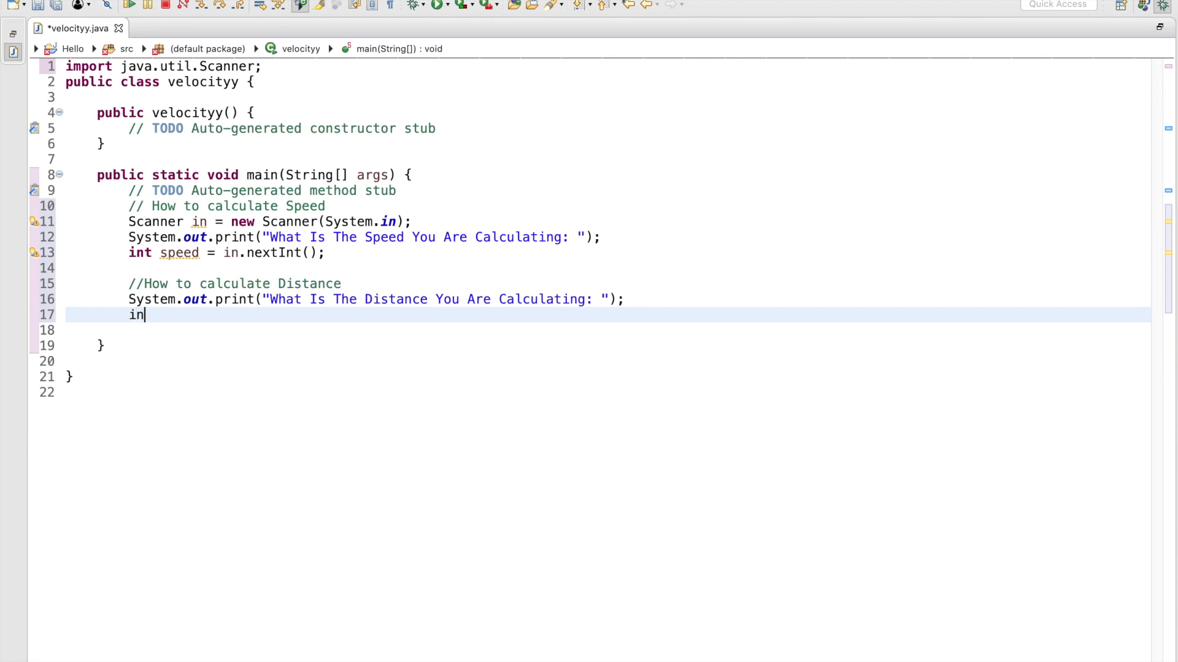
{"action": "type", "text": "t distance = in"}
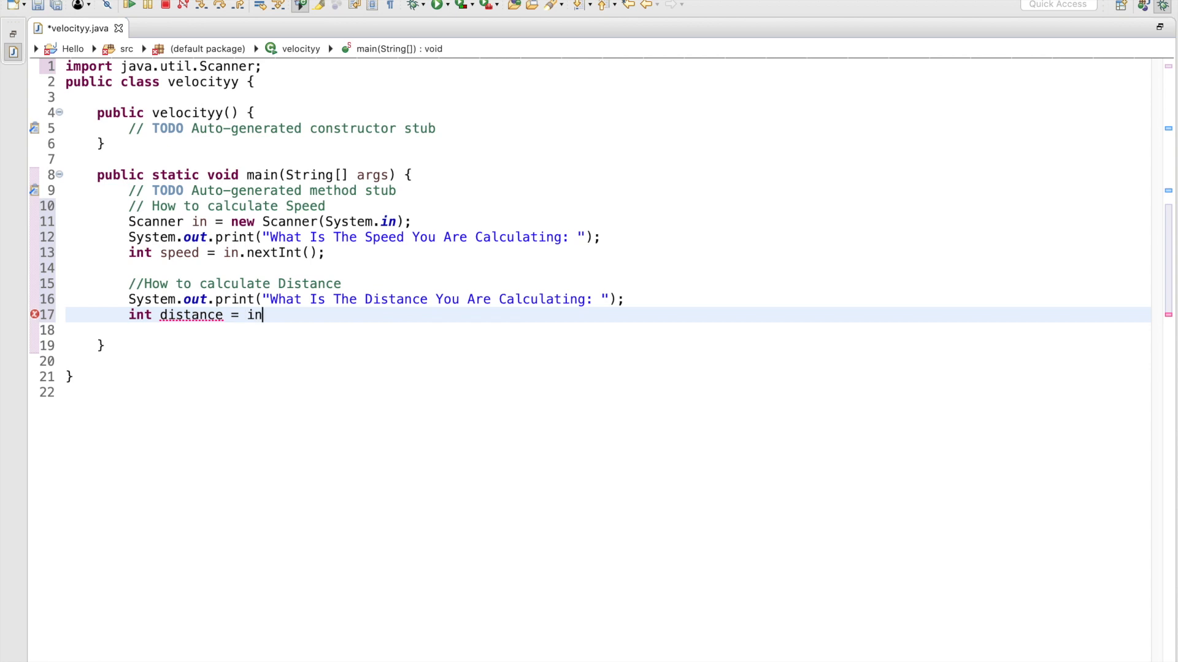
{"action": "type", "text": "."}
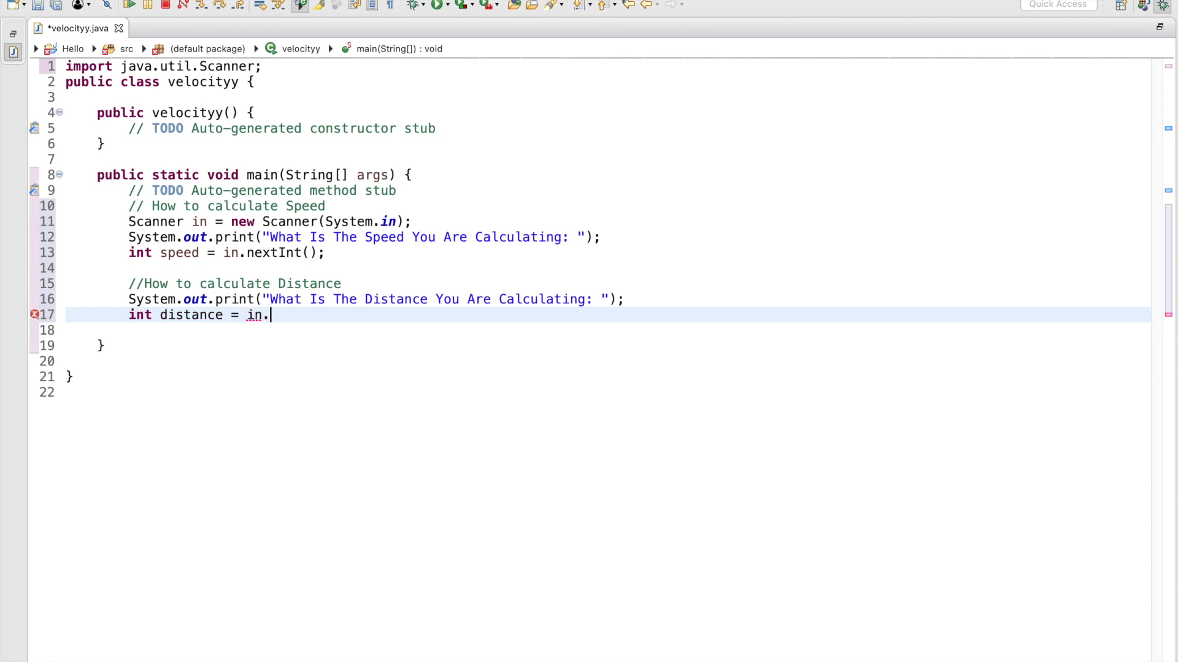
{"action": "type", "text": "nextInt("}
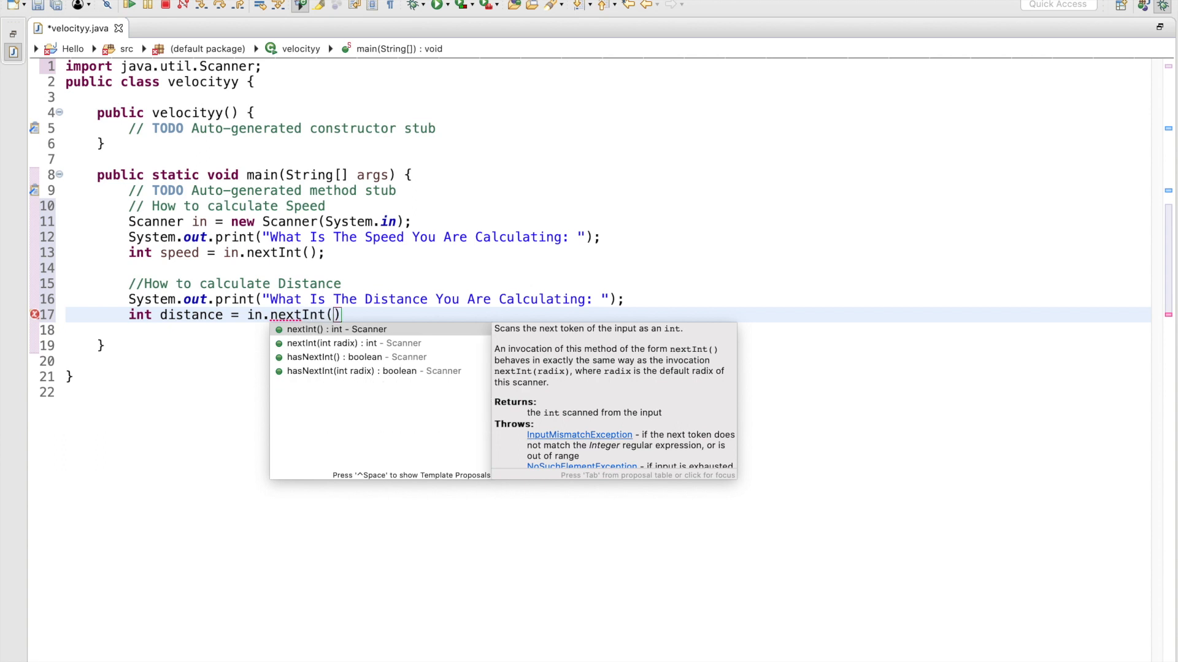
{"action": "key", "text": "Down"}
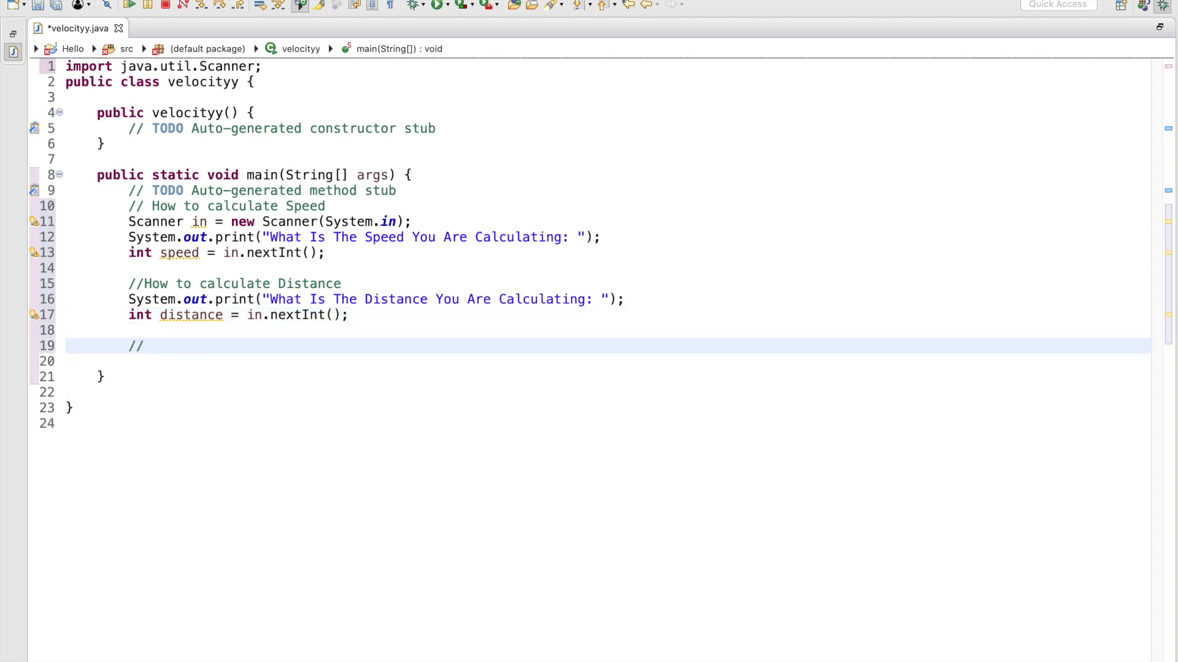
- Write the comment //formula for velocity overall v=d/t
{"action": "type", "text": "formula f"}
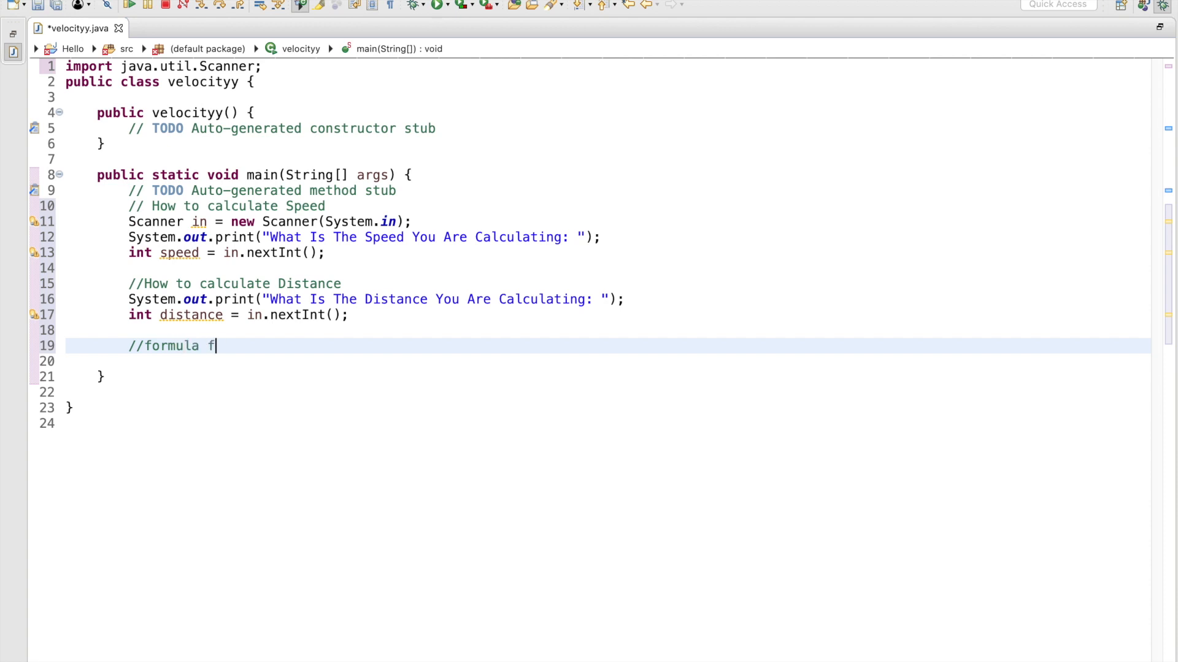
{"action": "type", "text": "or velocity overa"}
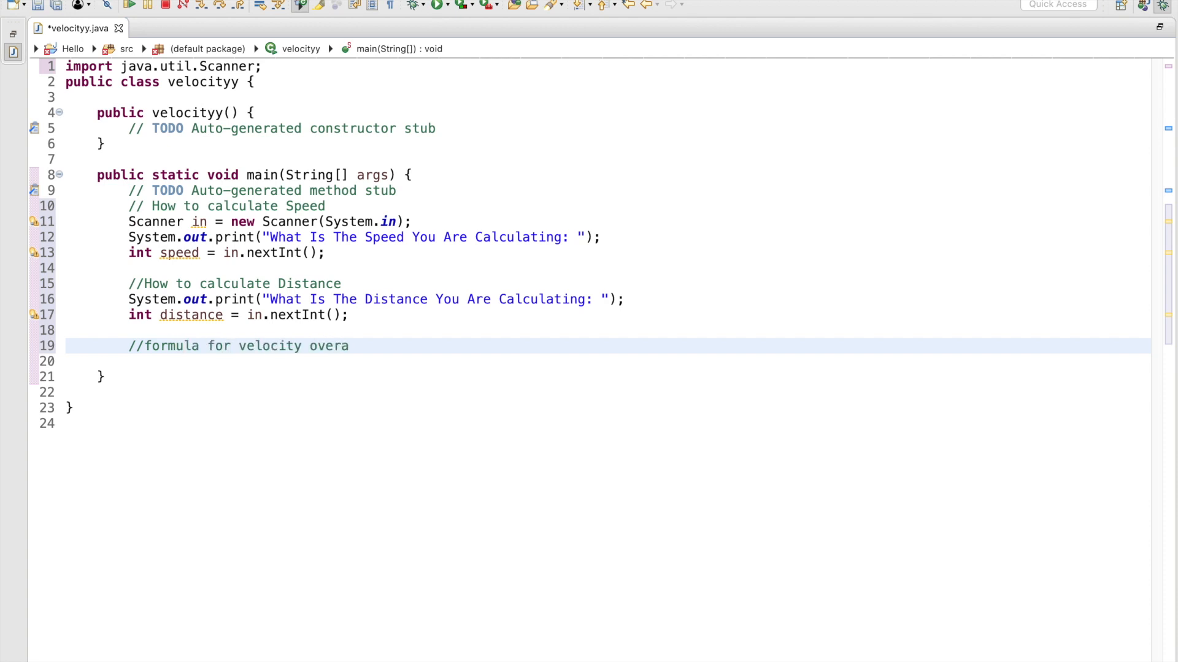
{"action": "type", "text": "ll v"}
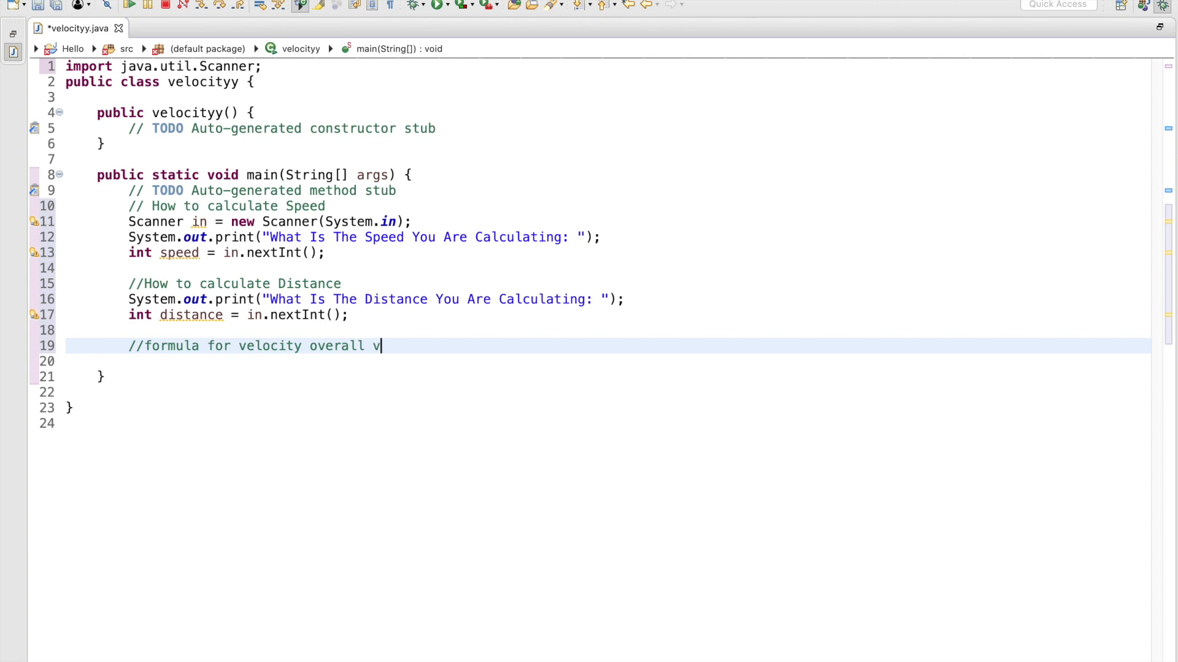
{"action": "type", "text": "=d/"}
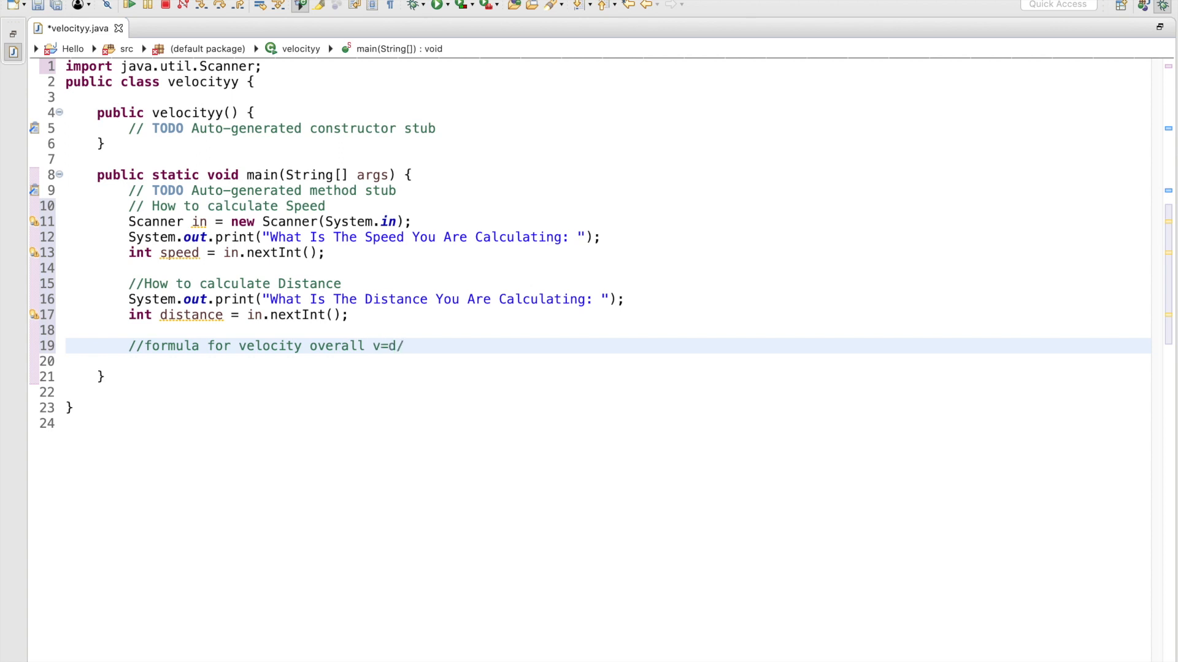
{"action": "type", "text": "t"}
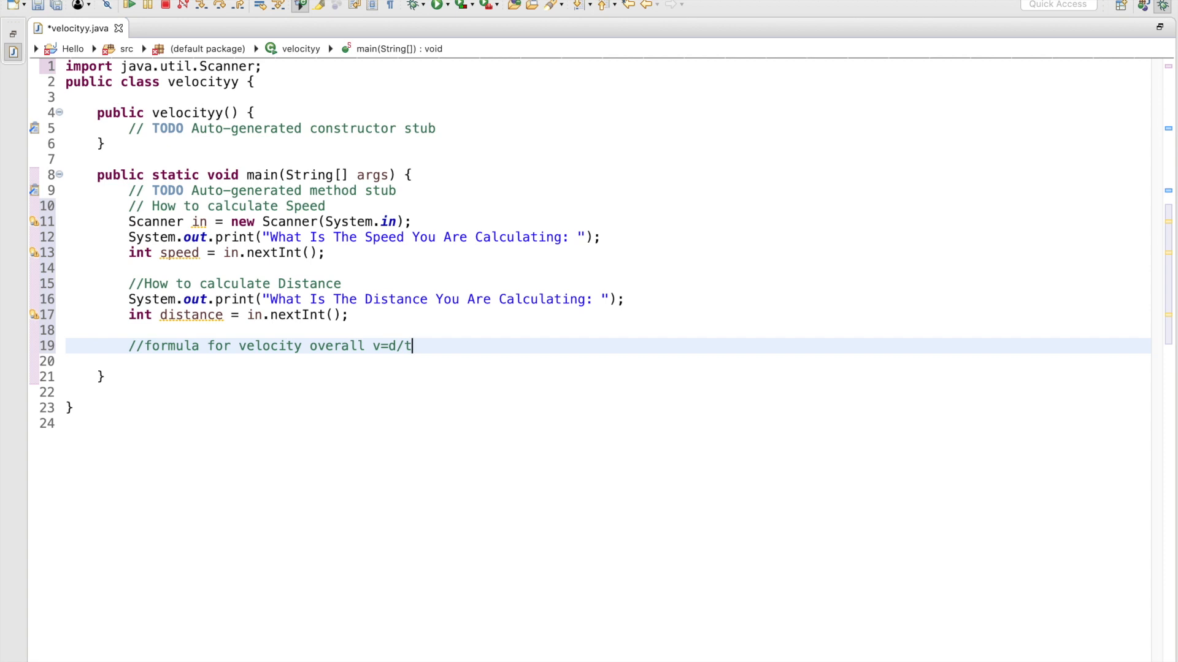
- Add float time = (float) distance/speed below the formula comment
{"action": "type", "text": "f"}
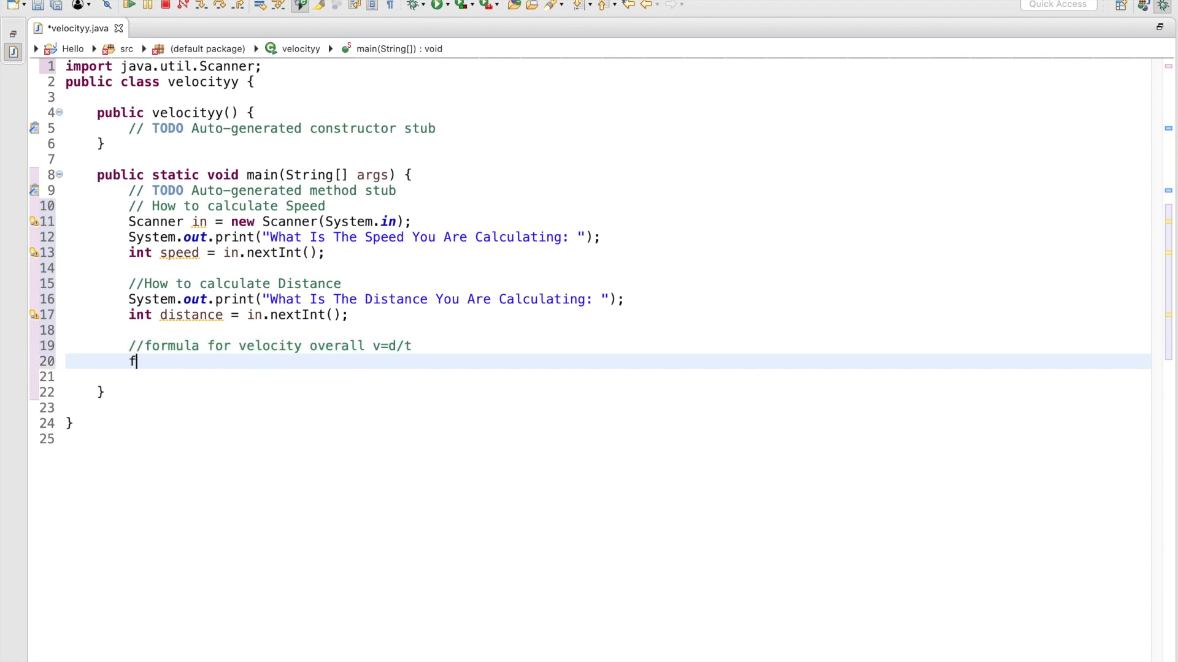
{"action": "type", "text": "loat time"}
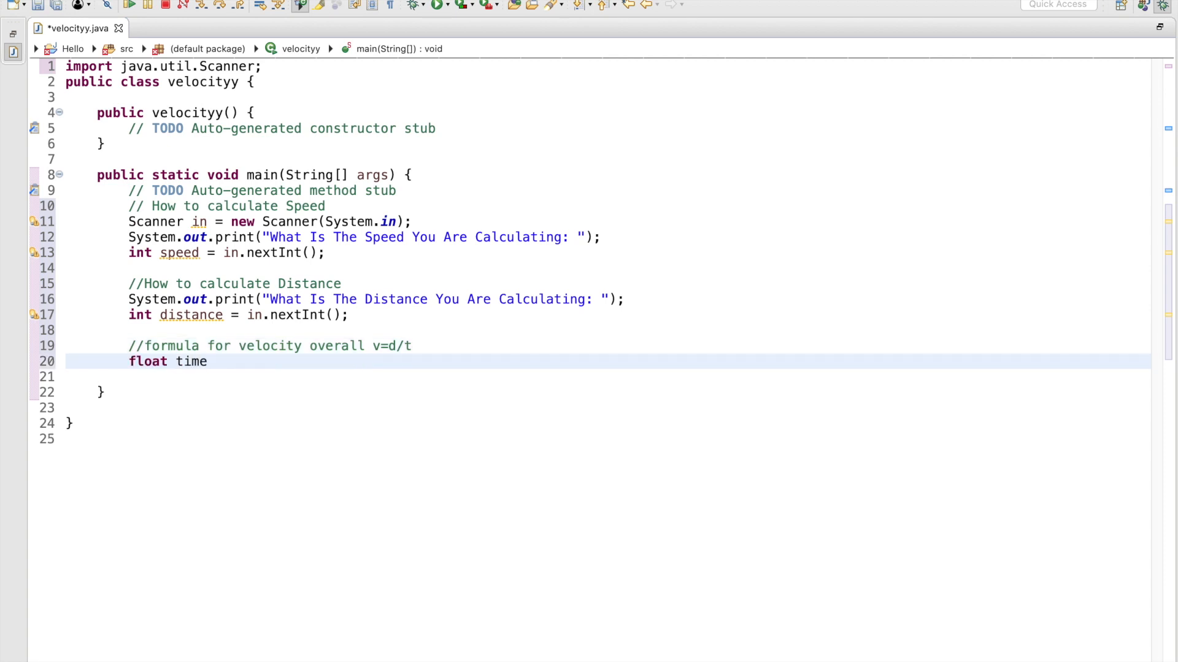
{"action": "type", "text": "="}
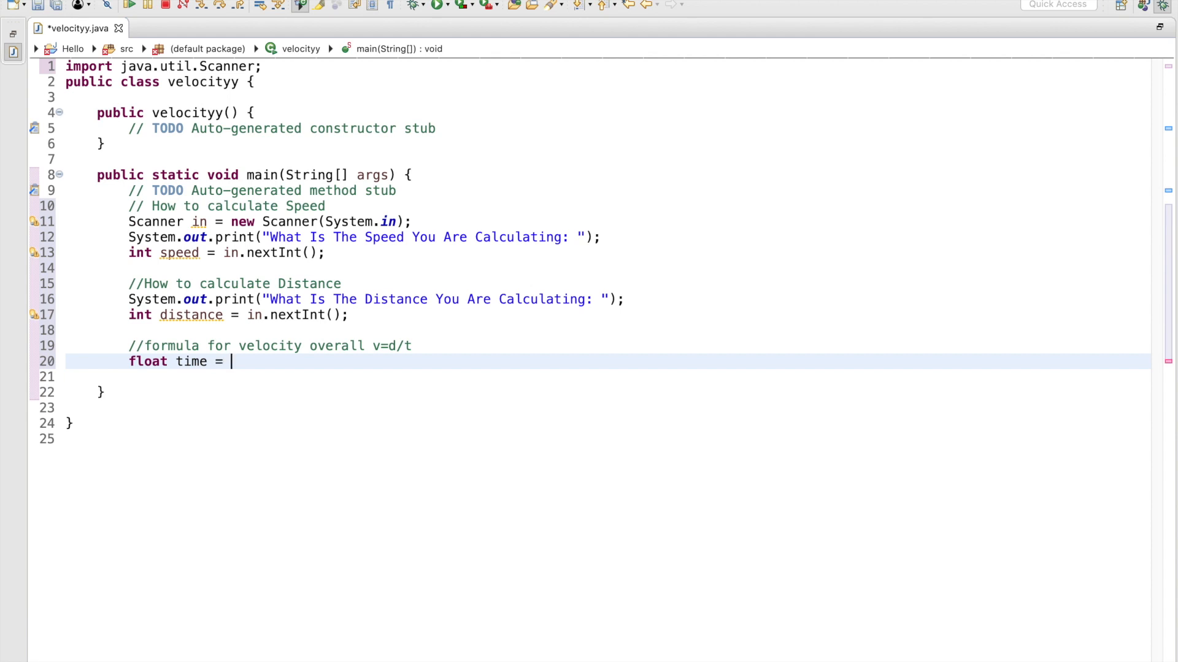
{"action": "type", "text": "(flout)"}
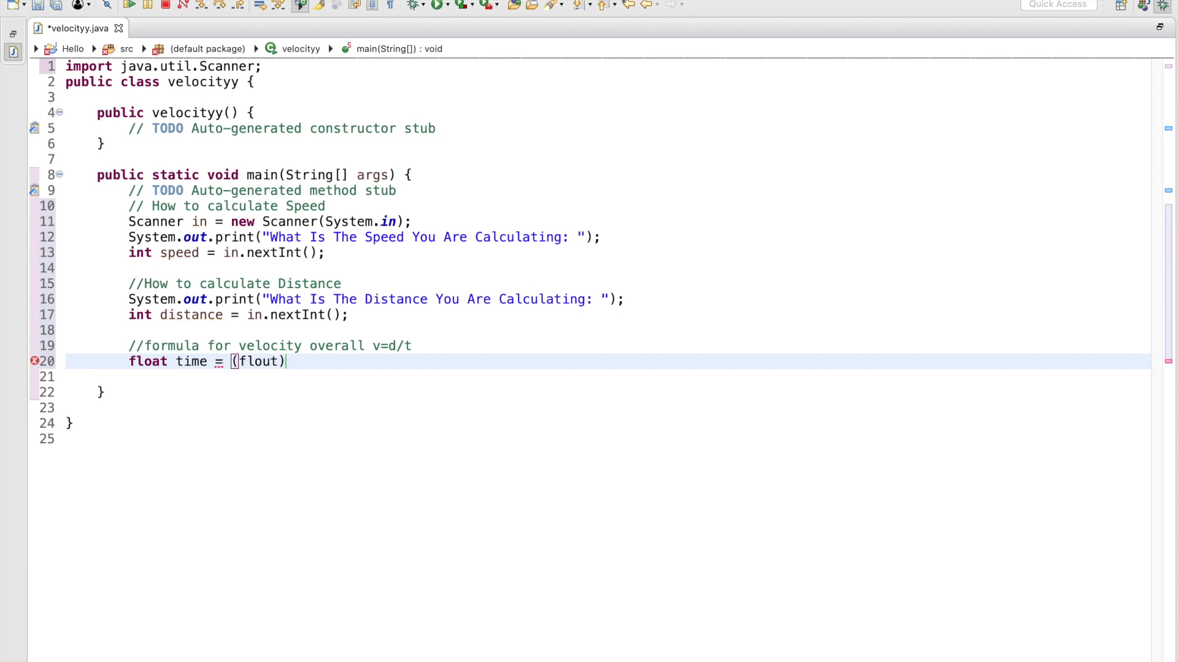
{"action": "type", "text": "float"}
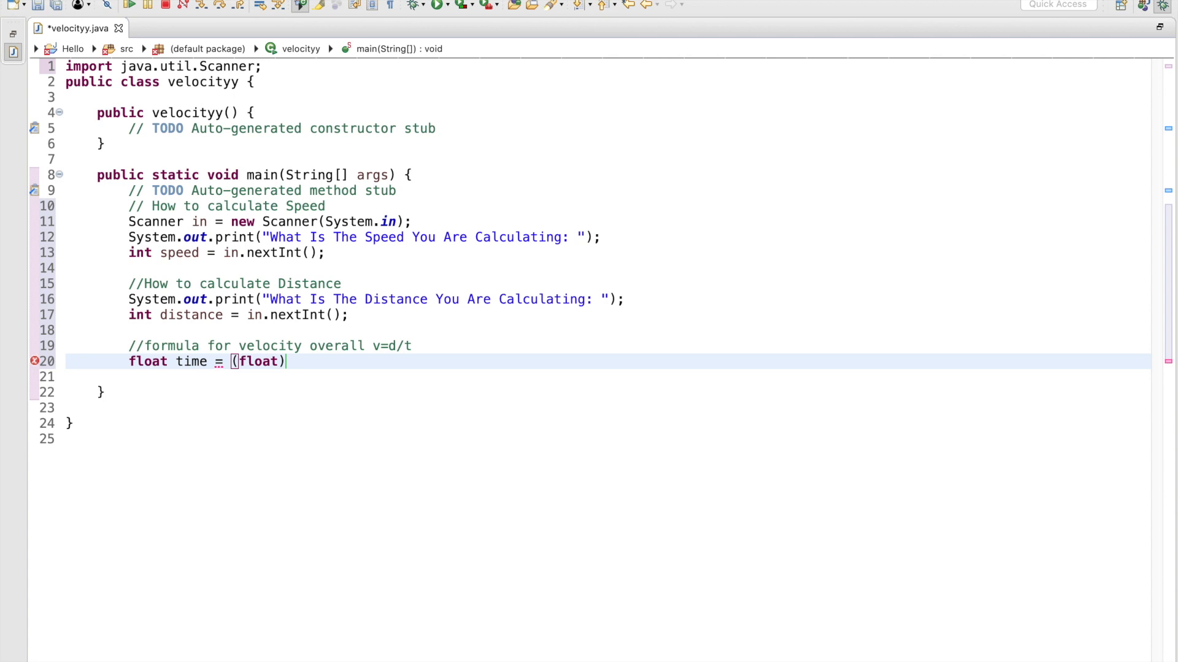
{"action": "type", "text": "distanc"}
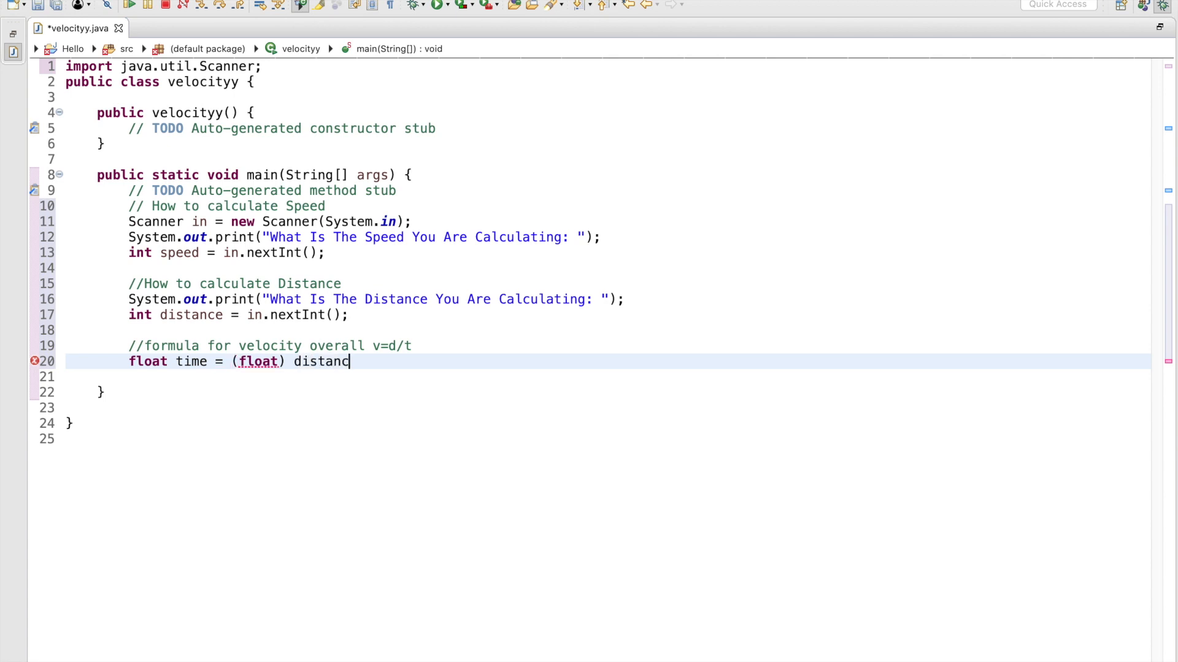
{"action": "type", "text": "e/t"}
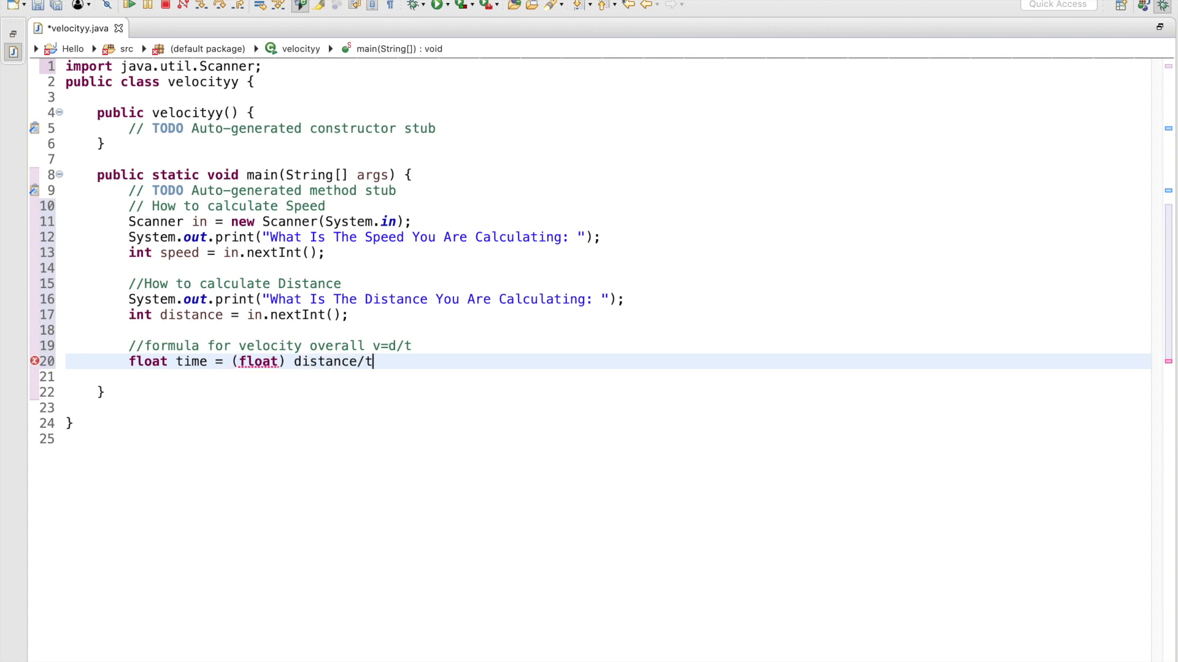
{"action": "type", "text": "/speed"}
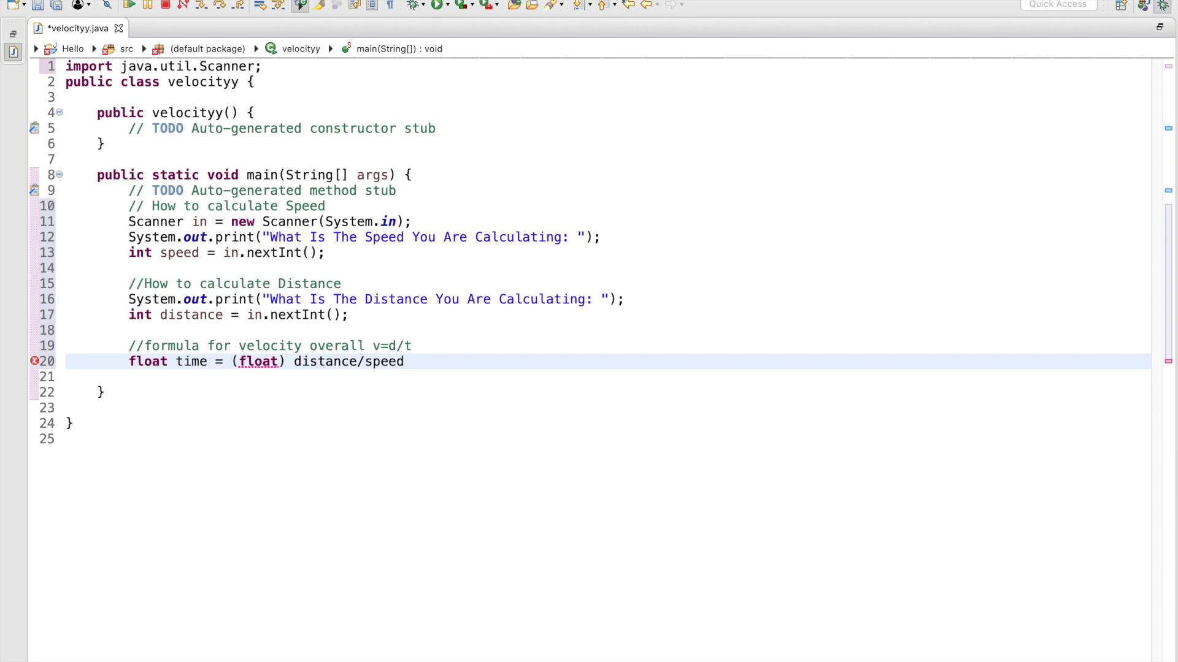
{"action": "left_click", "coordinate": [385, 361]}
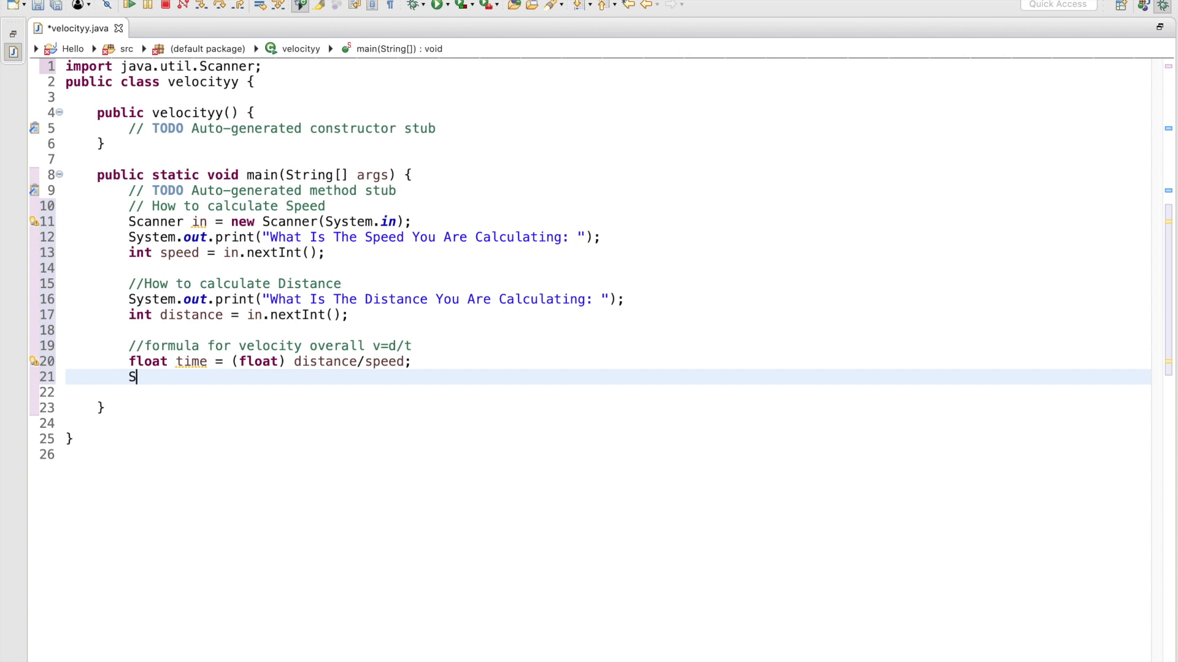
- Add System.out.println("Your Given Calculated Time is: " + time); as the final statement
{"action": "type", "text": "ystem."}
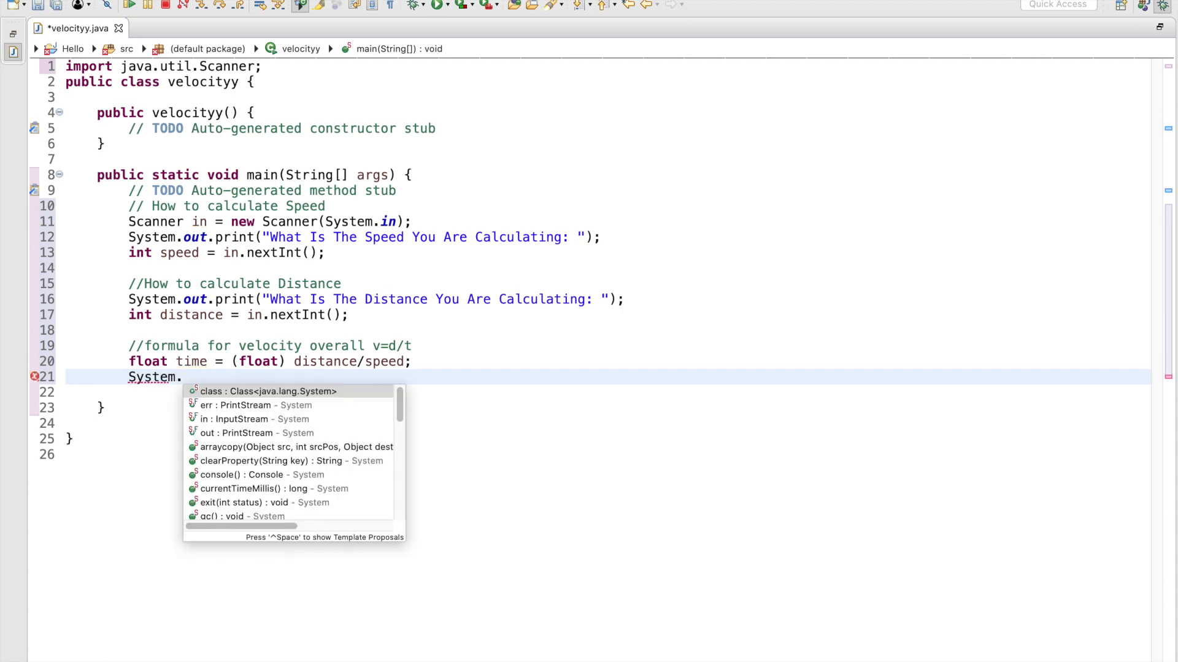
{"action": "type", "text": "out.prin"}
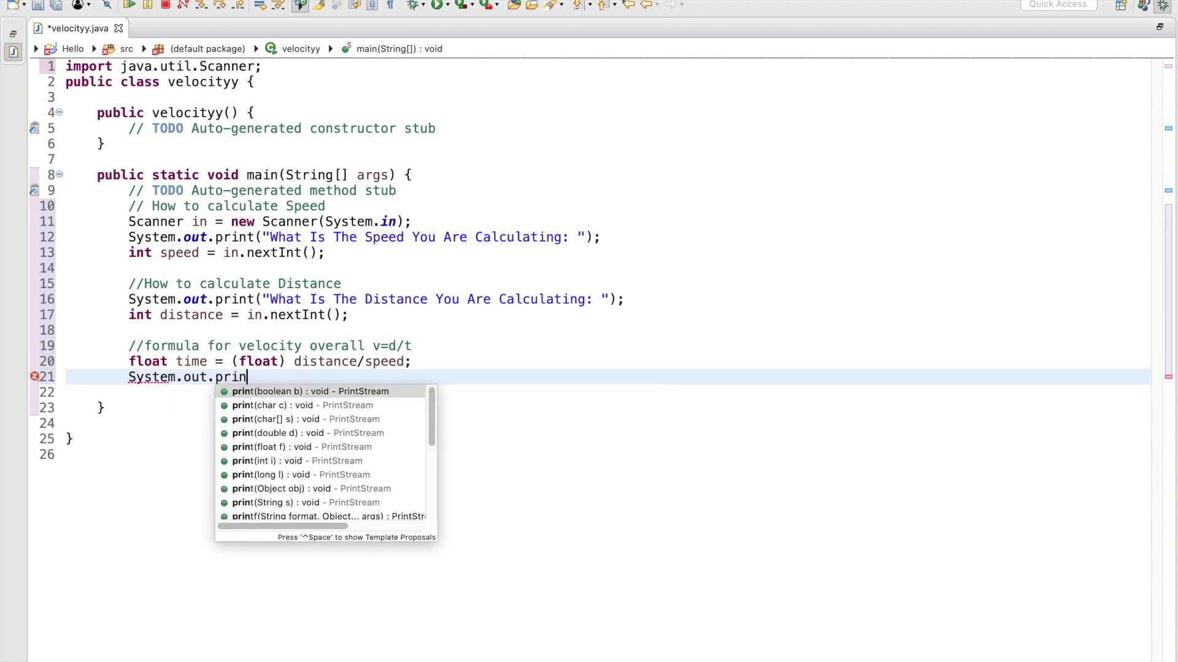
{"action": "type", "text": "tln(\"Your"}
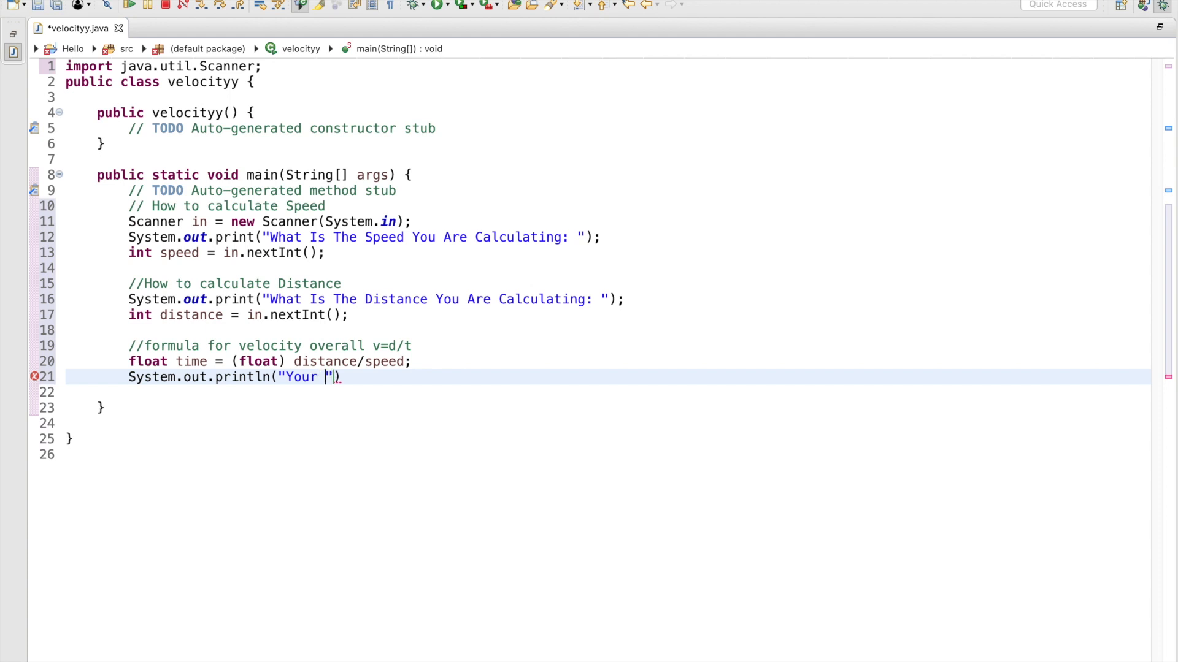
{"action": "type", "text": "given"}
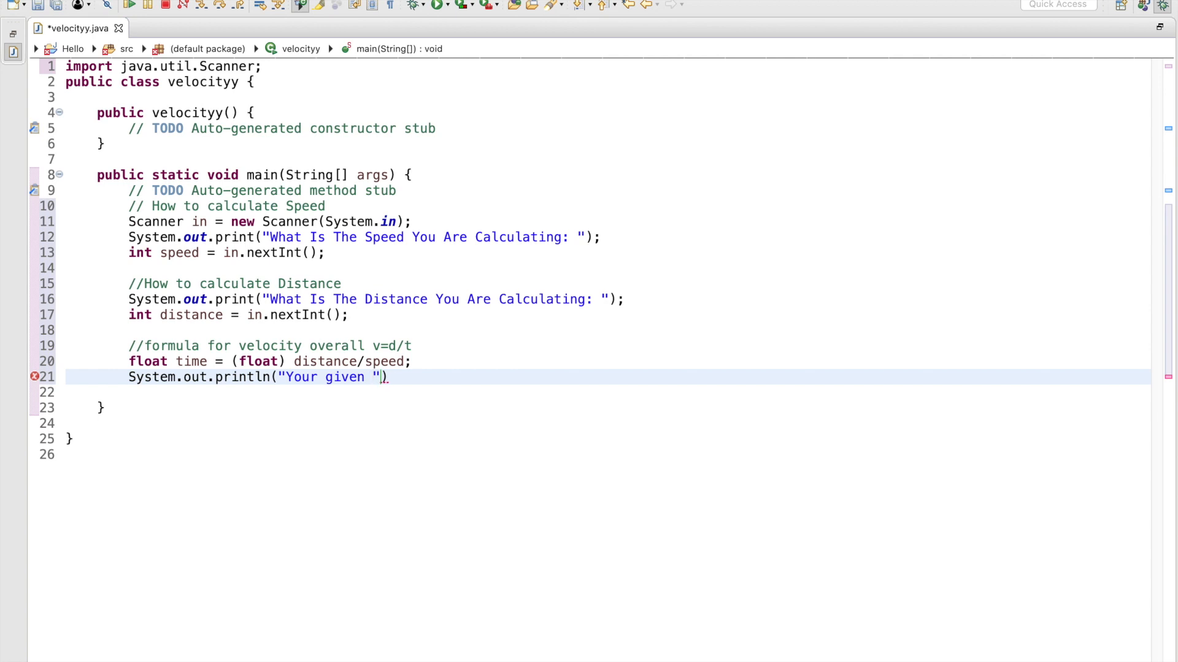
{"action": "type", "text": "calculated"}
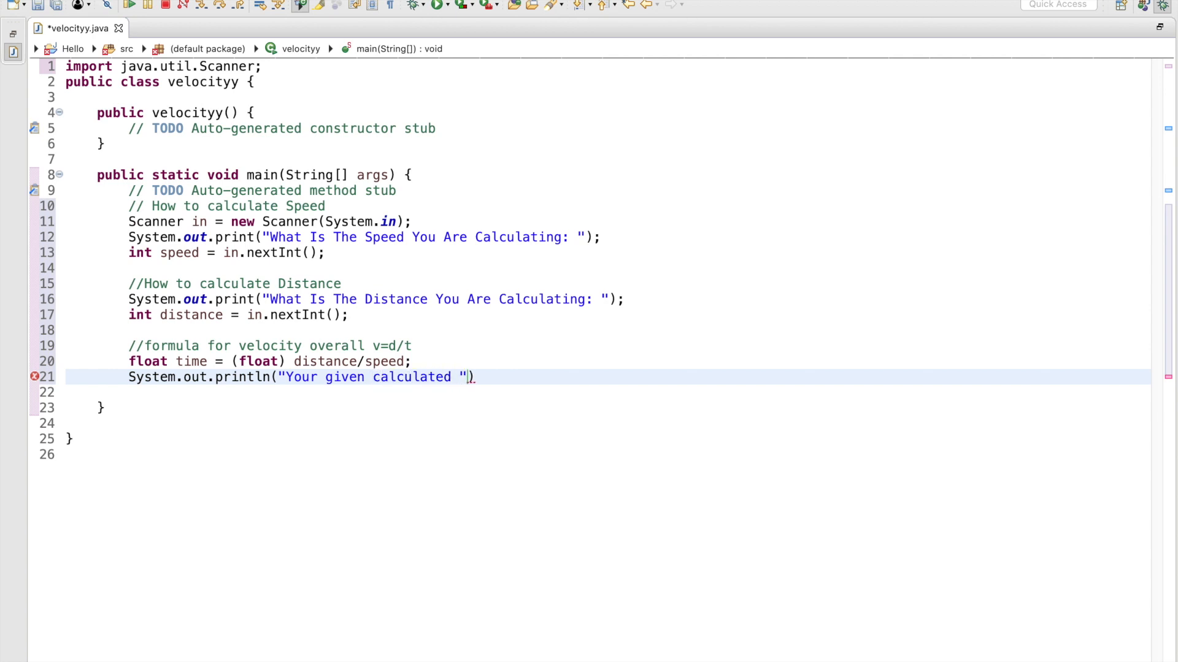
{"action": "type", "text": "Time is:"}
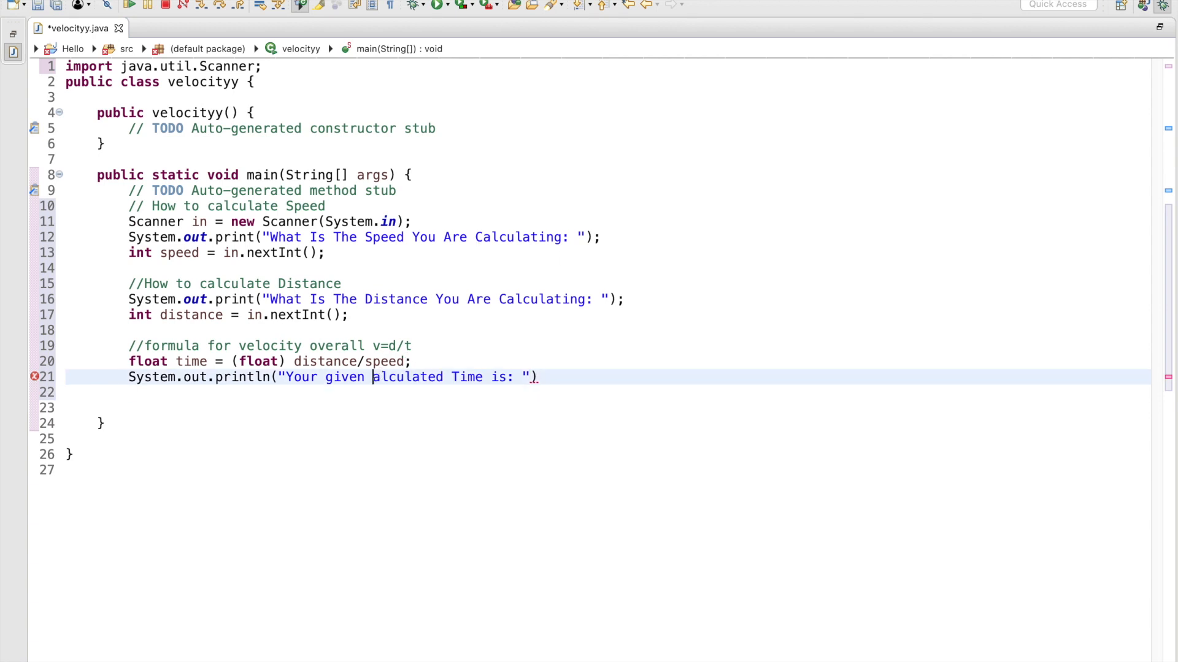
{"action": "type", "text": "C"}
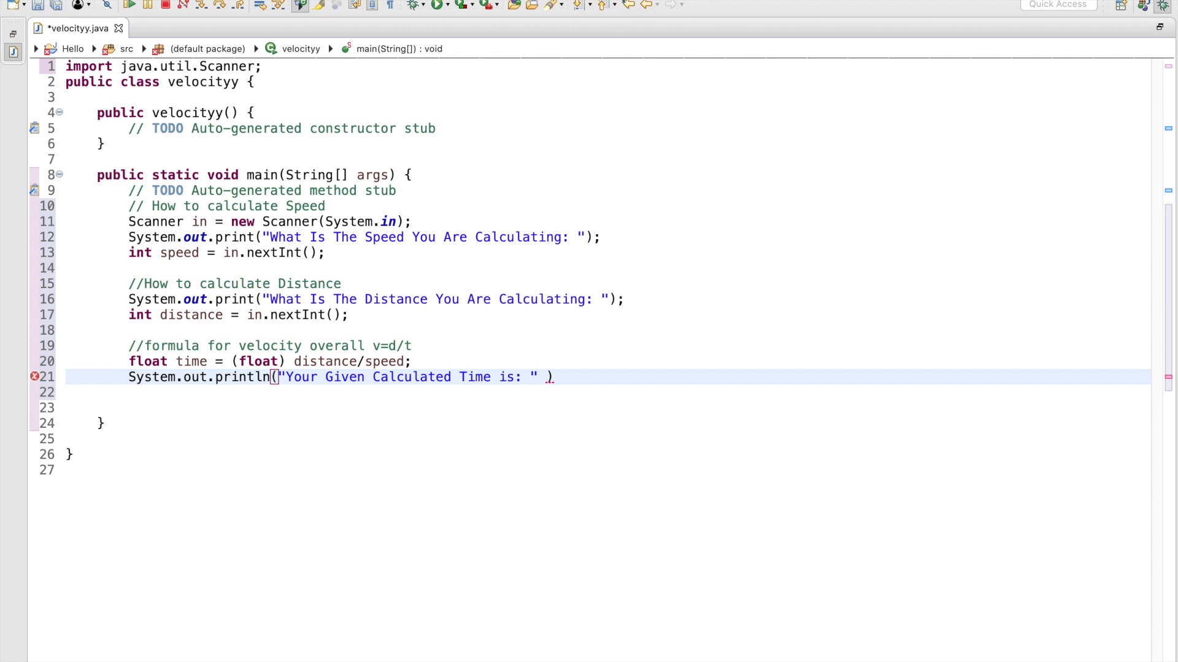
{"action": "type", "text": "time"}
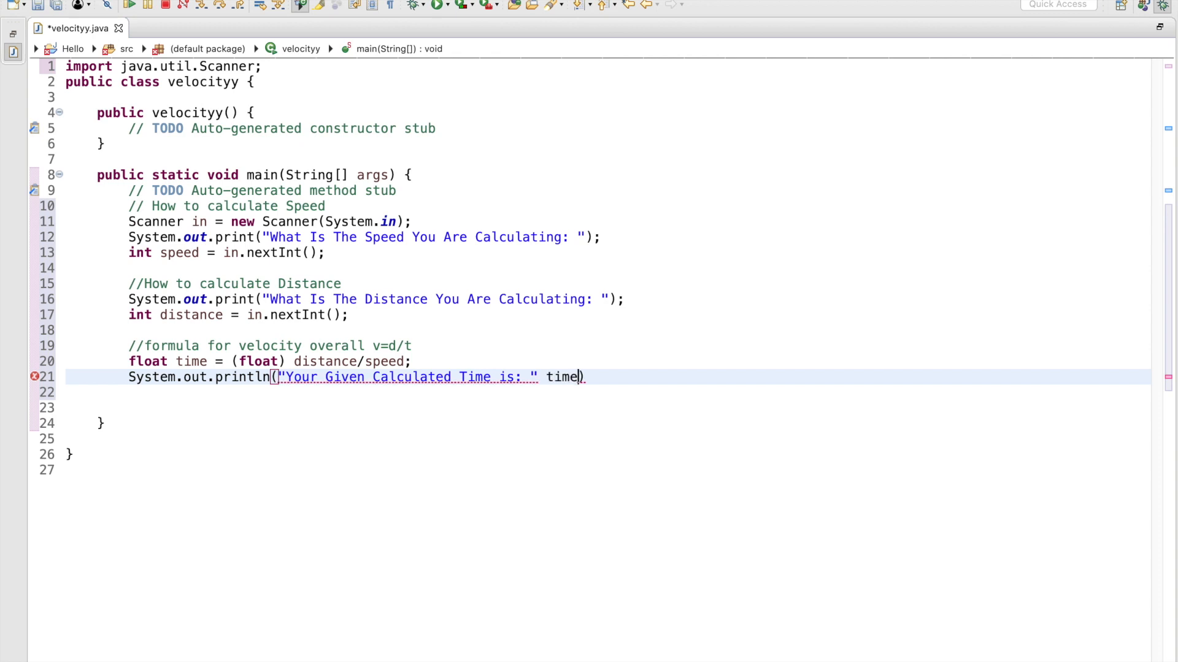
{"action": "type", "text": ";"}
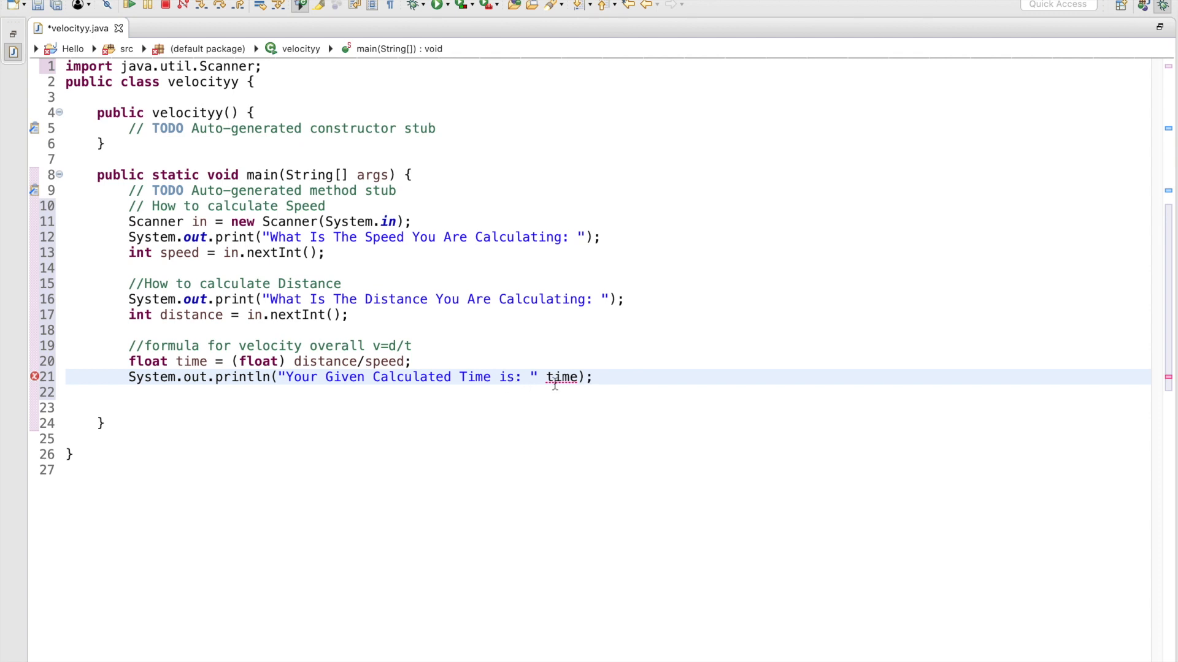
{"action": "type", "text": "+"}
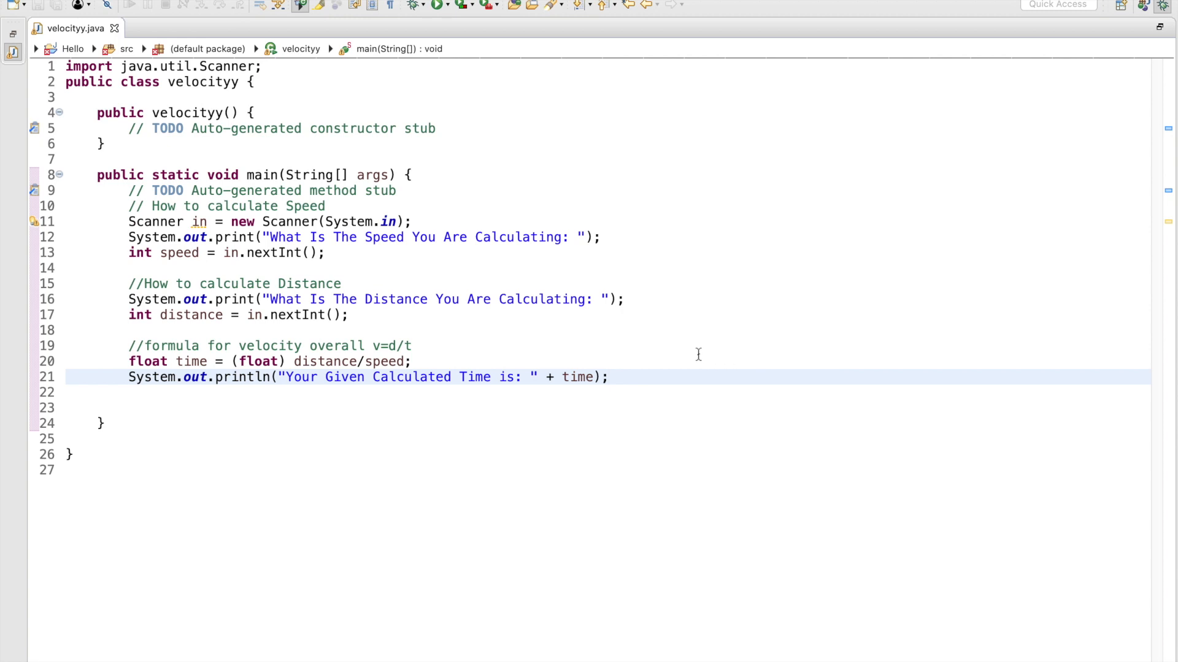
{"action": "mouse_move", "coordinate": [648, 403]}
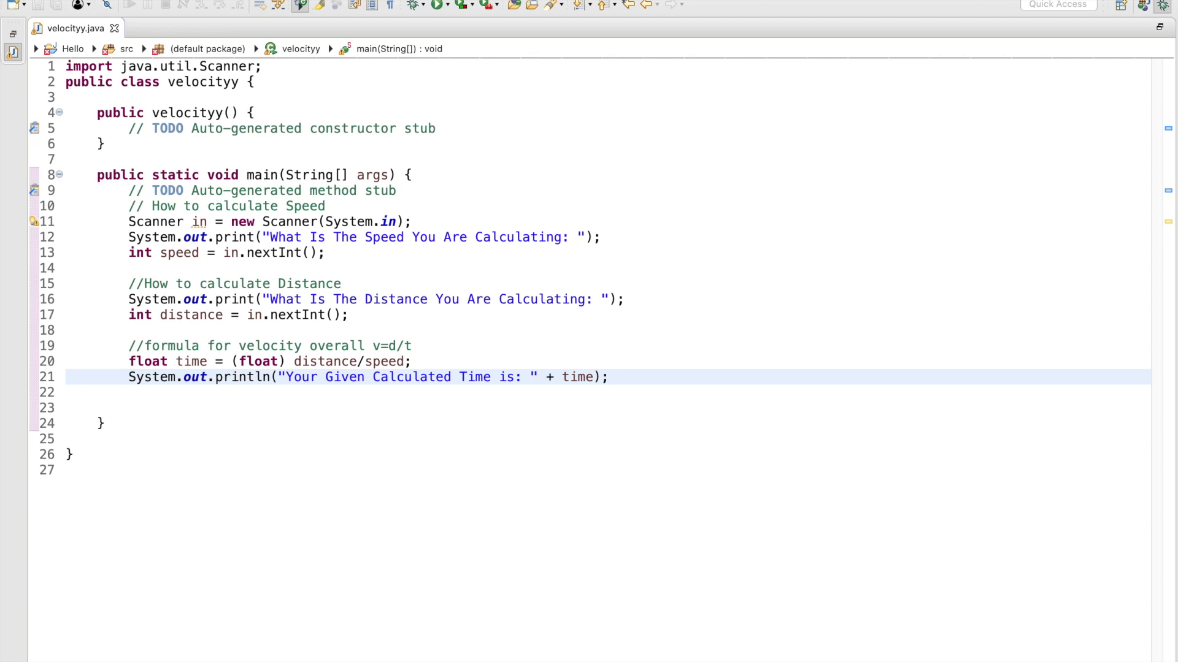
{"action": "mouse_move", "coordinate": [1152, 43]}
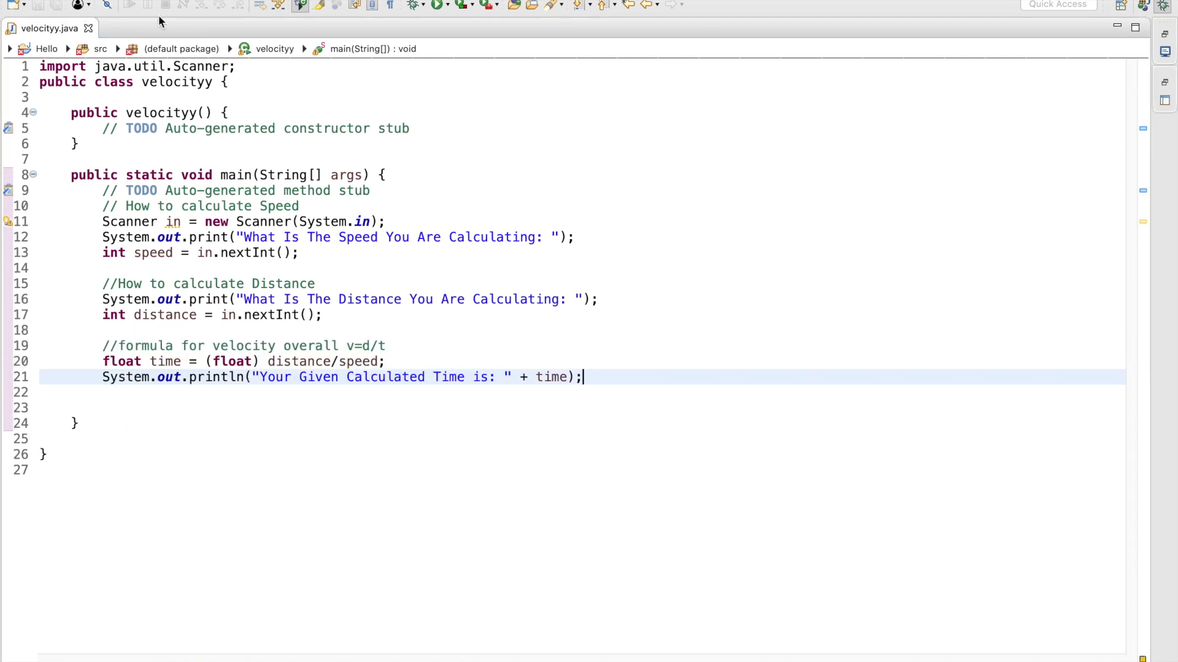
{"action": "left_click", "coordinate": [414, 5]}
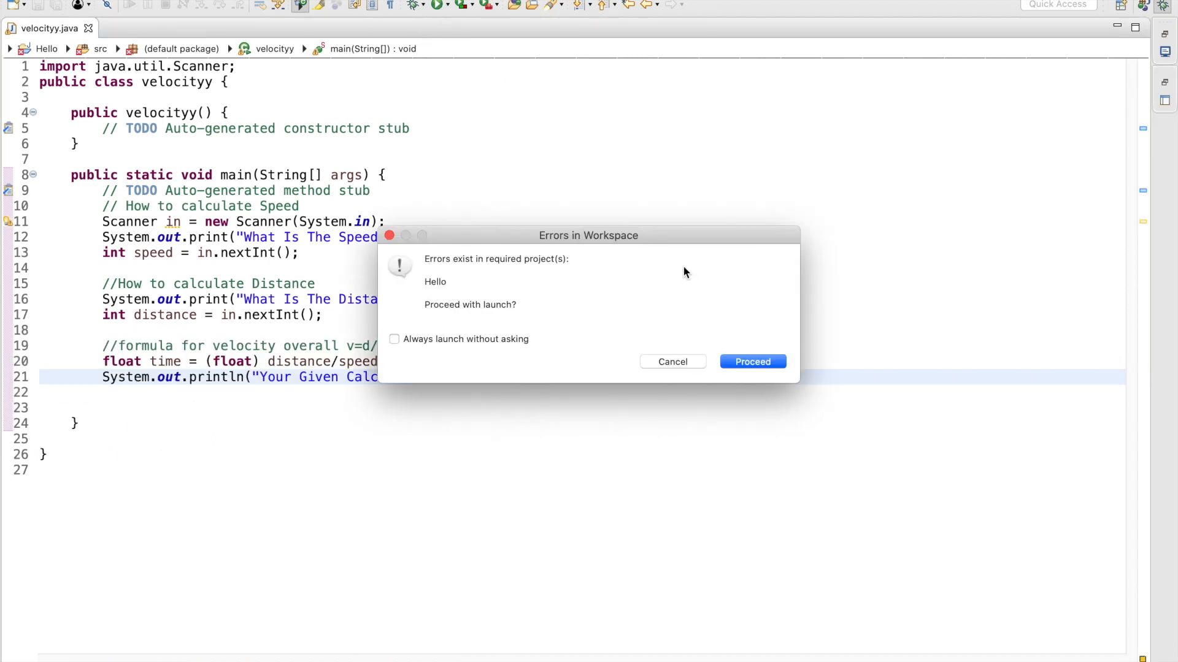
{"action": "left_click", "coordinate": [752, 361]}
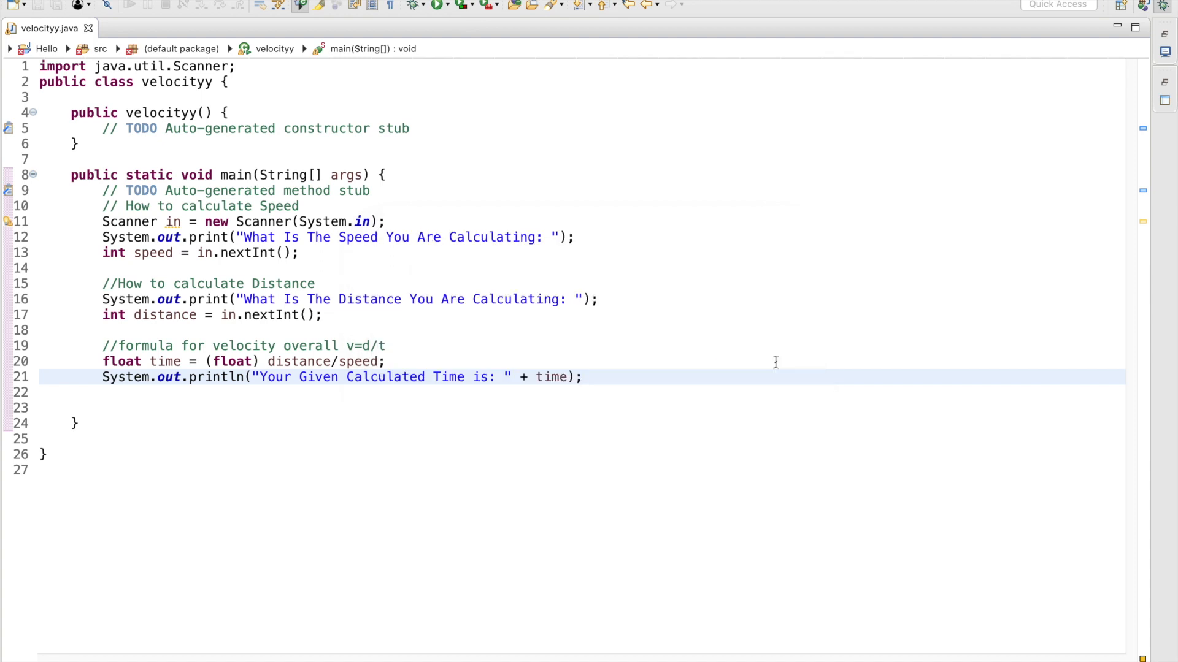
{"action": "mouse_move", "coordinate": [128, 61]}
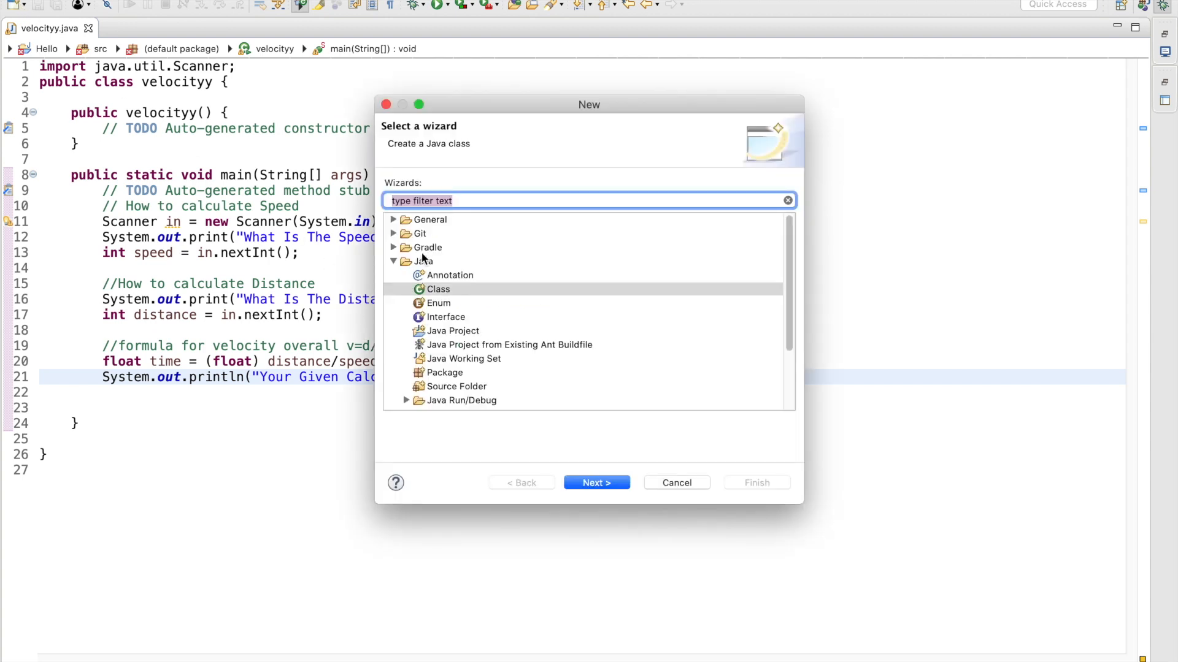
{"action": "left_click", "coordinate": [675, 482]}
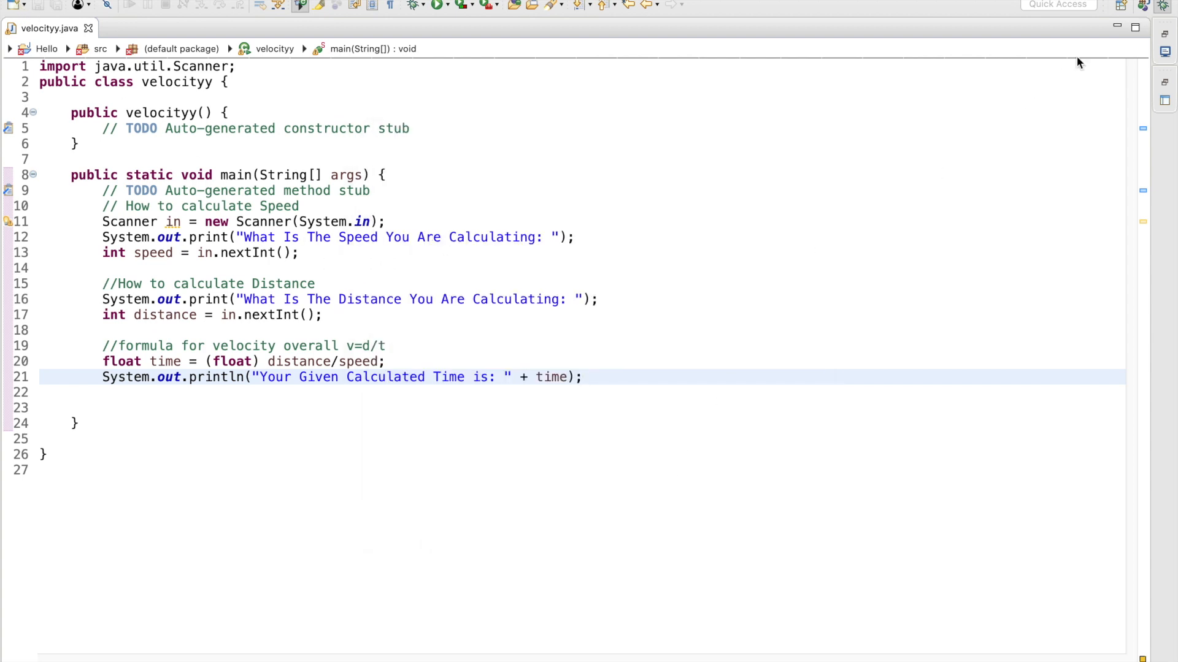
{"action": "left_click", "coordinate": [22, 3]}
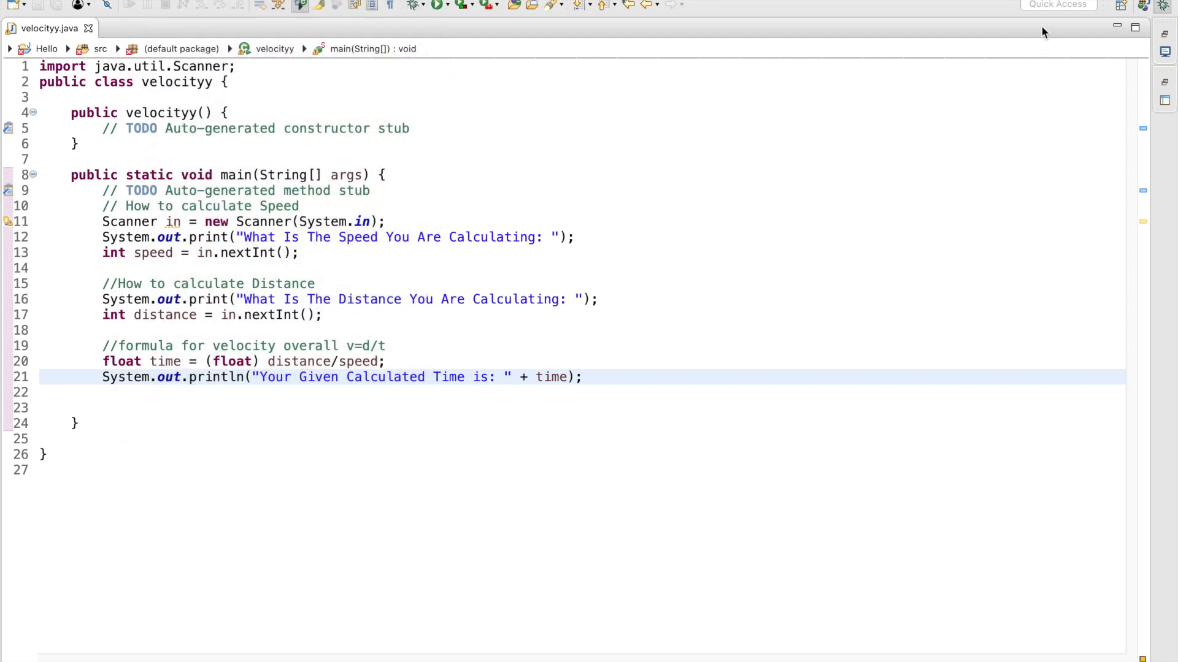
{"action": "left_click", "coordinate": [1058, 5]}
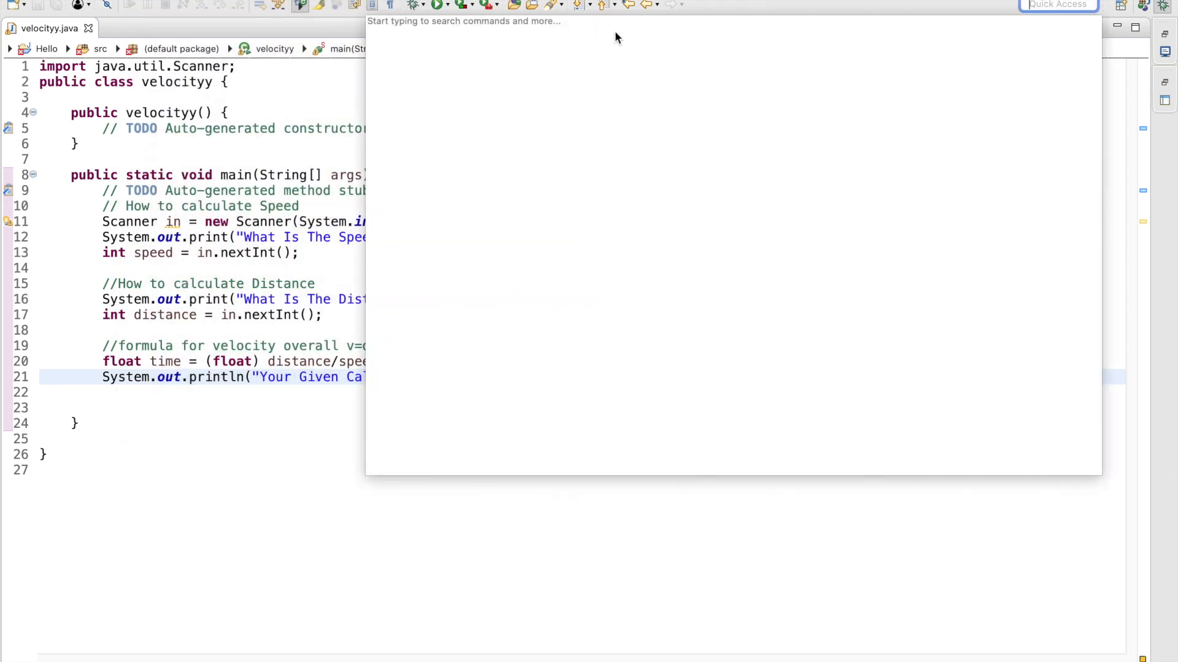
{"action": "type", "text": "compiler"}
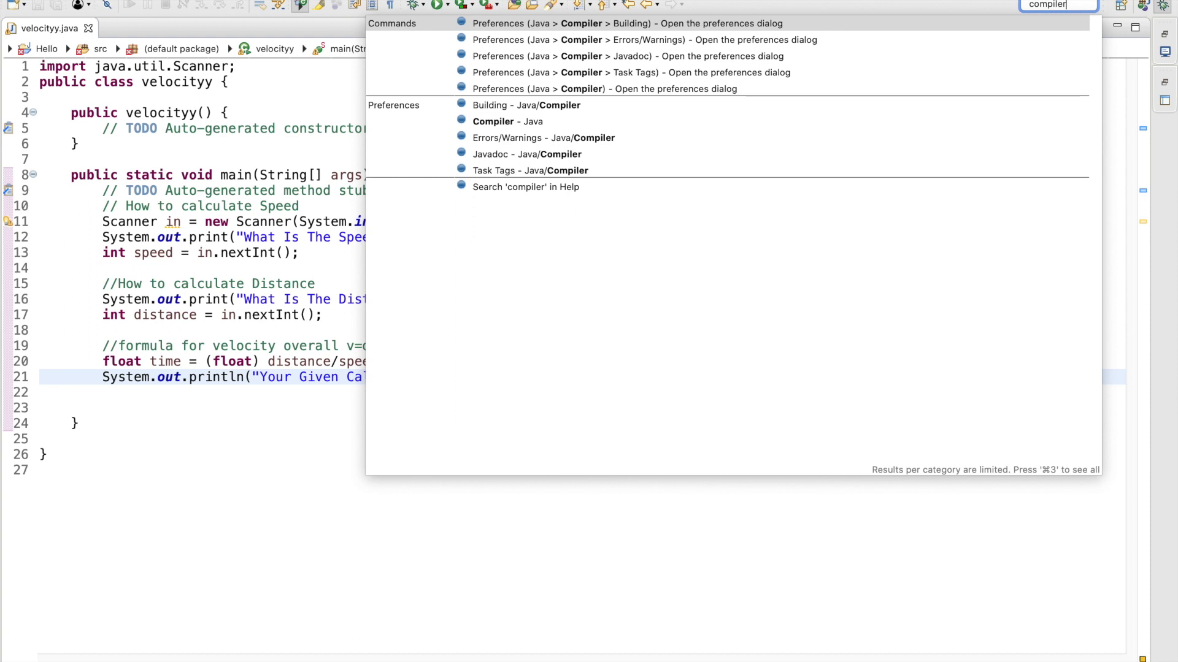
{"action": "mouse_move", "coordinate": [676, 73]}
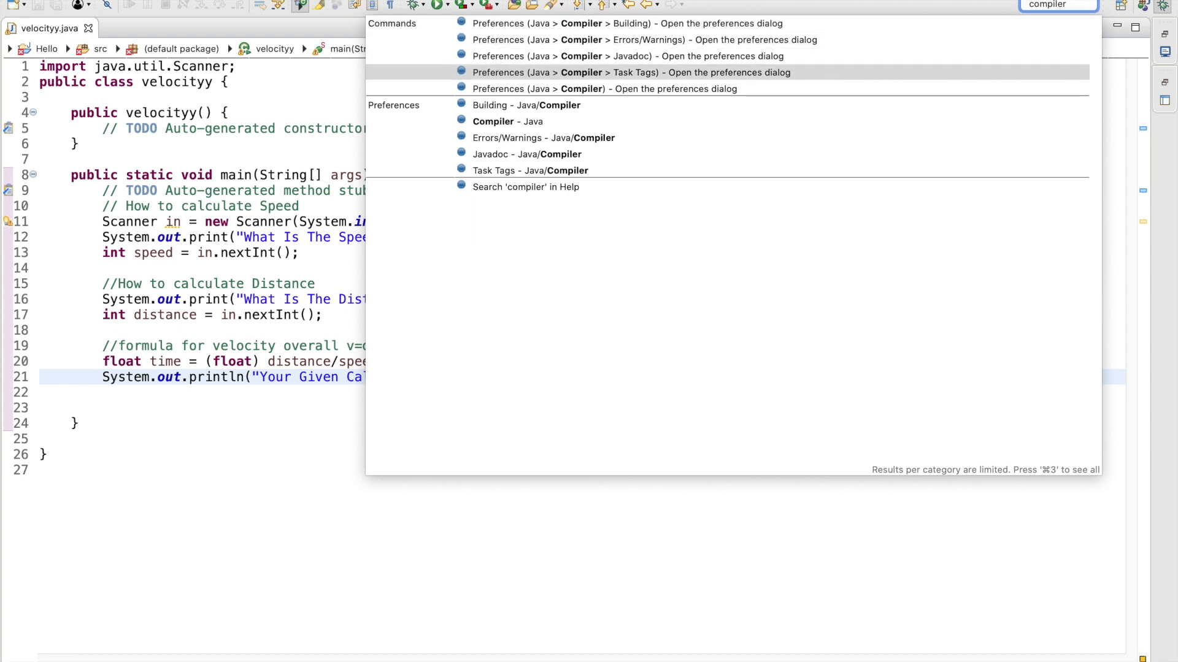
{"action": "left_click", "coordinate": [508, 122]}
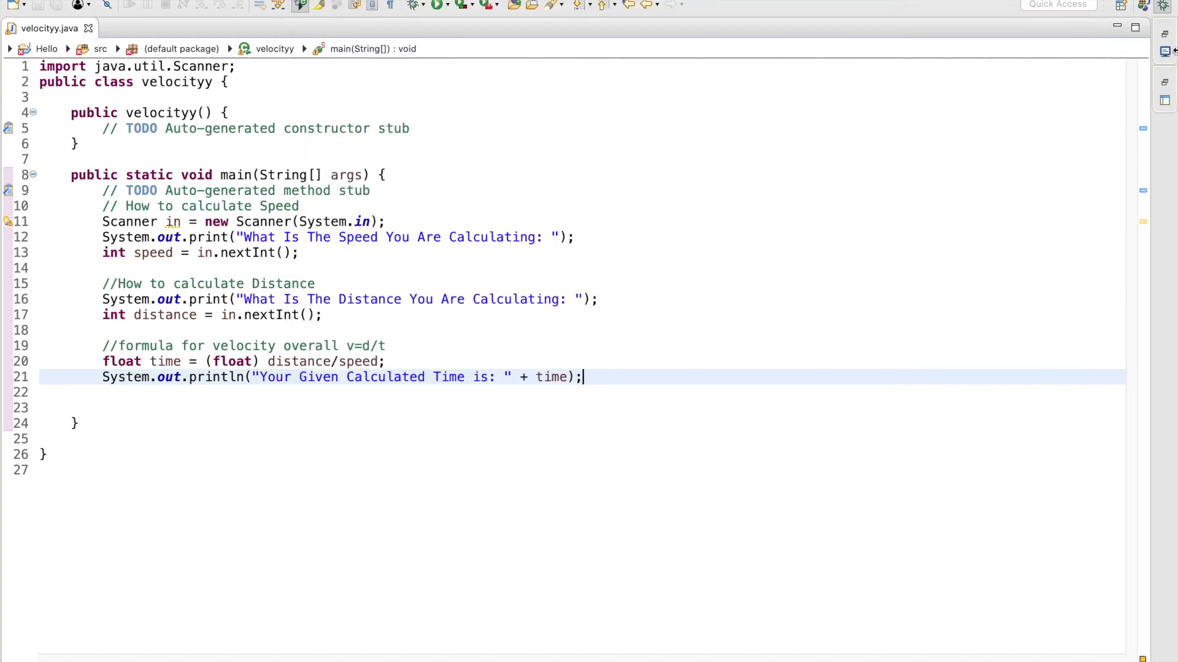
- Run velocityy and enter speed 25, distance 45 in the Console, printing time 1.8
{"action": "left_click", "coordinate": [414, 5]}
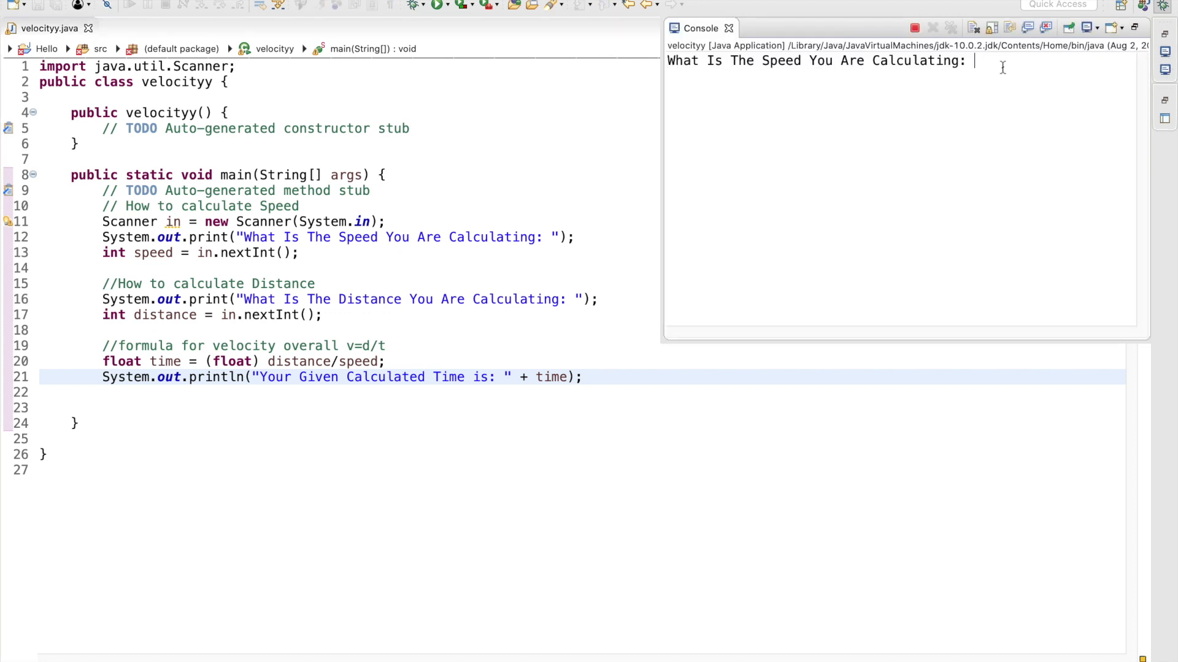
{"action": "type", "text": "2"}
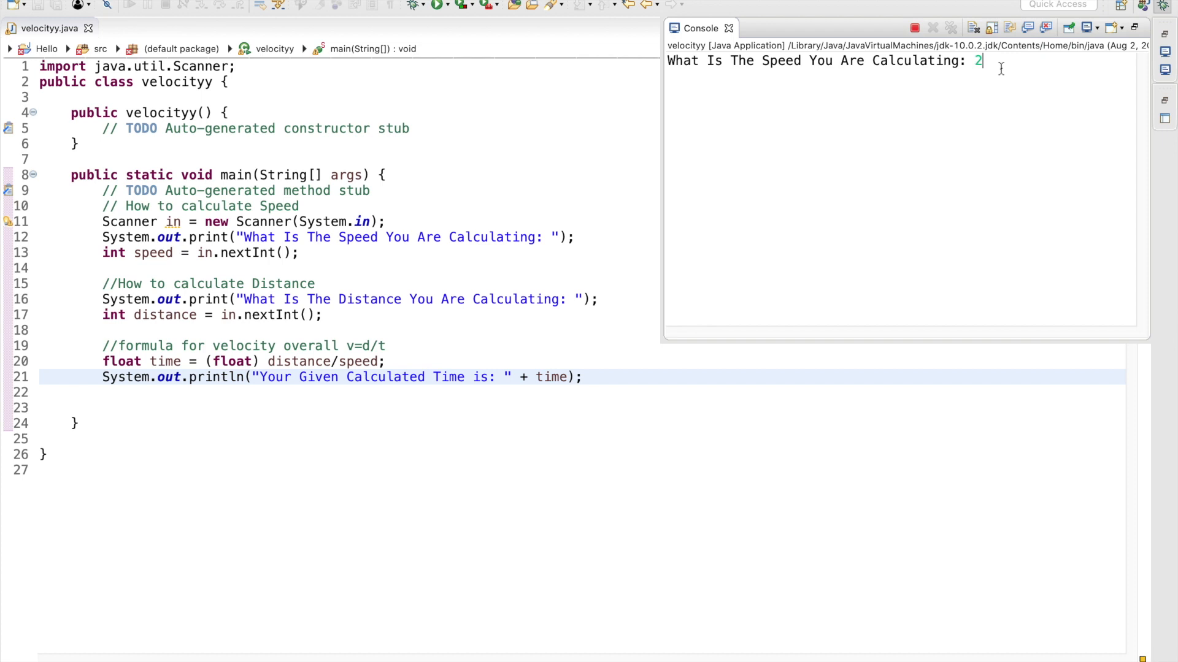
{"action": "type", "text": "5"}
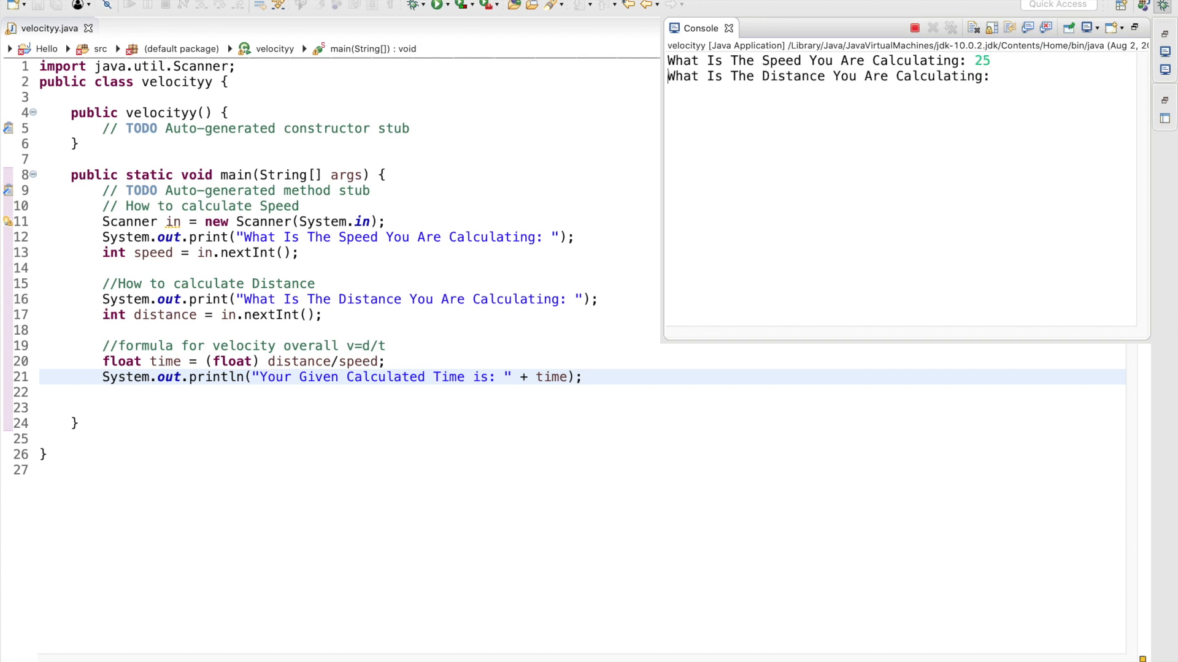
{"action": "type", "text": "45"}
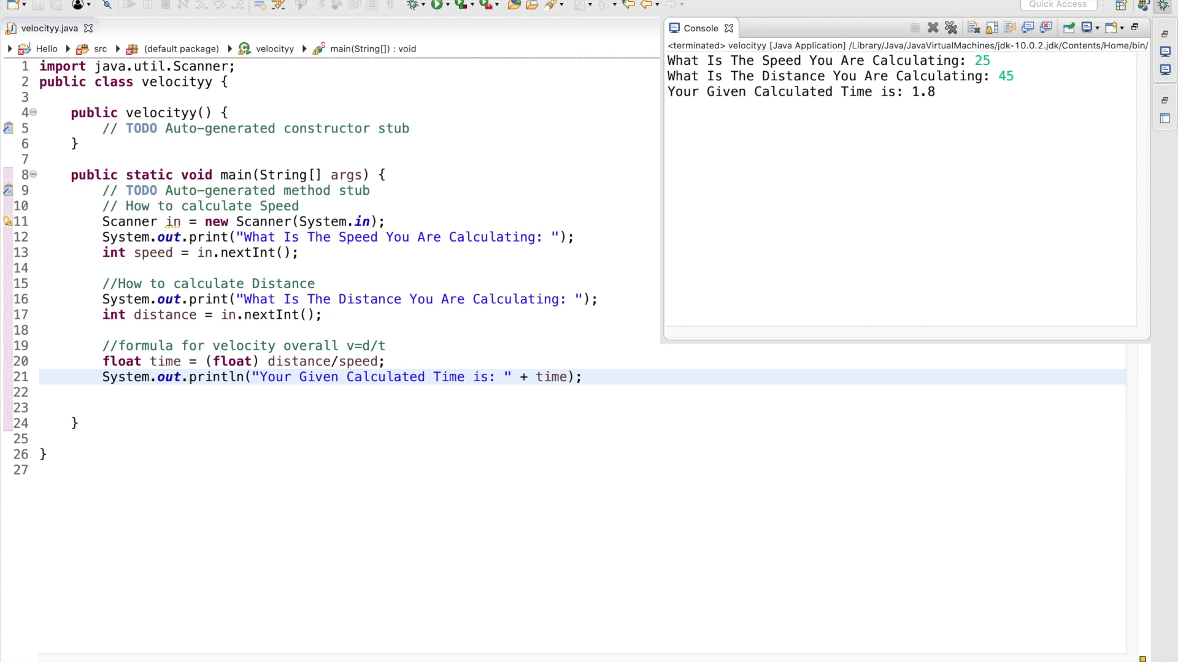
{"action": "mouse_move", "coordinate": [968, 63]}
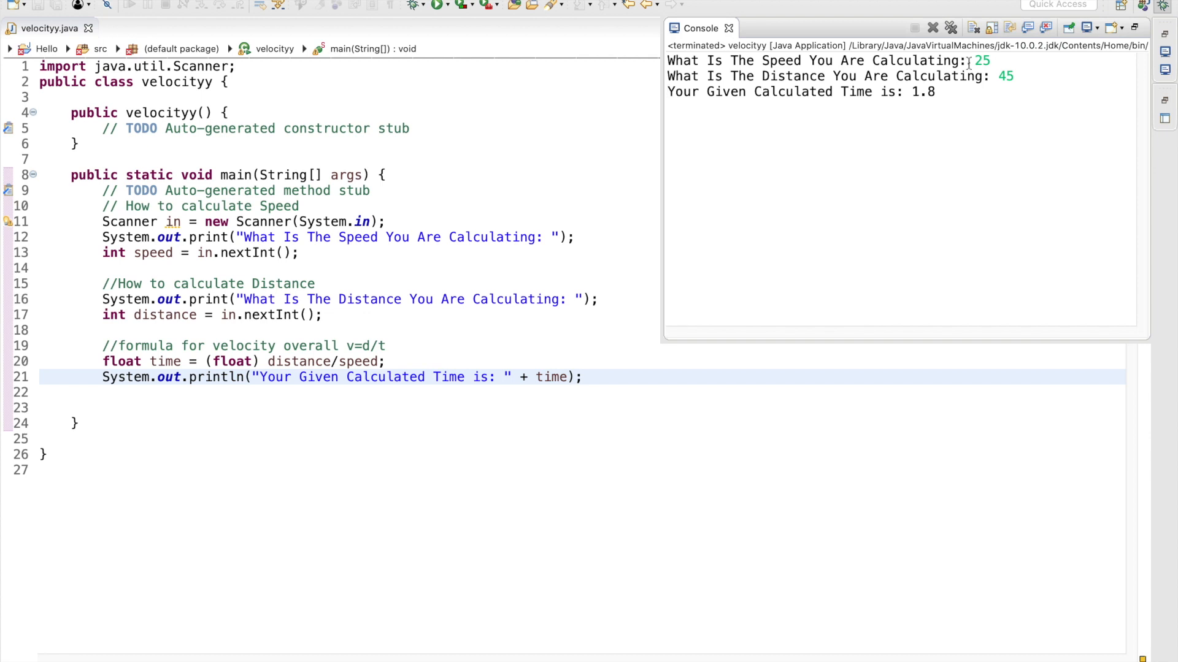